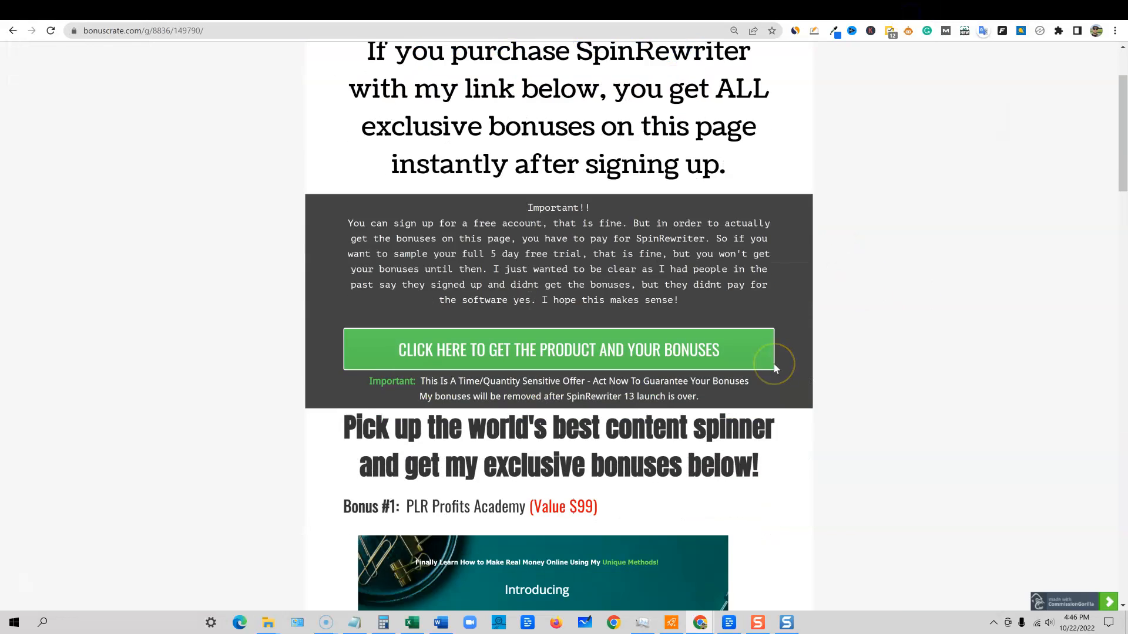
# Step: Browse BigProductStore's newest shop products by scrolling down and back up
pyautogui.scroll(-3)
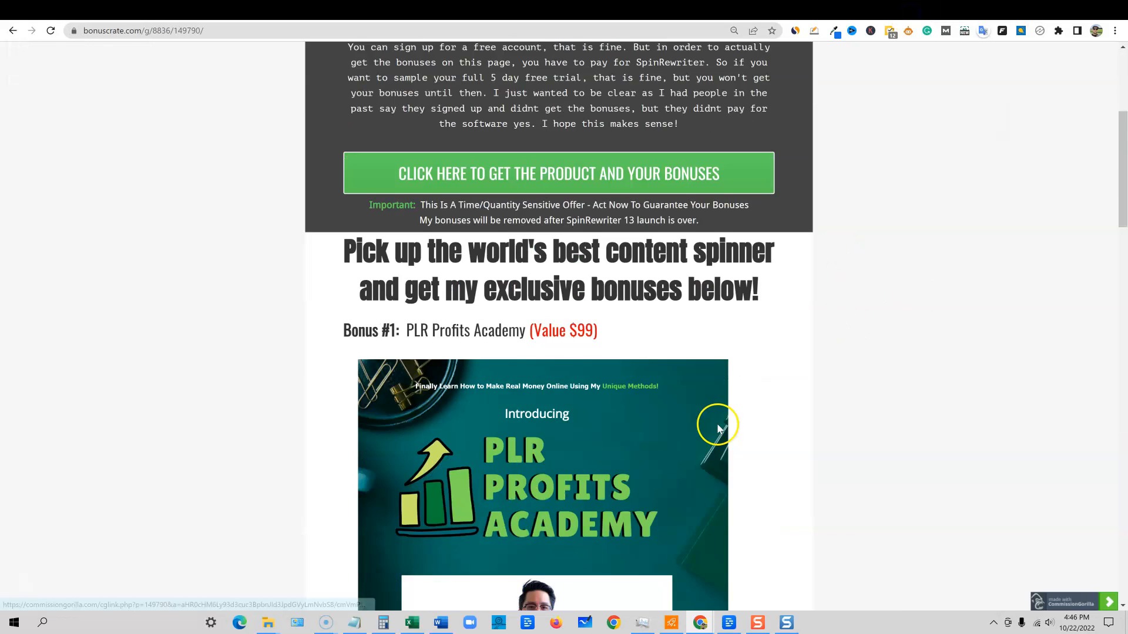
pyautogui.scroll(-3)
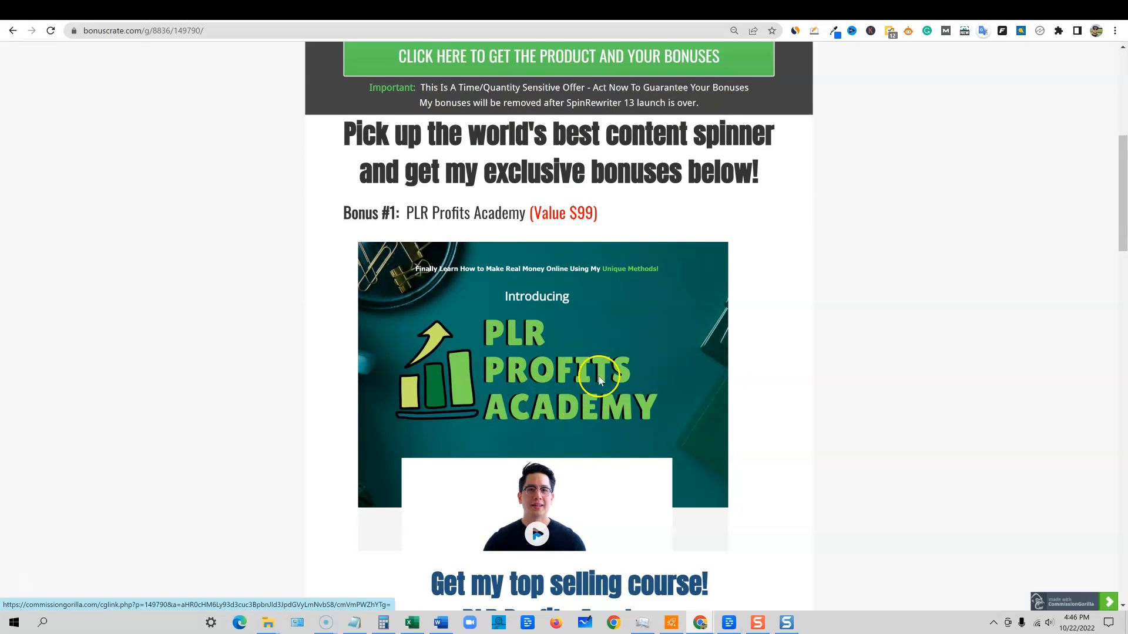
pyautogui.moveTo(571, 241)
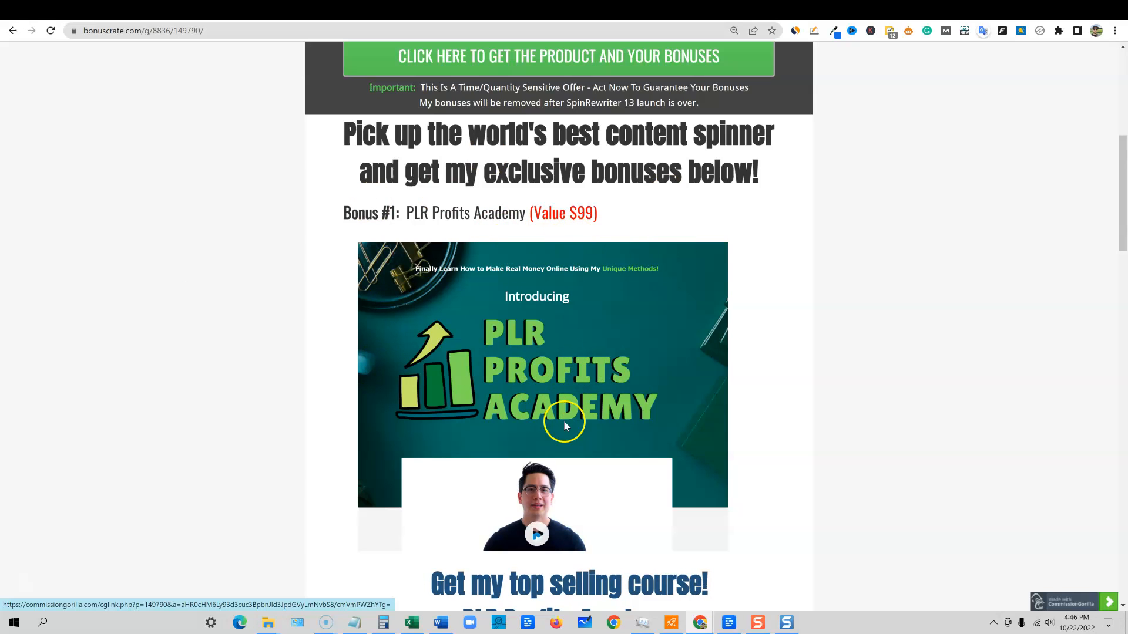
pyautogui.moveTo(788, 430)
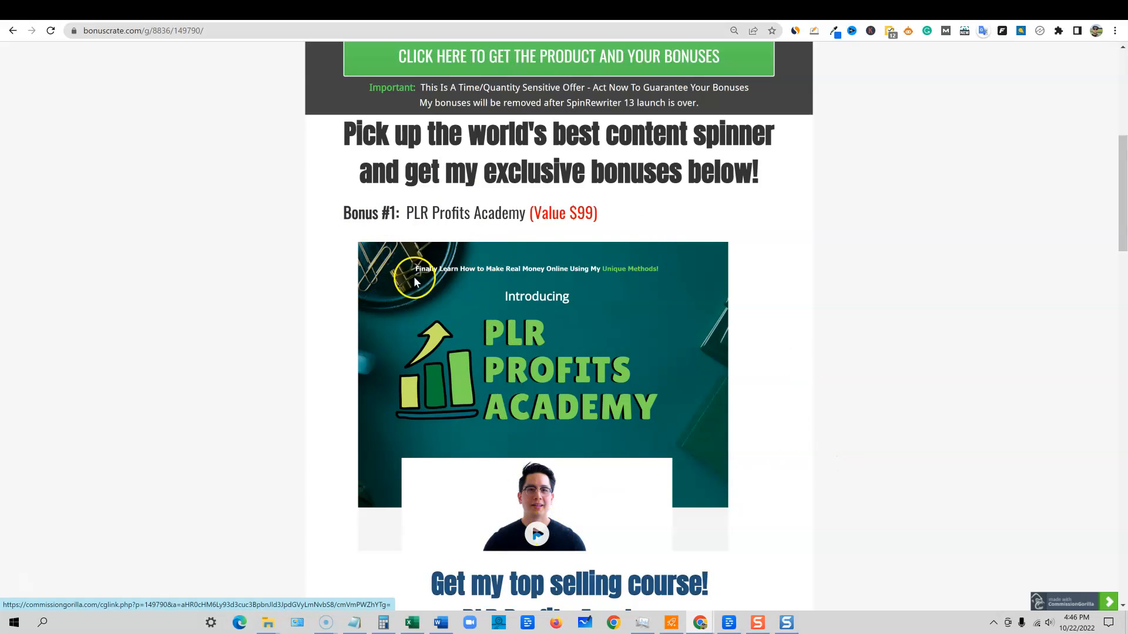
pyautogui.moveTo(587, 207)
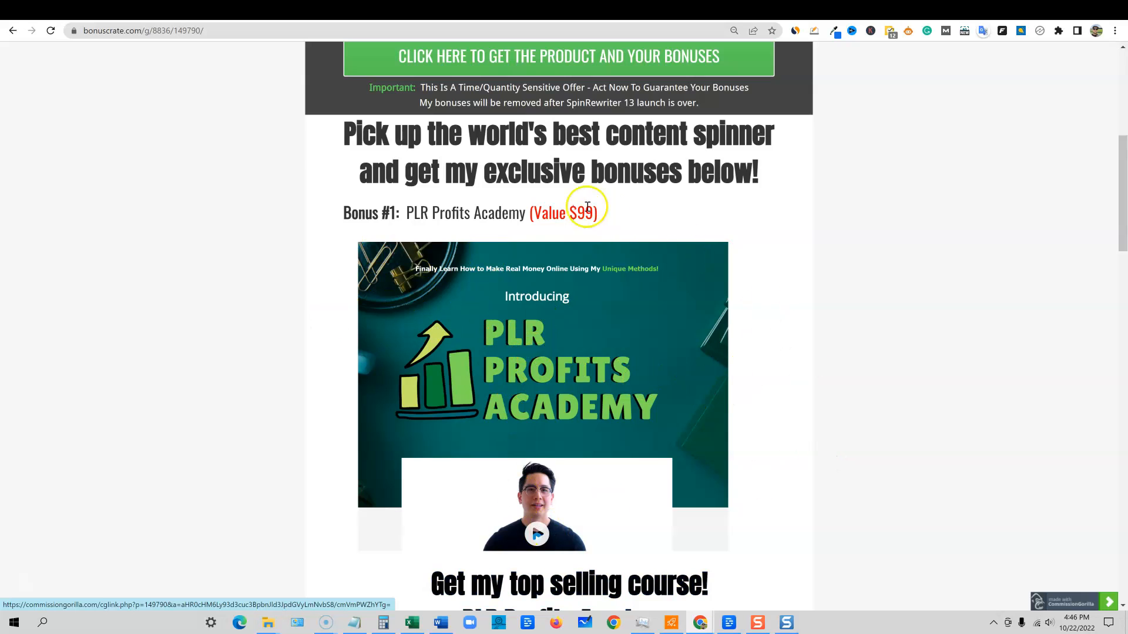
pyautogui.scroll(3)
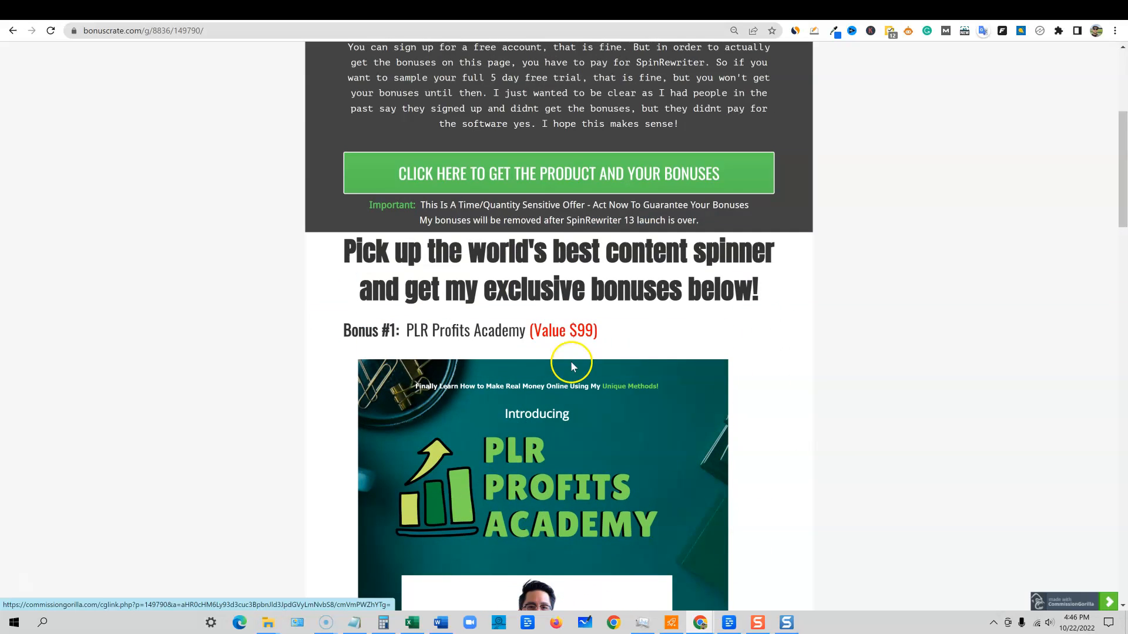
pyautogui.moveTo(654, 459)
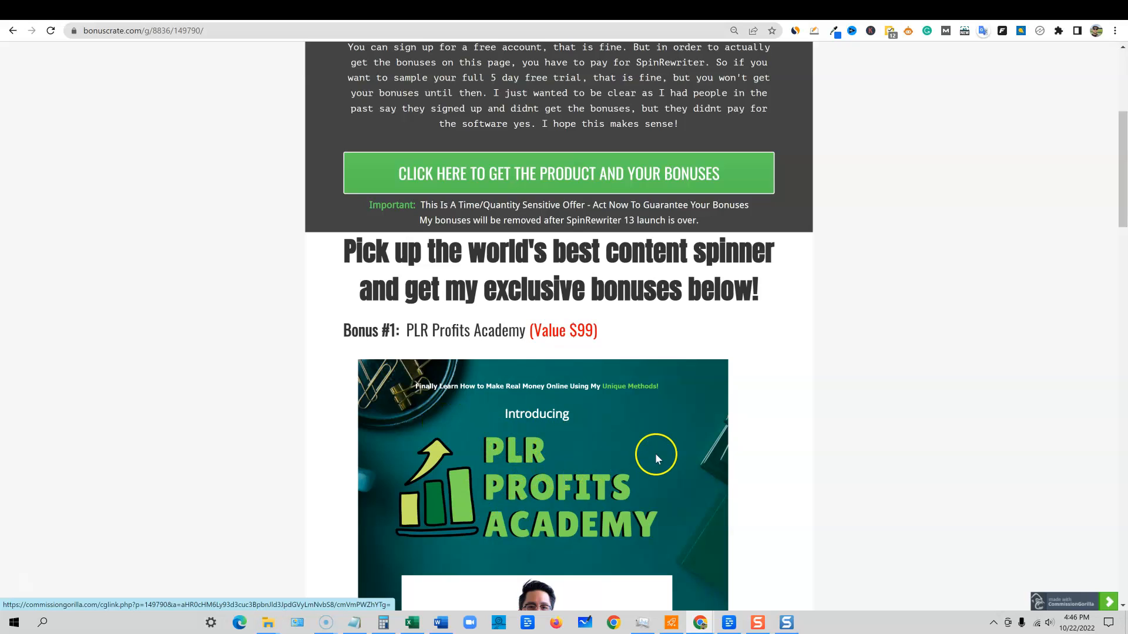
pyautogui.moveTo(784, 500)
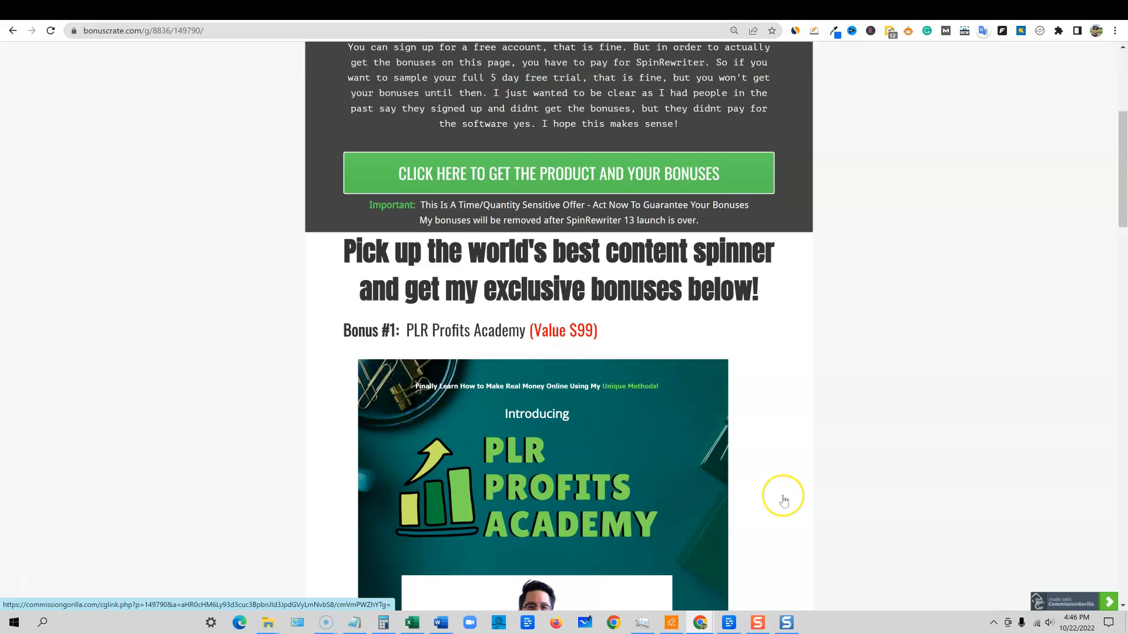
pyautogui.scroll(-3)
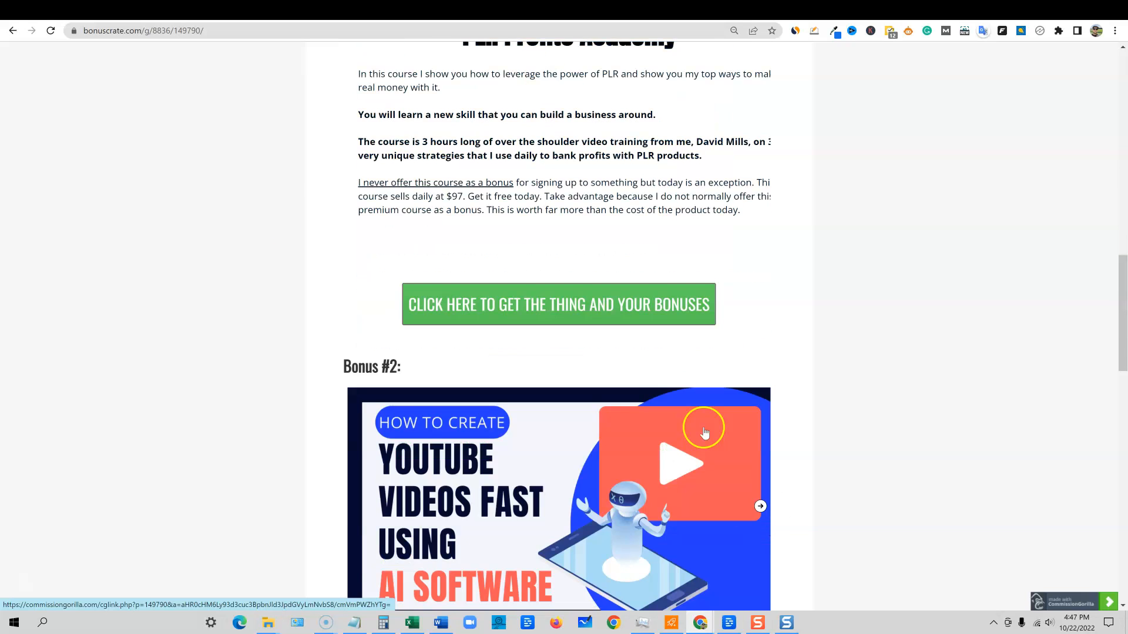
pyautogui.scroll(-3)
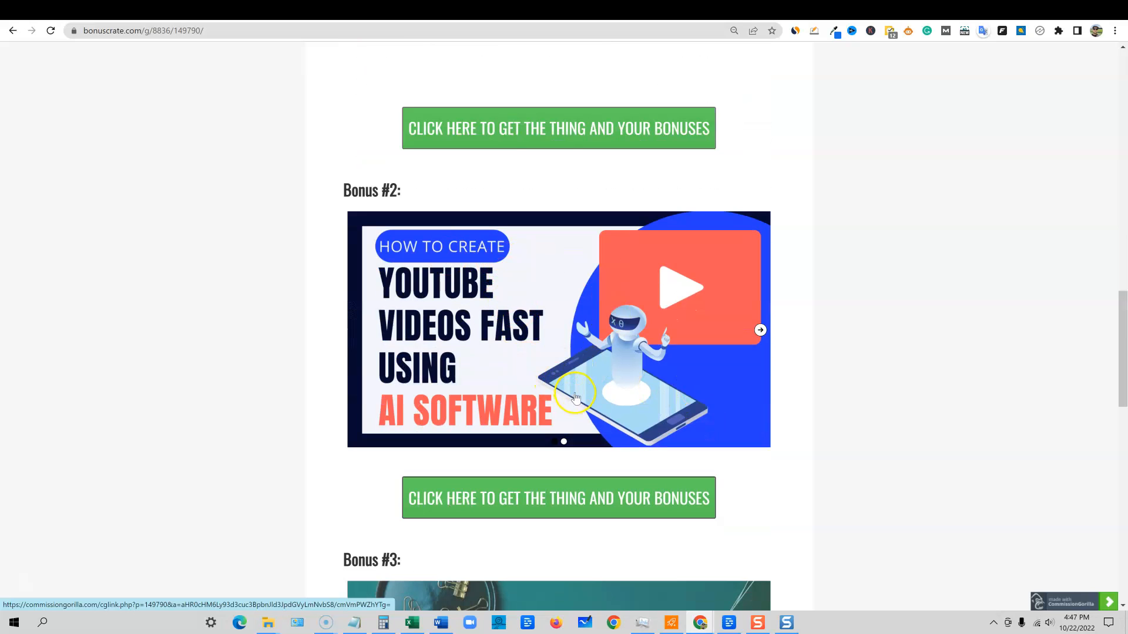
pyautogui.moveTo(792, 304)
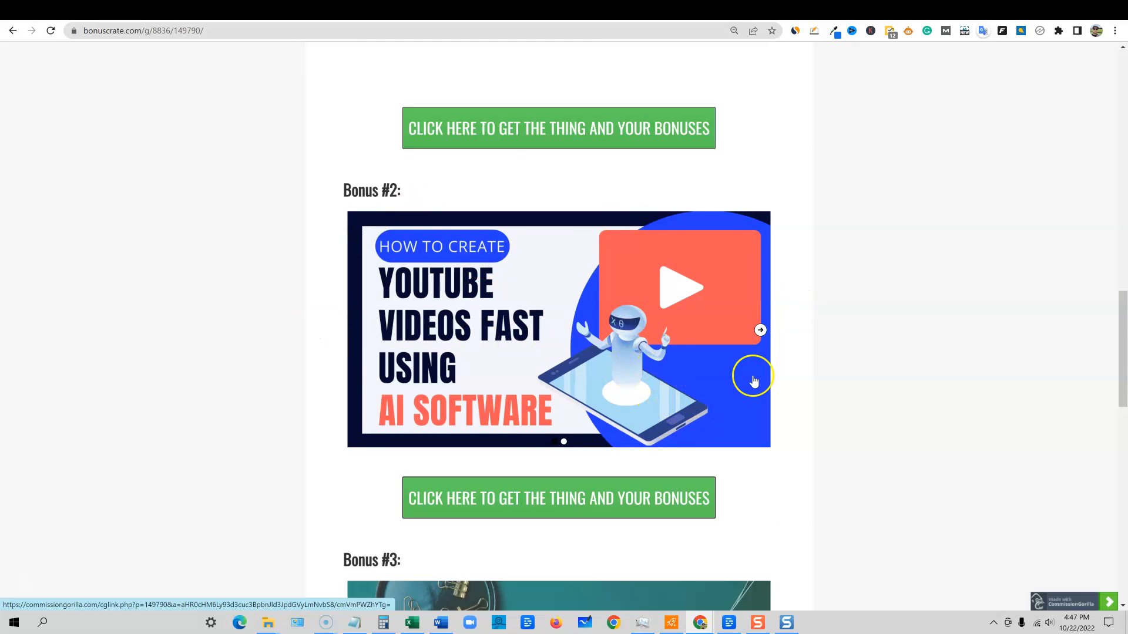
pyautogui.moveTo(701, 397)
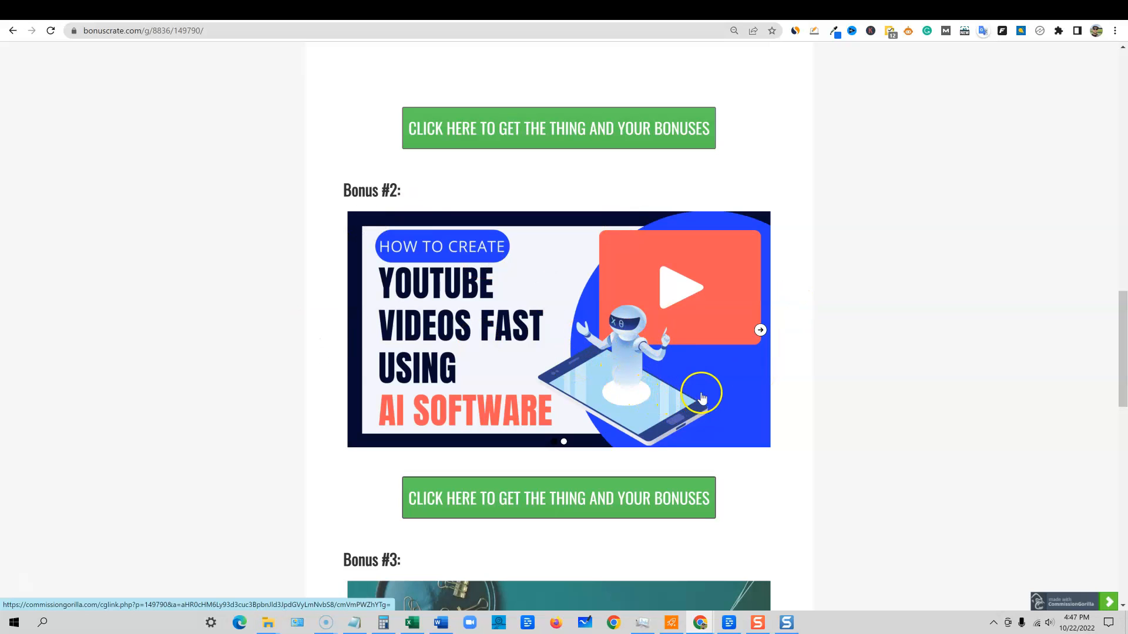
pyautogui.scroll(-3)
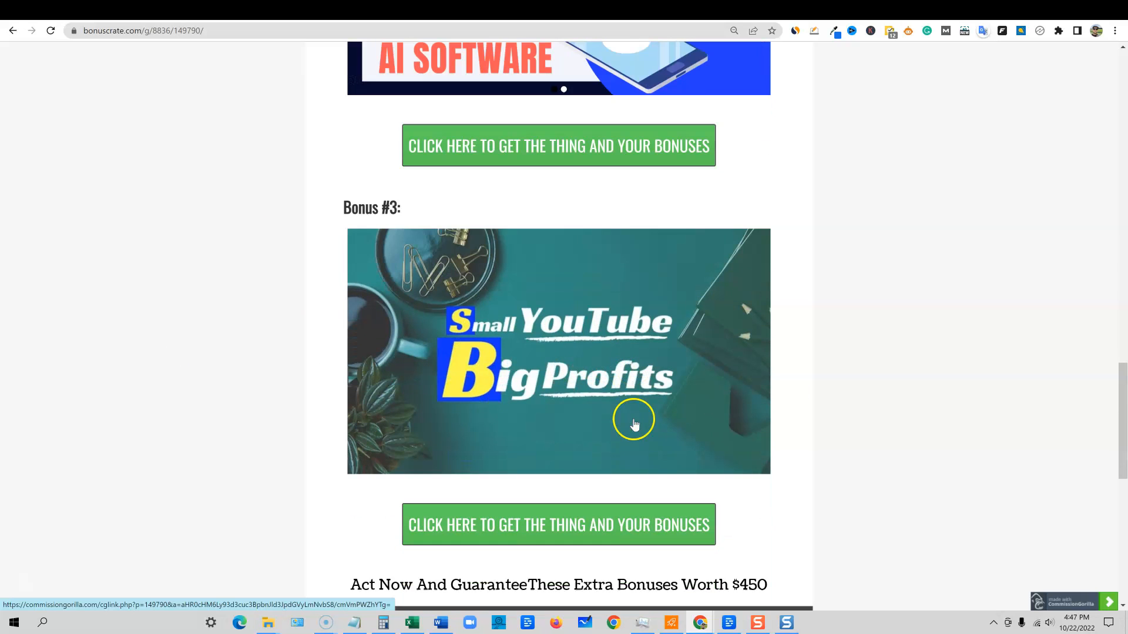
pyautogui.moveTo(717, 313)
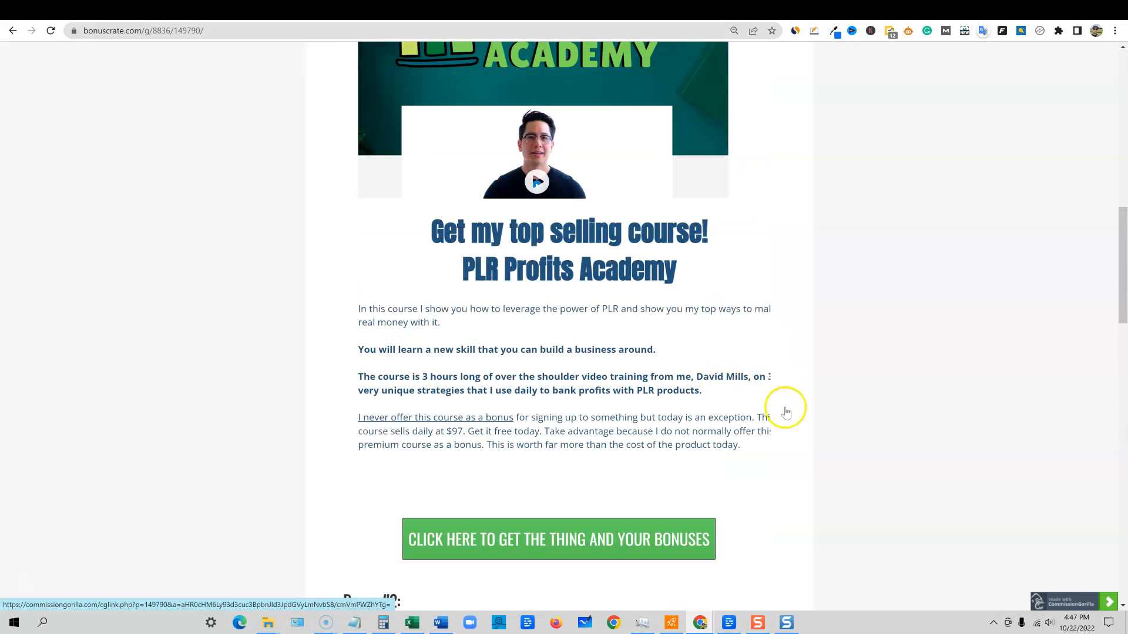
pyautogui.scroll(3)
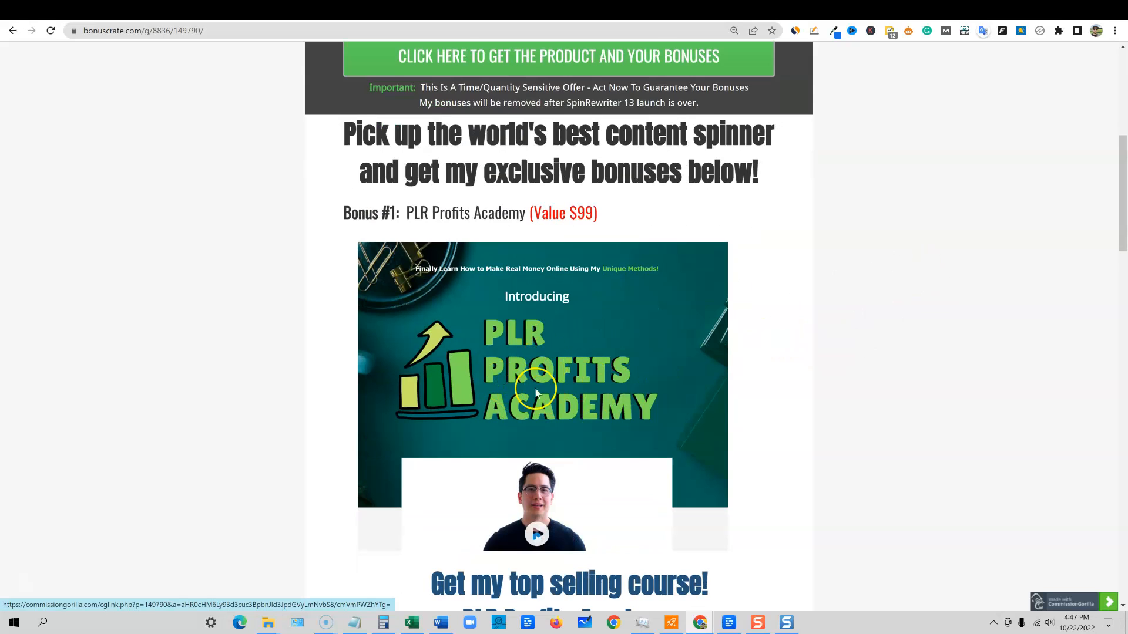
pyautogui.moveTo(626, 279)
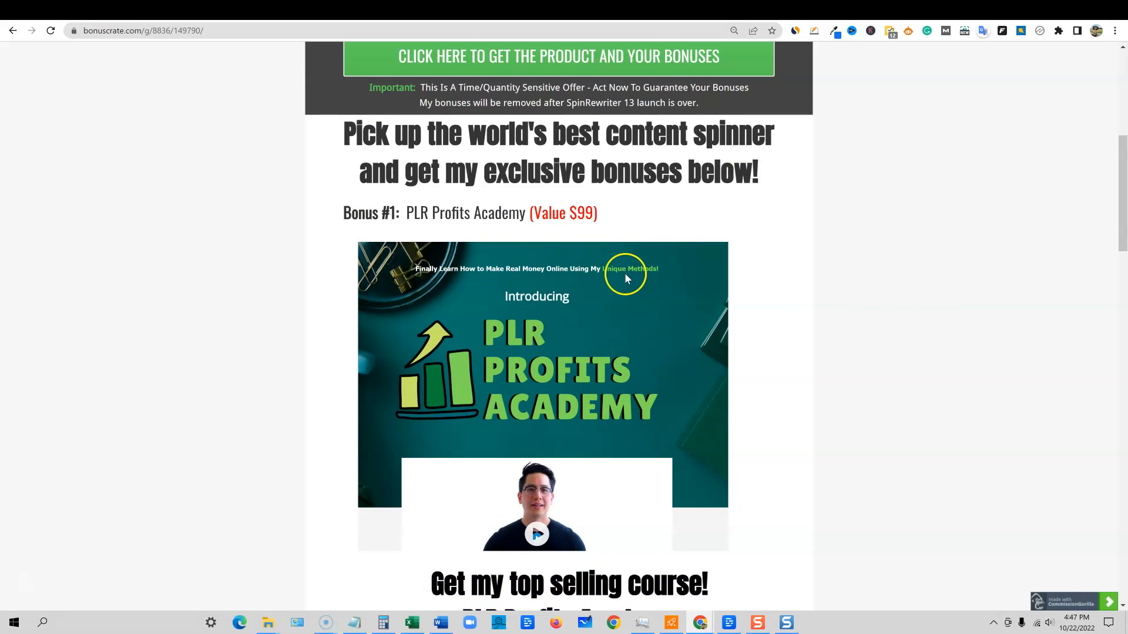
pyautogui.moveTo(895, 222)
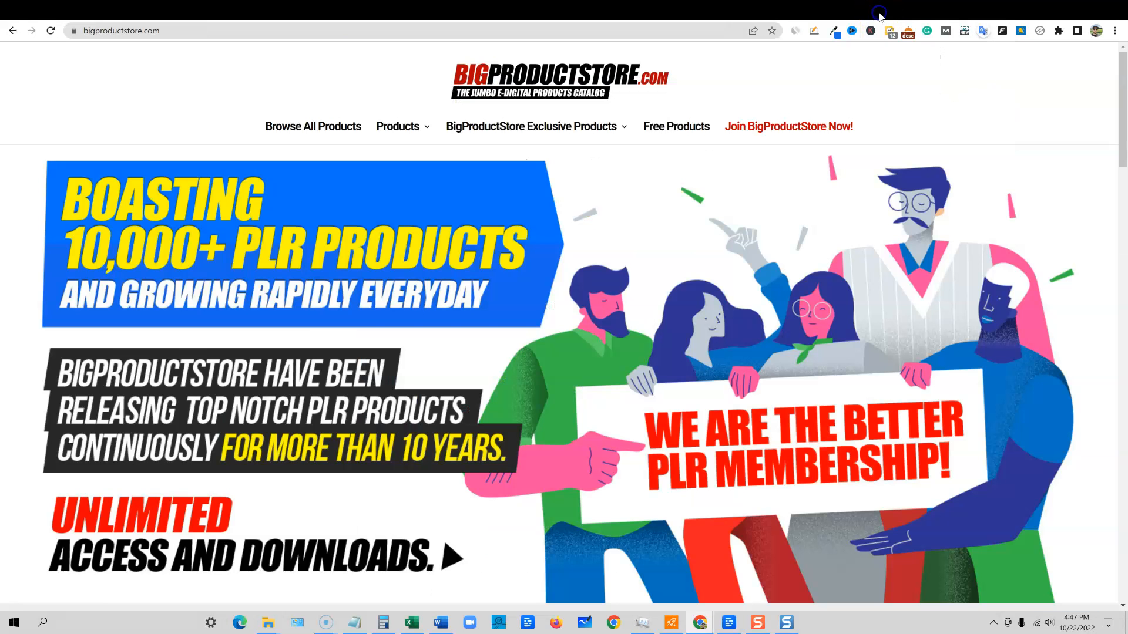
pyautogui.moveTo(532, 94)
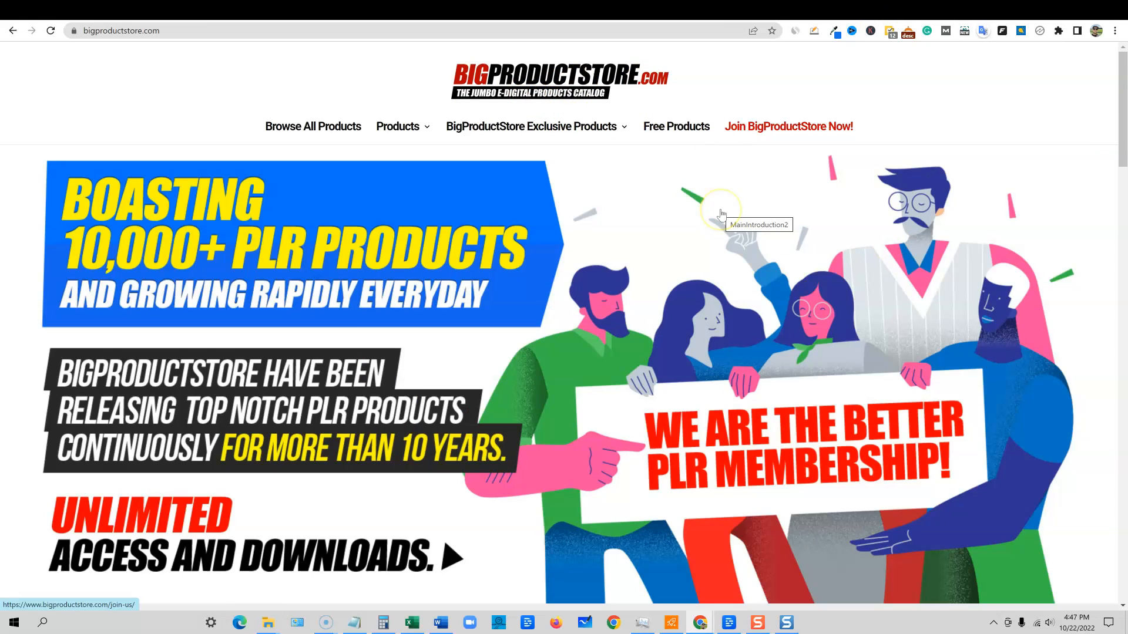
pyautogui.moveTo(678, 228)
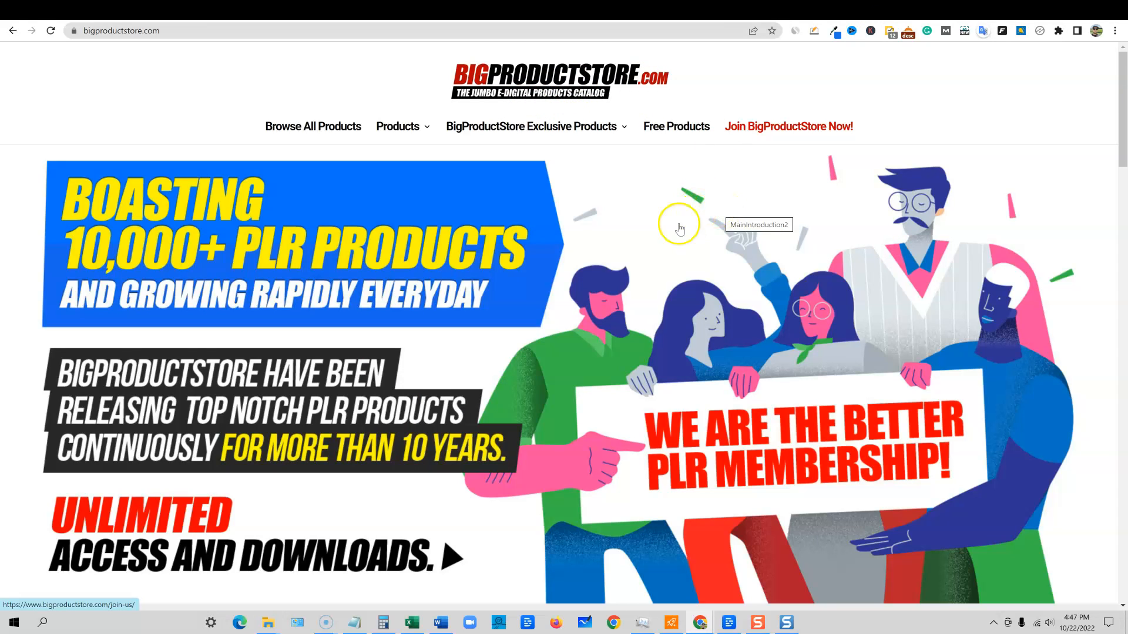
pyautogui.moveTo(725, 185)
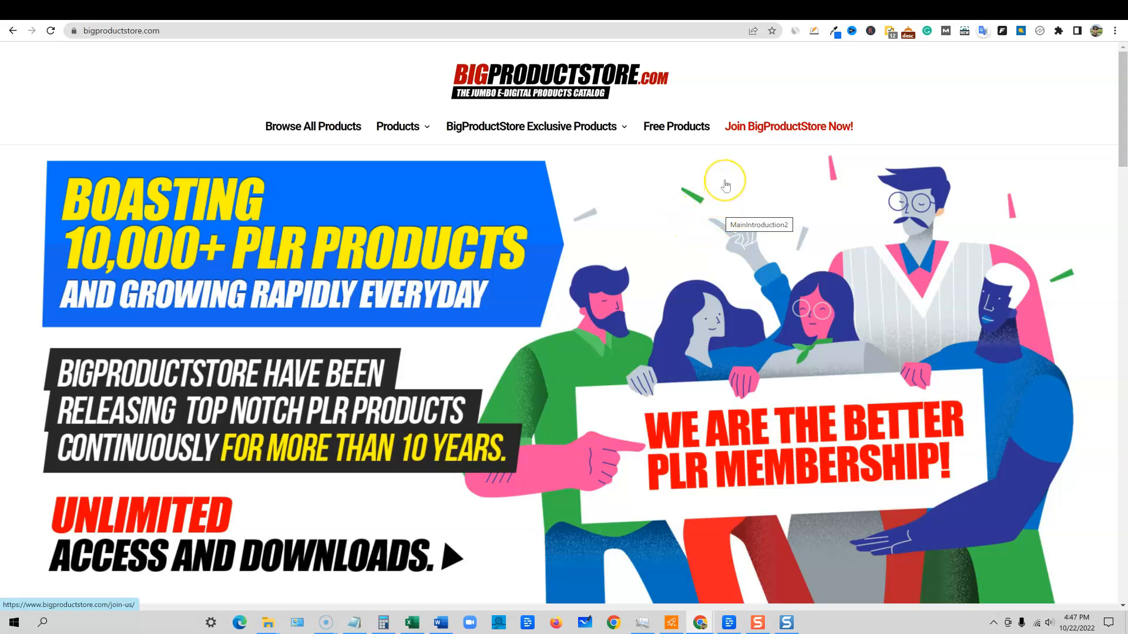
pyautogui.moveTo(844, 77)
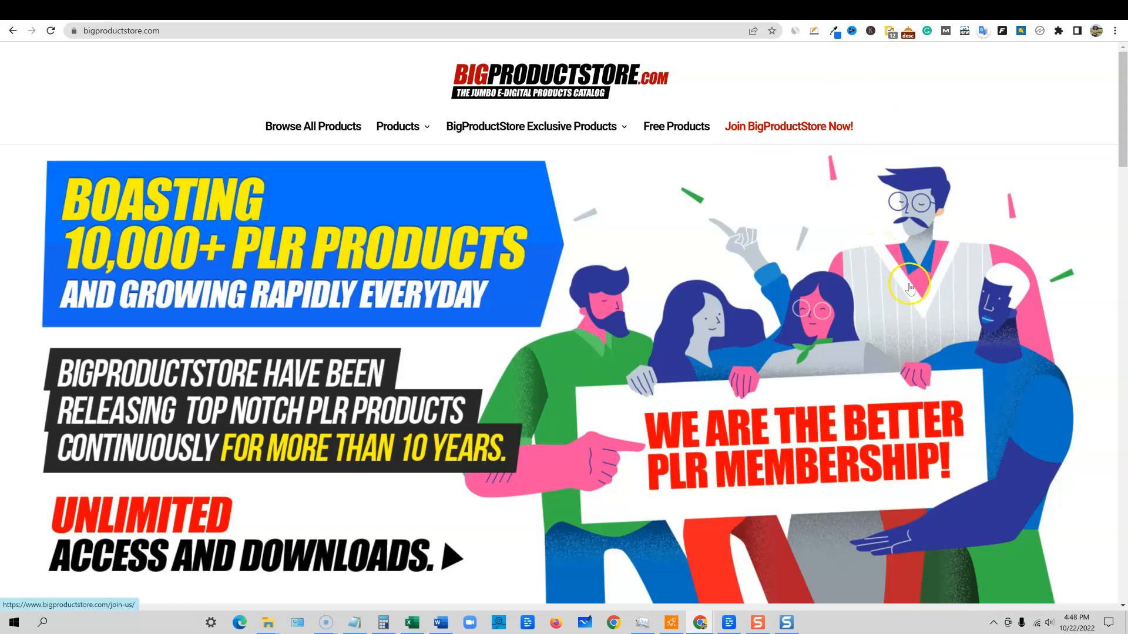
pyautogui.moveTo(744, 289)
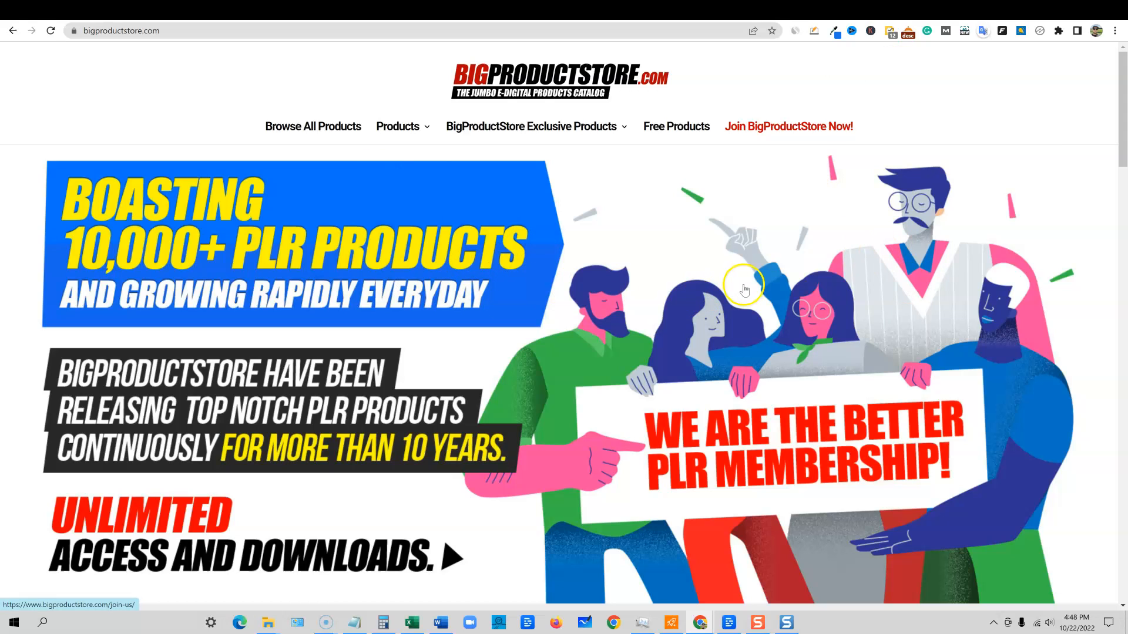
pyautogui.moveTo(747, 289)
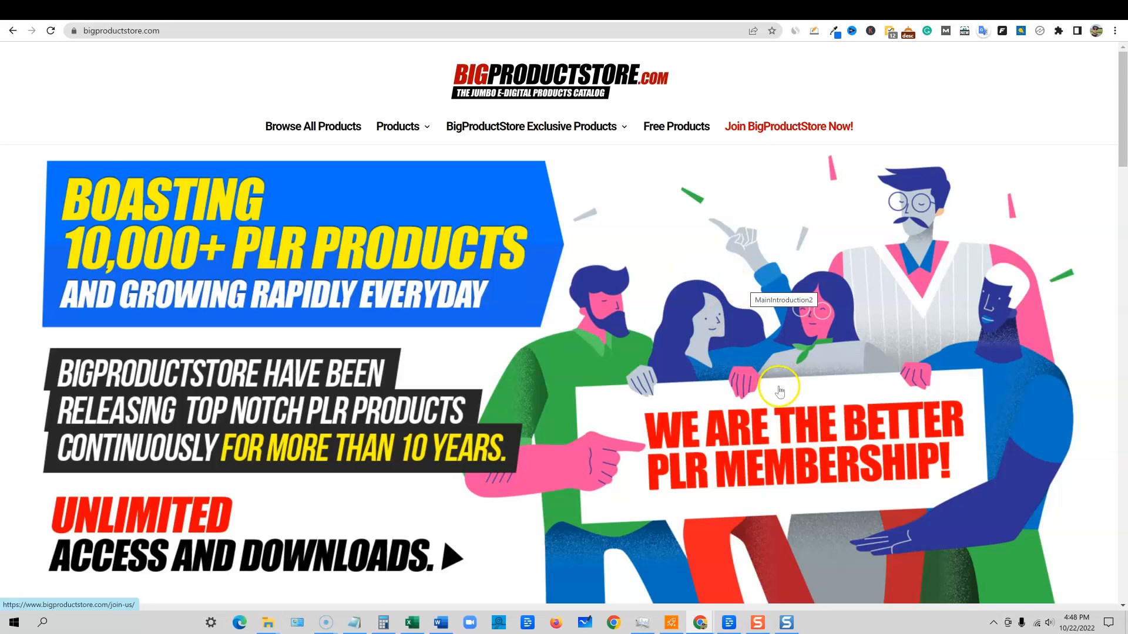
pyautogui.moveTo(750, 353)
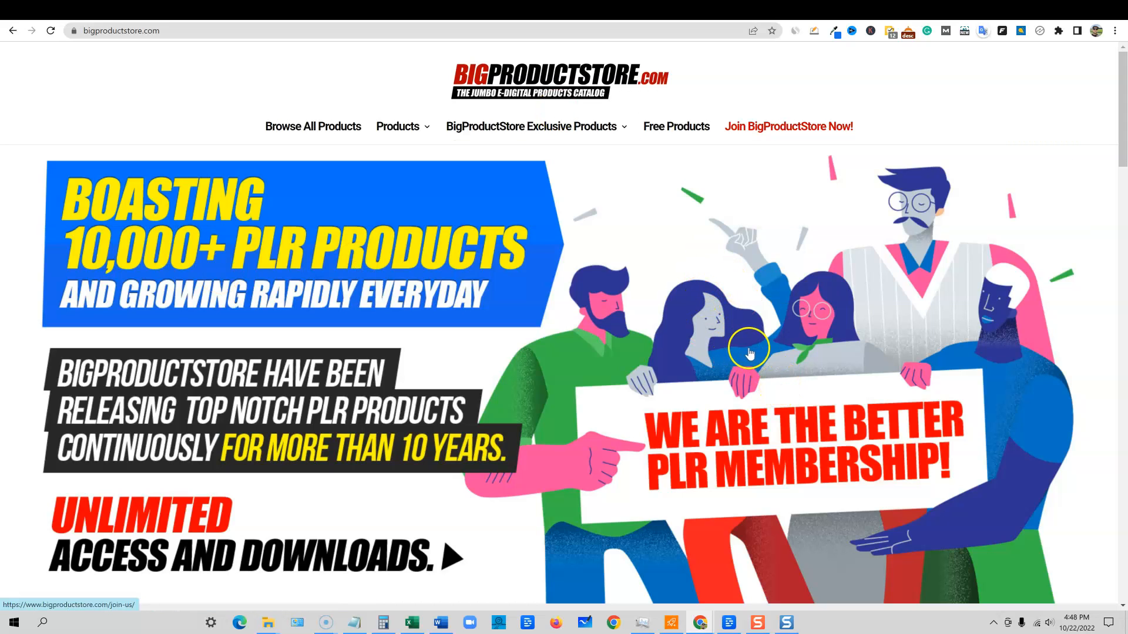
# Step: Open the Browse Products catalog of newly published PLR products and skim it
pyautogui.click(398, 125)
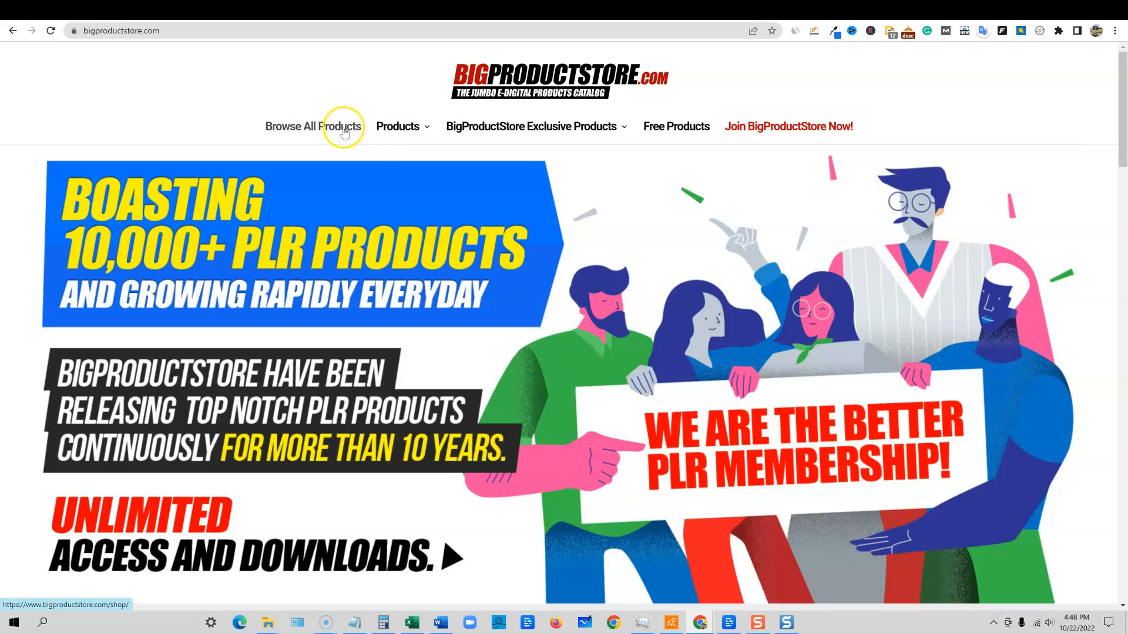
pyautogui.click(312, 125)
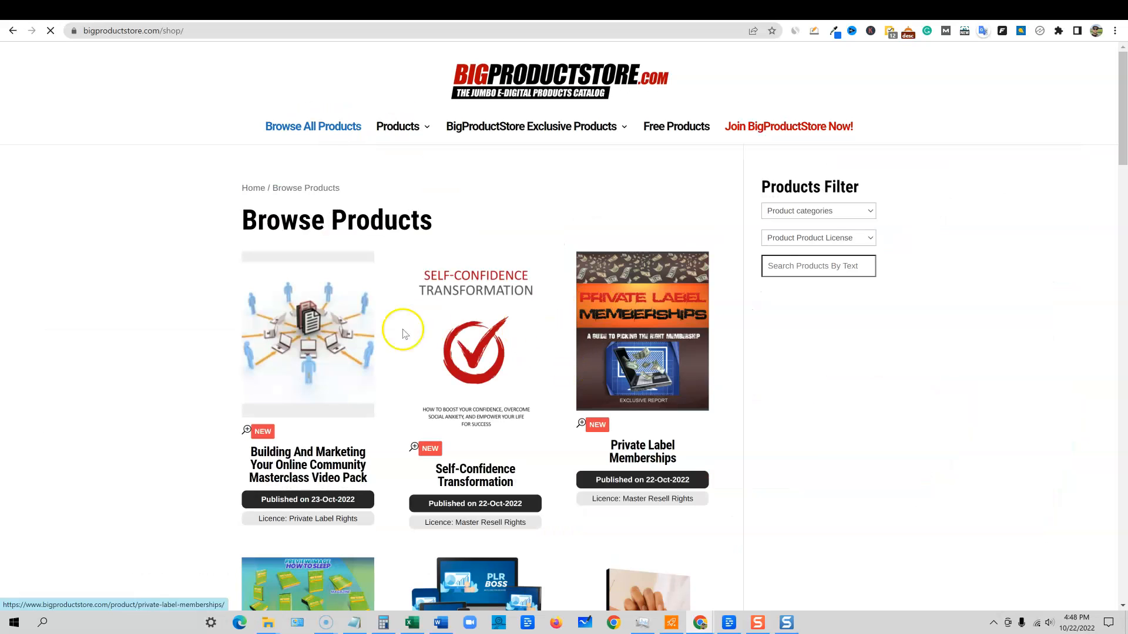
pyautogui.scroll(-3)
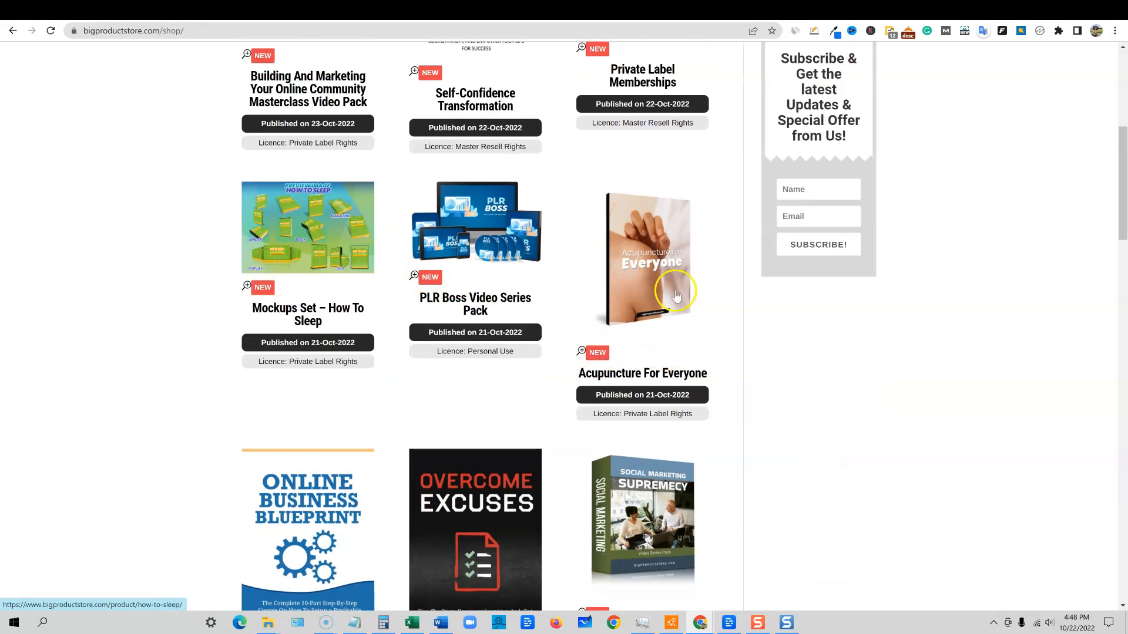
pyautogui.scroll(-3)
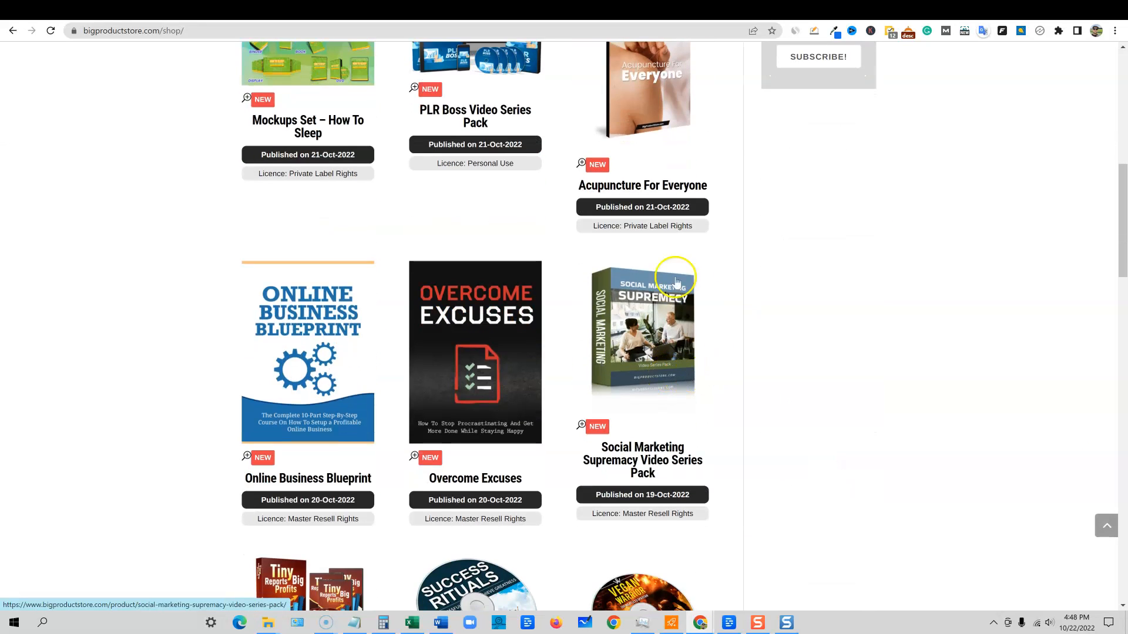
pyautogui.scroll(3)
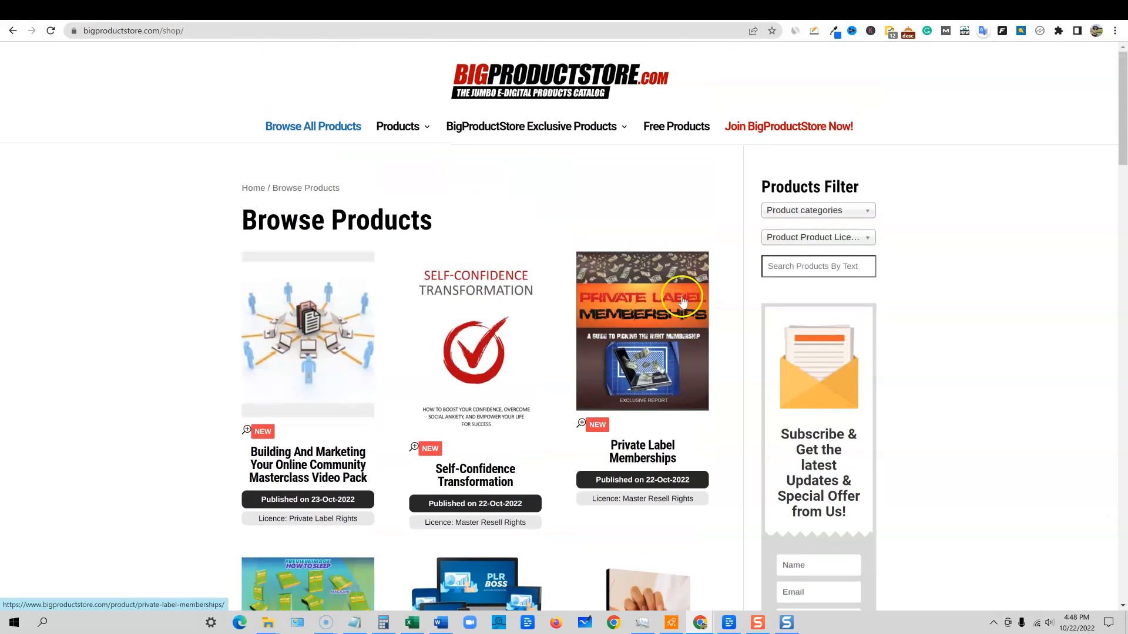
pyautogui.moveTo(590, 195)
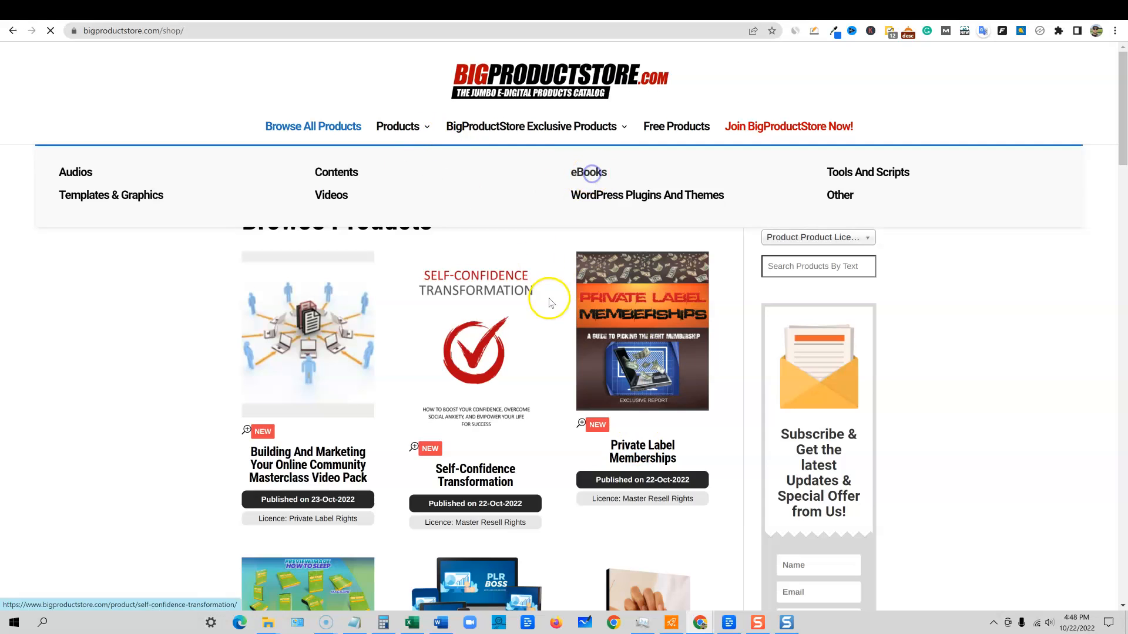
# Step: Open the Vegan Warrior product from the eBooks category and view its Word document
pyautogui.click(588, 172)
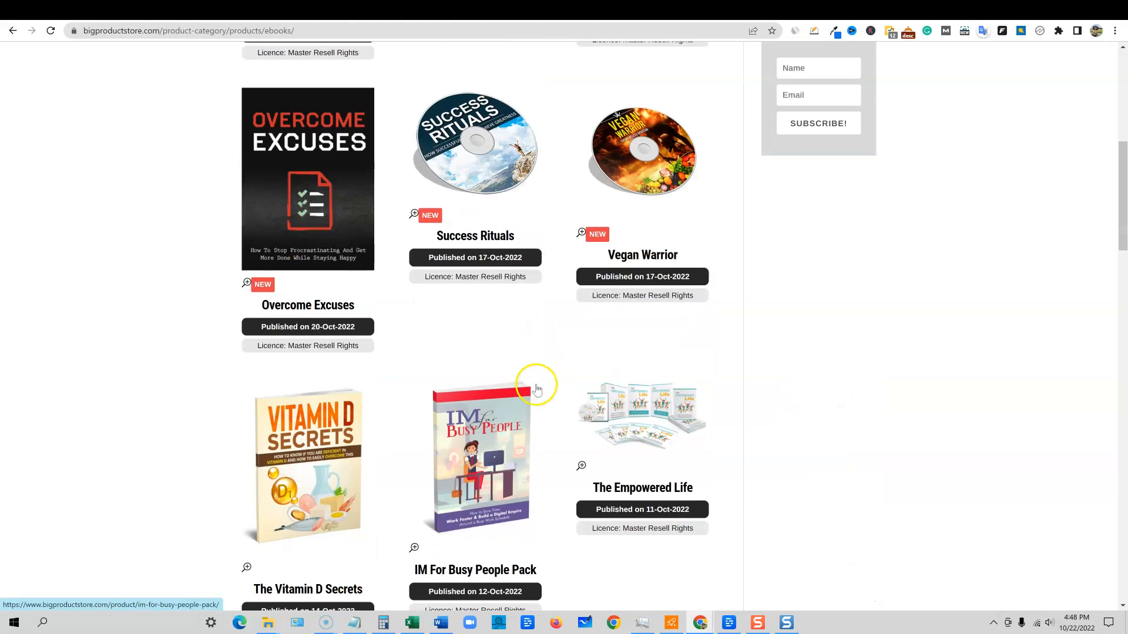
pyautogui.scroll(3)
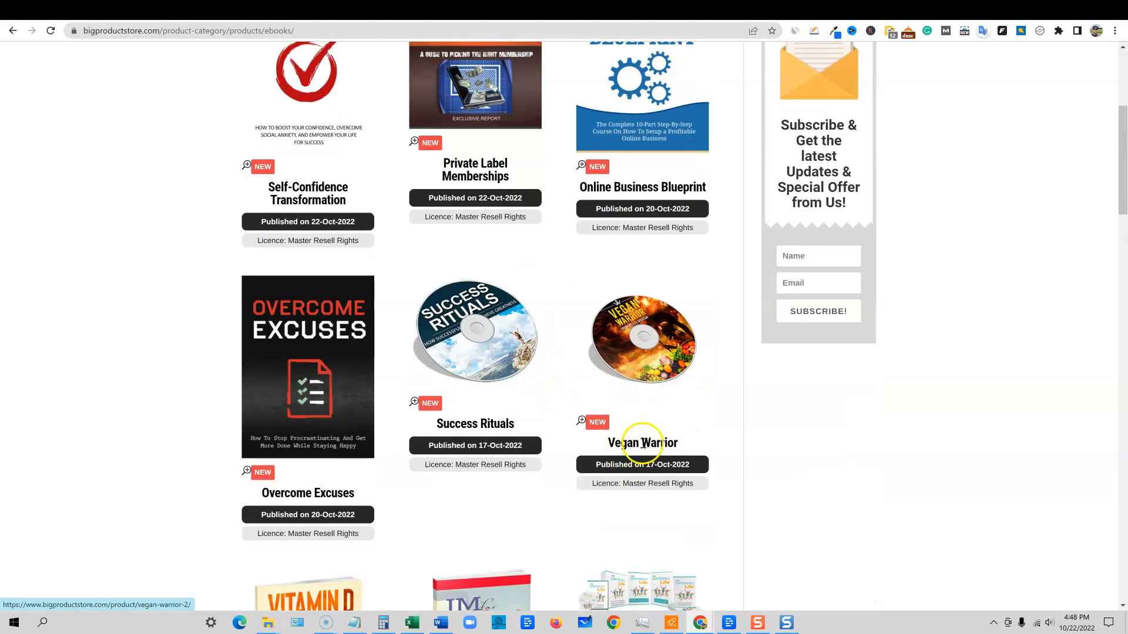
pyautogui.click(641, 442)
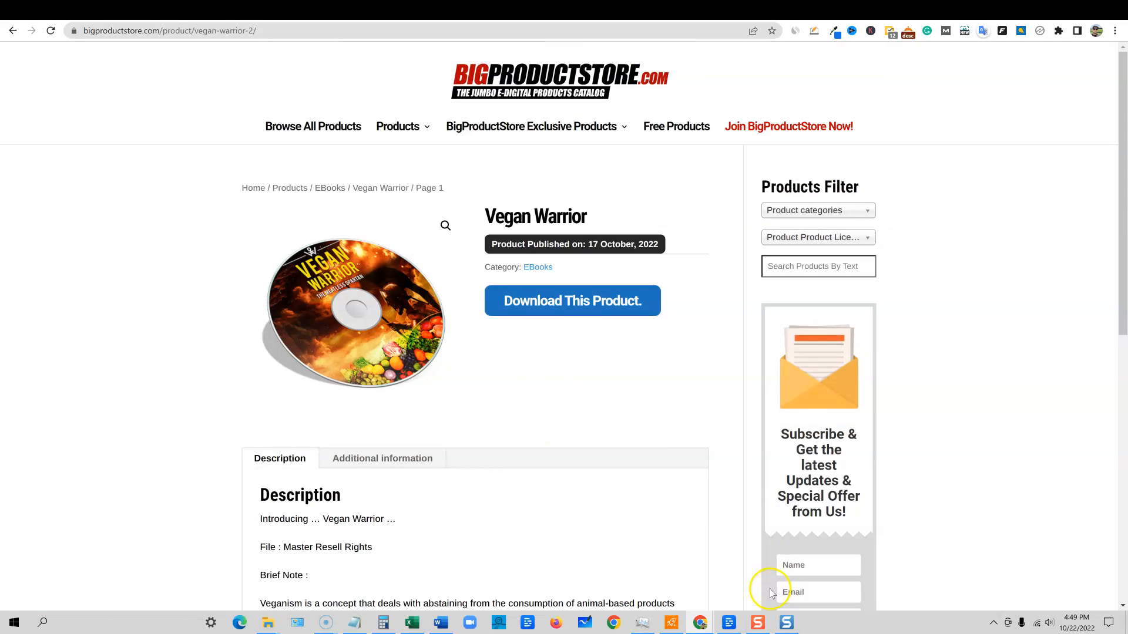
pyautogui.click(440, 622)
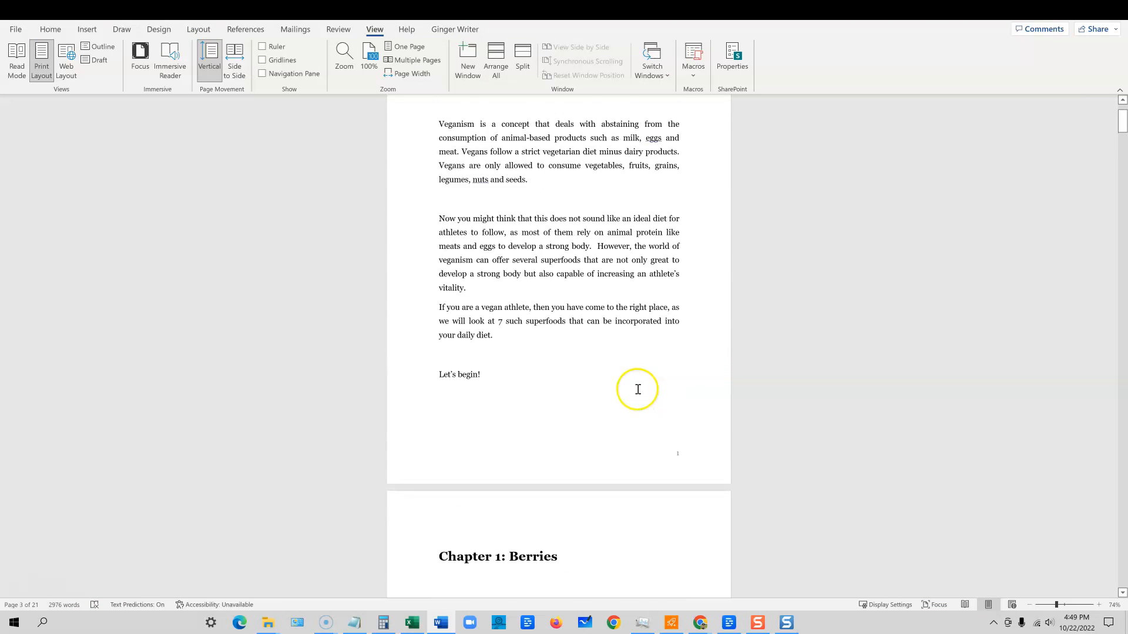
# Step: Select the Vegan Warrior text from the introduction through the Oatmeal chapter, about 1,047 words
pyautogui.scroll(-3)
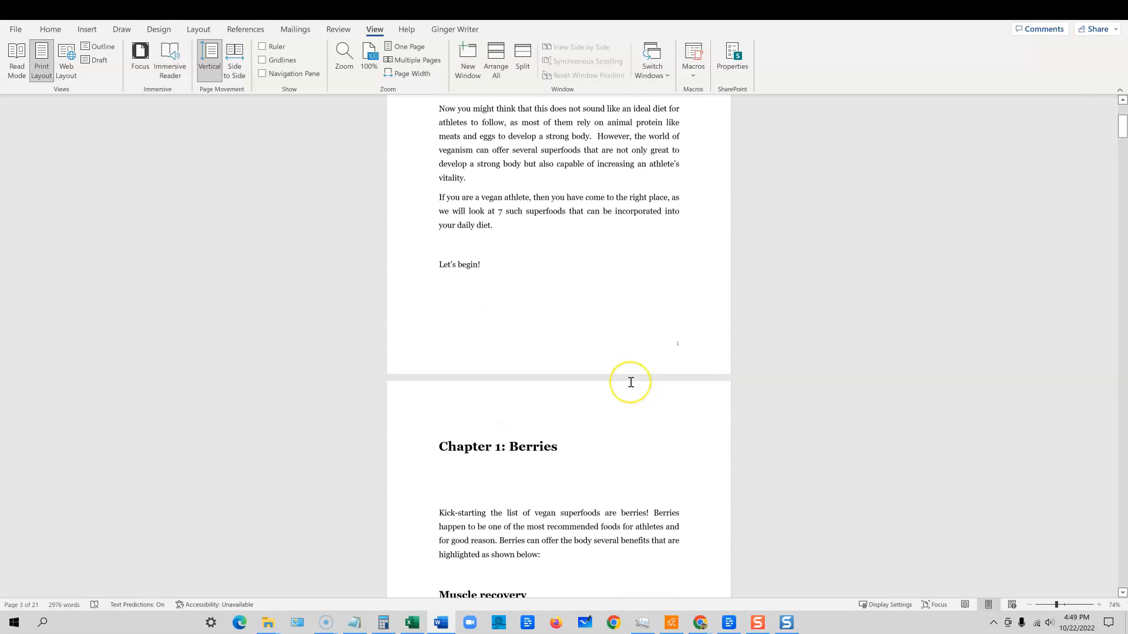
pyautogui.scroll(-3)
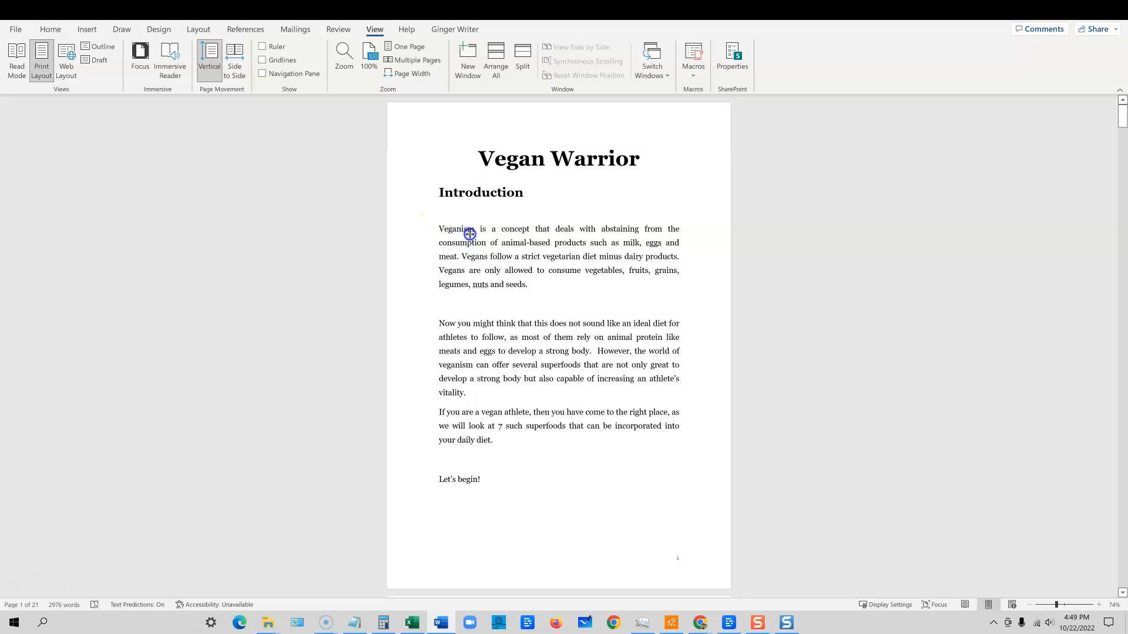
pyautogui.scroll(-3)
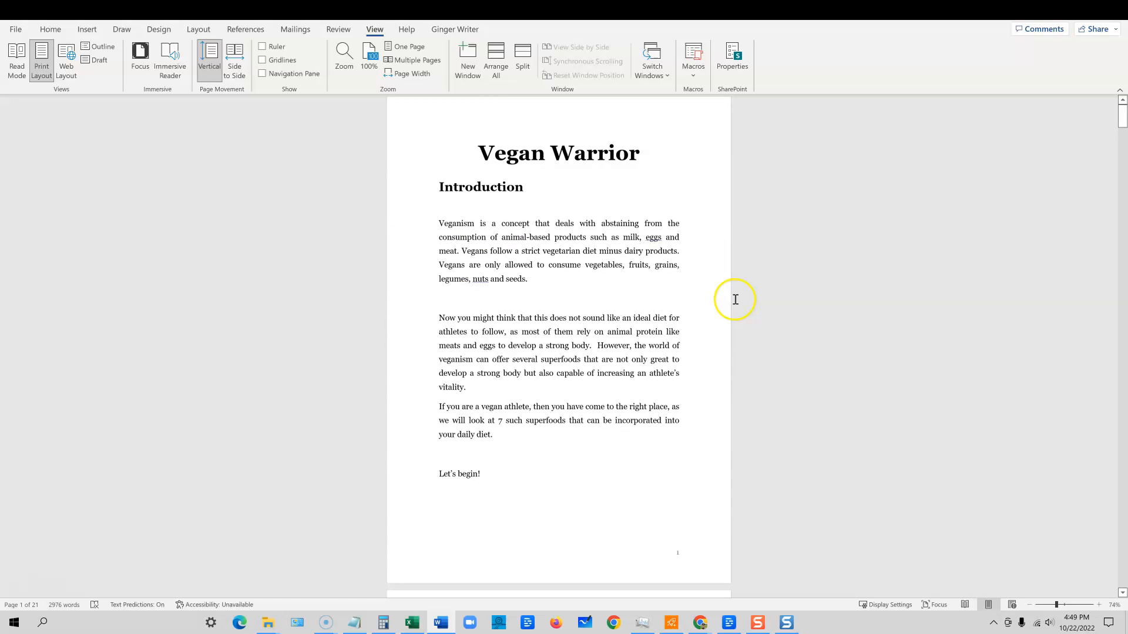
pyautogui.doubleClick(456, 228)
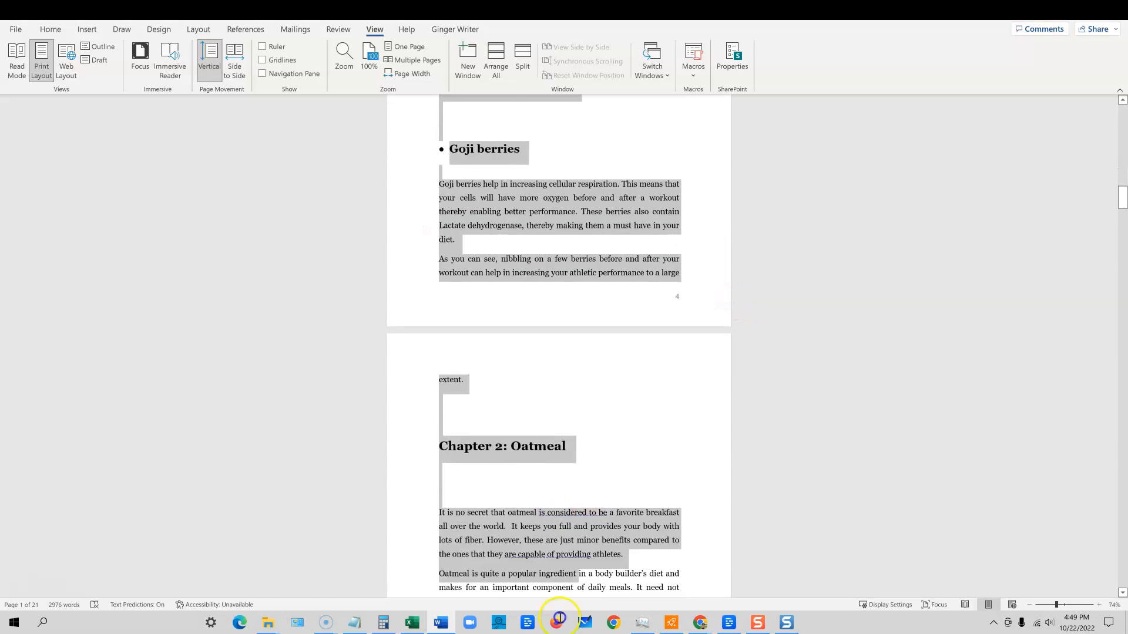
pyautogui.scroll(-3)
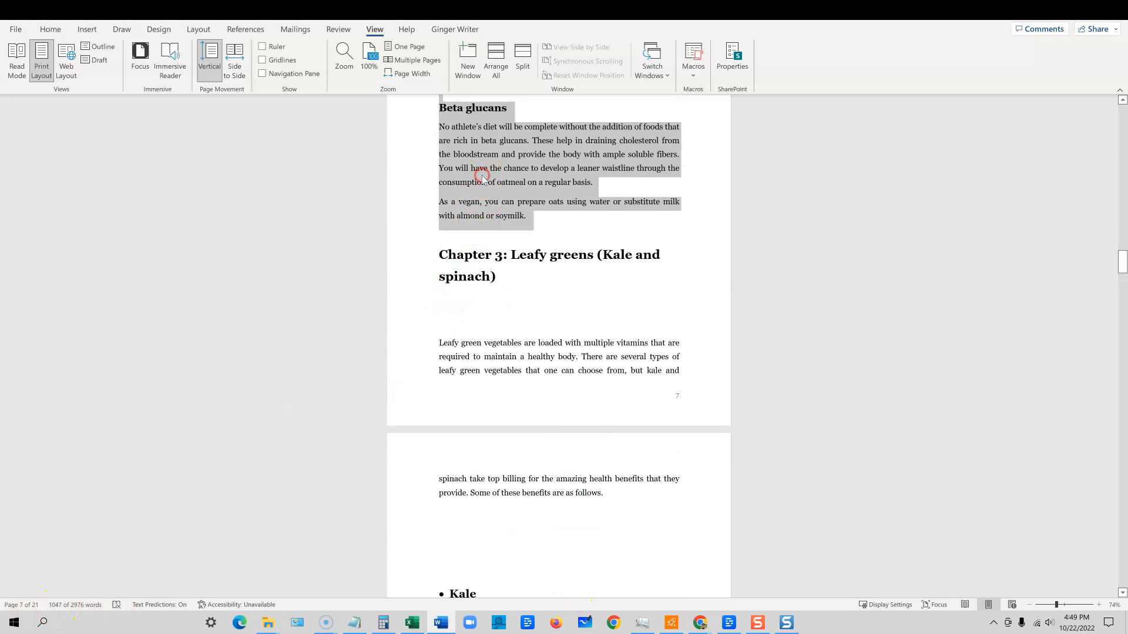
pyautogui.click(698, 622)
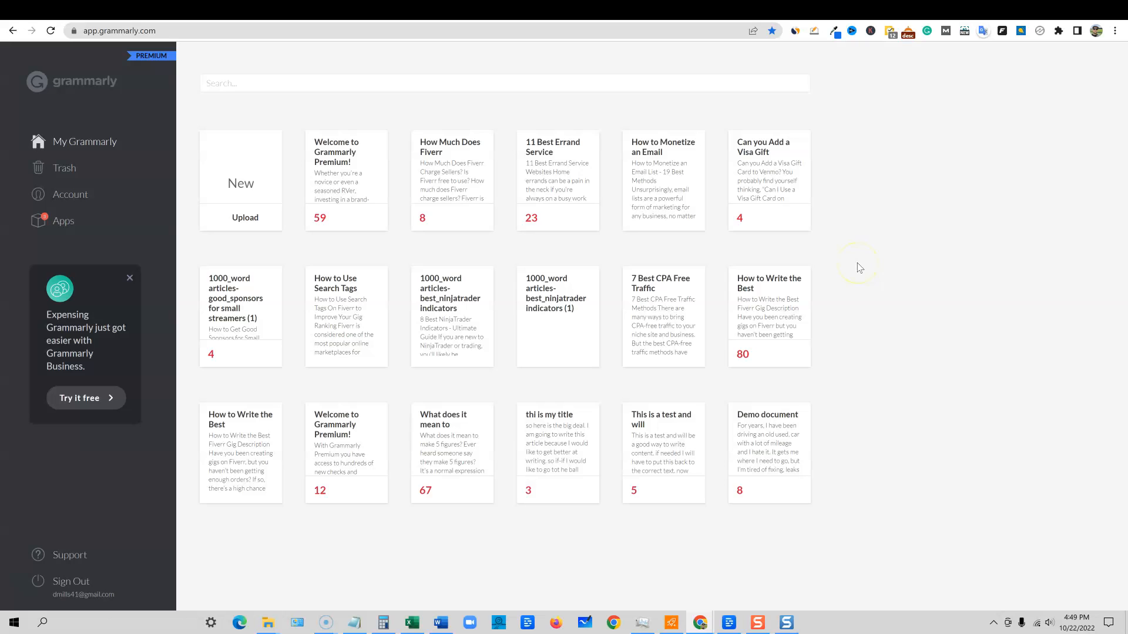
pyautogui.moveTo(114, 154)
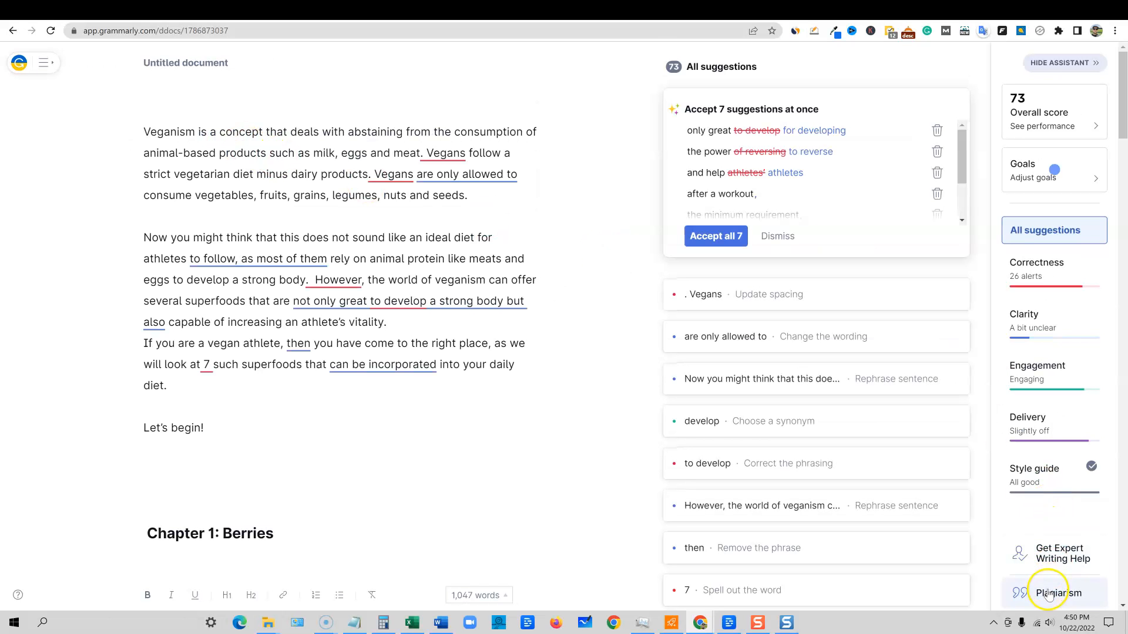
# Step: Run Grammarly's plagiarism check and review the 13% match and other sources
pyautogui.click(1054, 592)
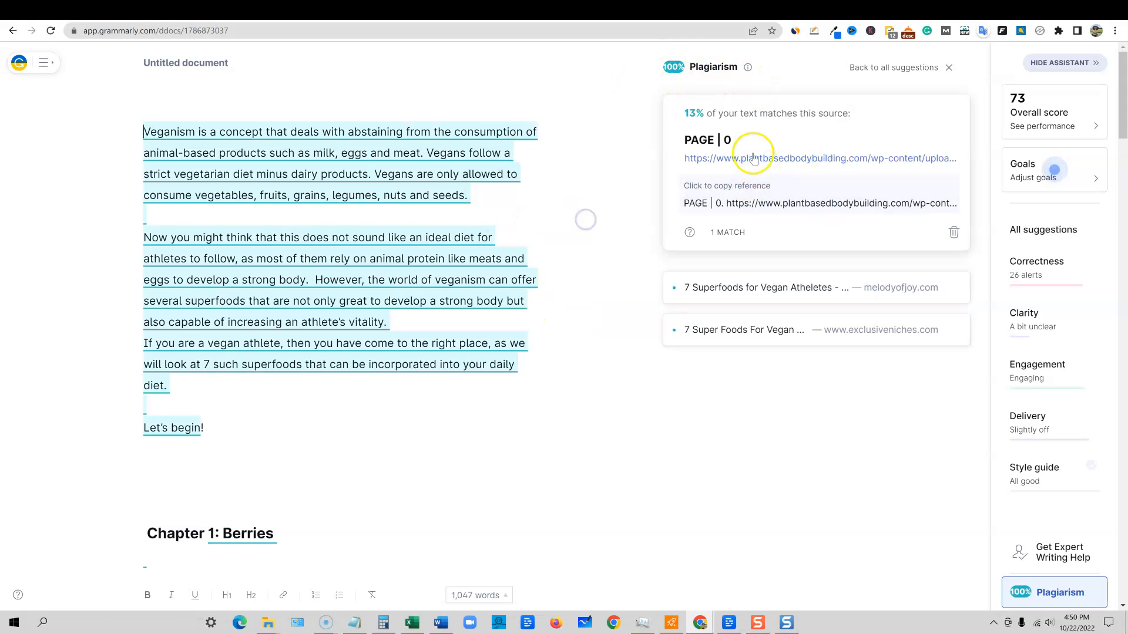
pyautogui.moveTo(792, 185)
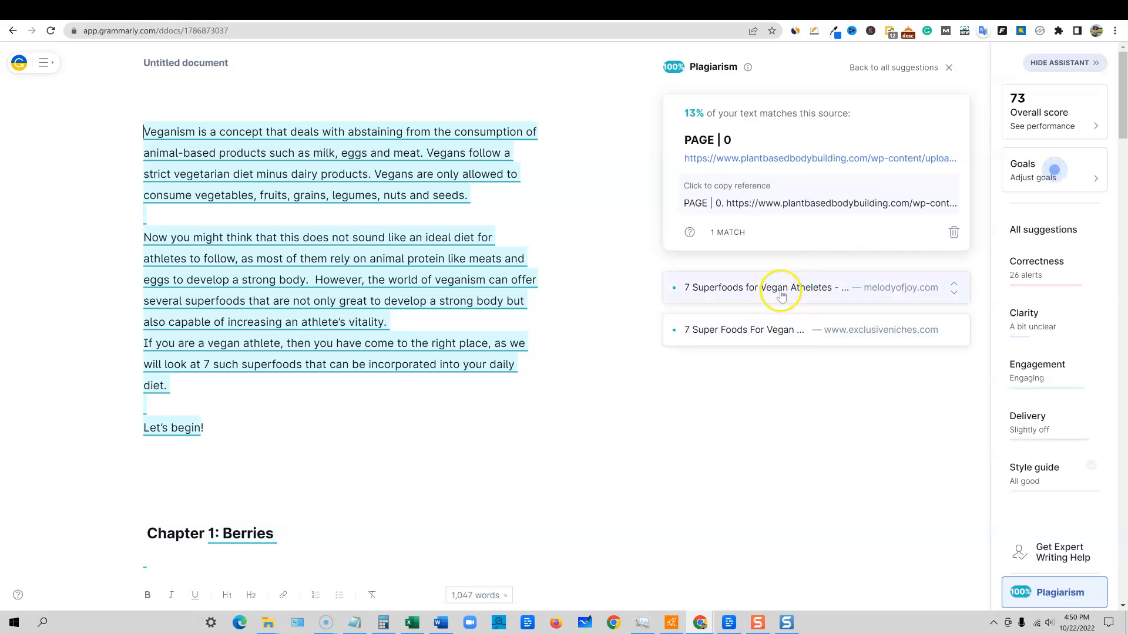
pyautogui.click(769, 287)
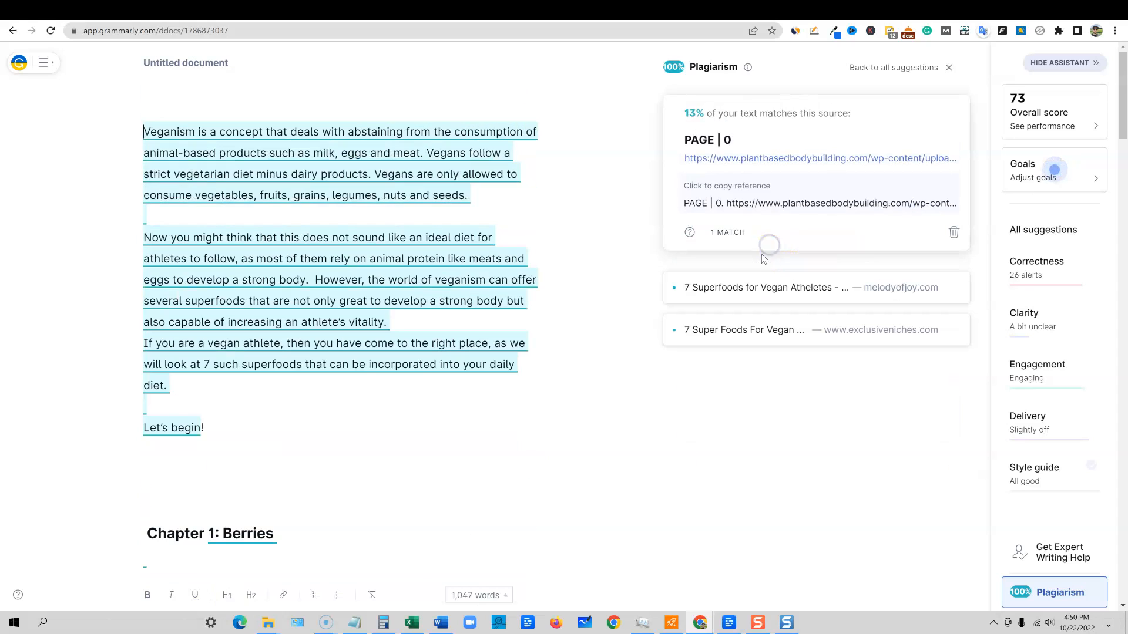
pyautogui.moveTo(585, 390)
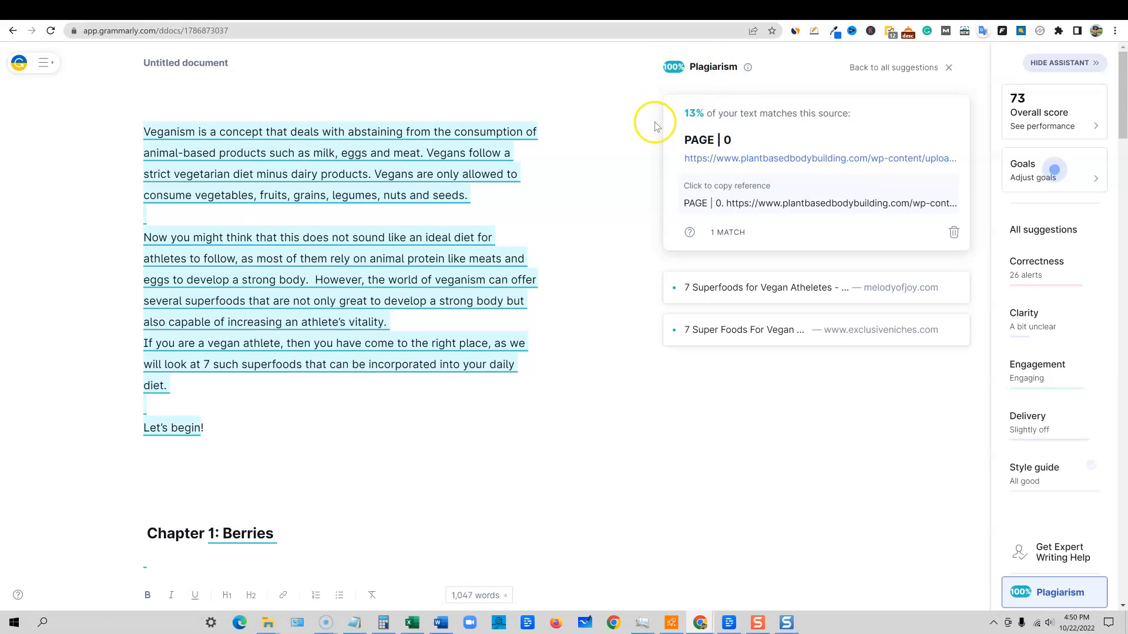
pyautogui.moveTo(689, 123)
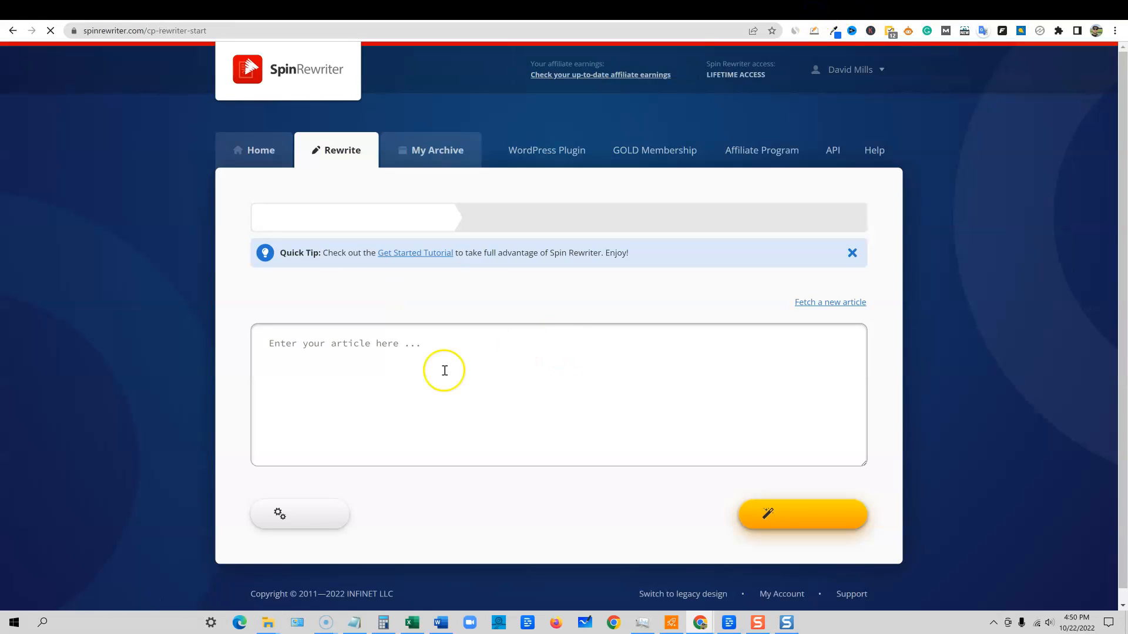
pyautogui.click(280, 513)
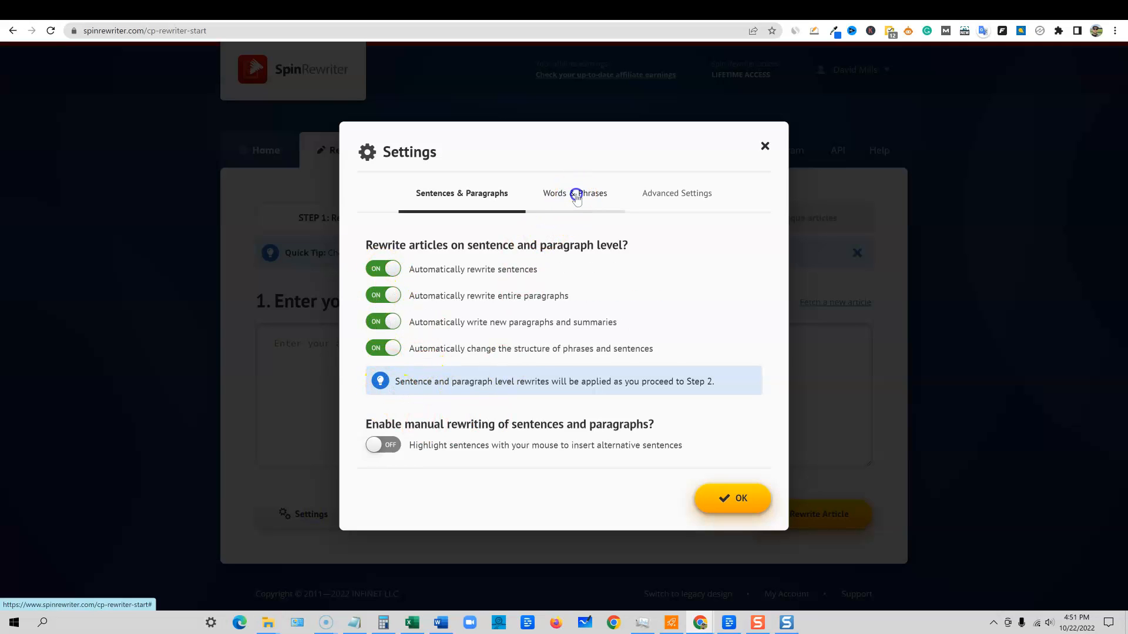
pyautogui.click(574, 193)
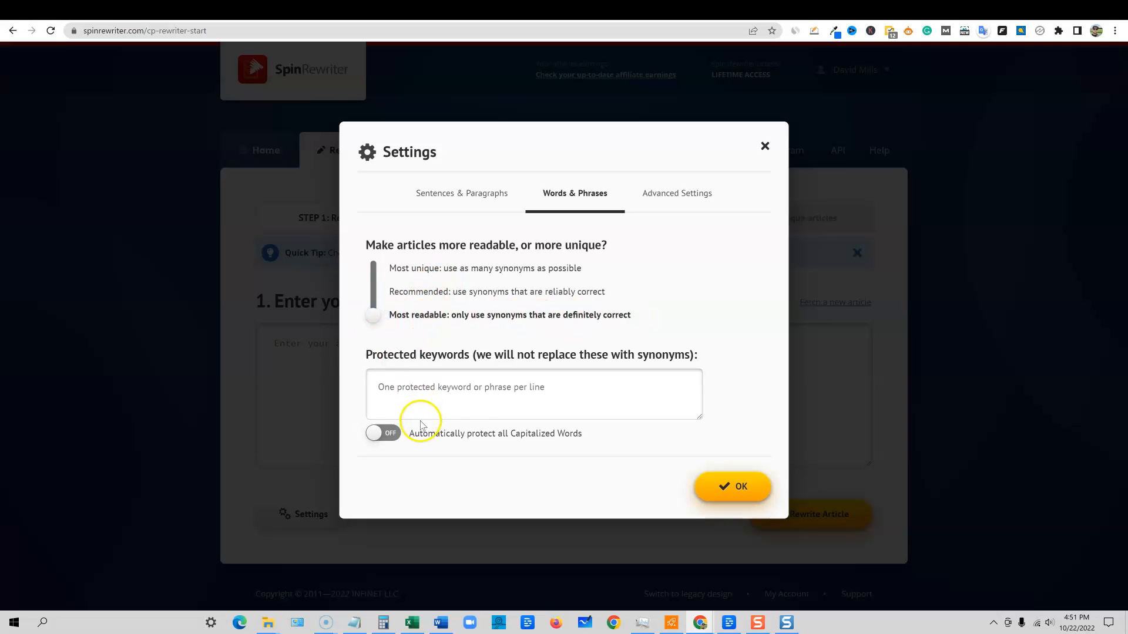
pyautogui.moveTo(503, 435)
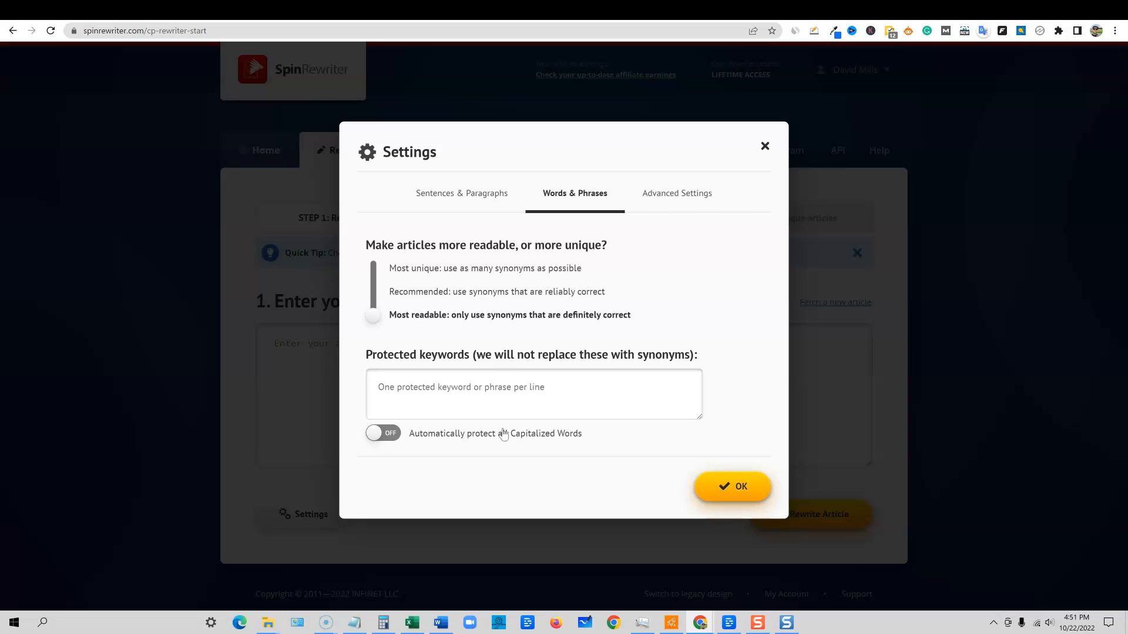
pyautogui.moveTo(451, 415)
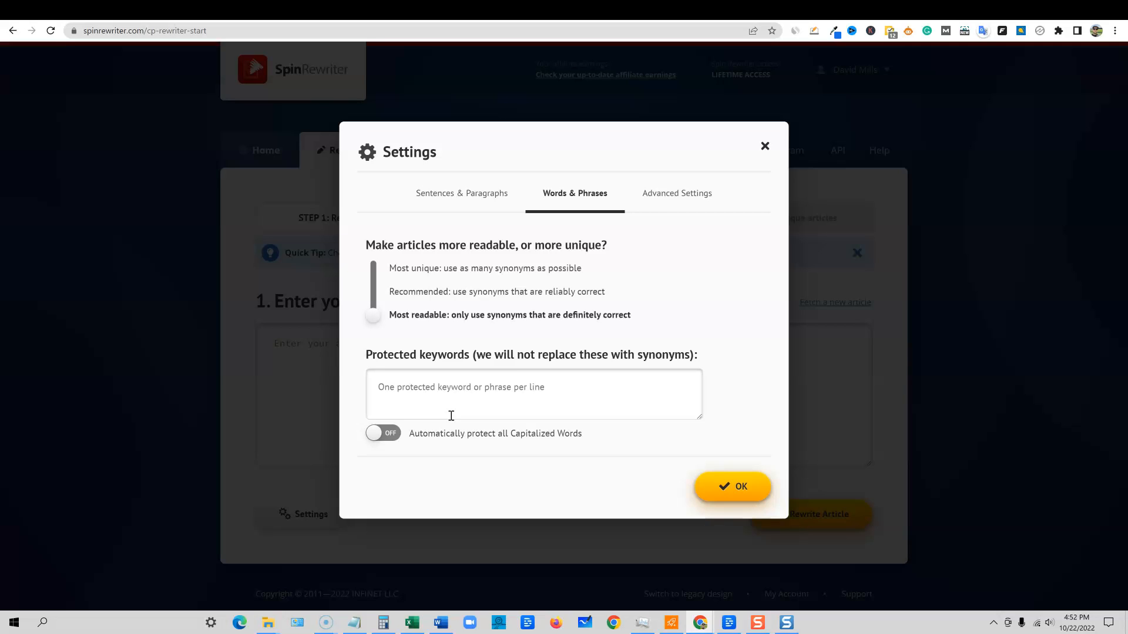
pyautogui.click(411, 387)
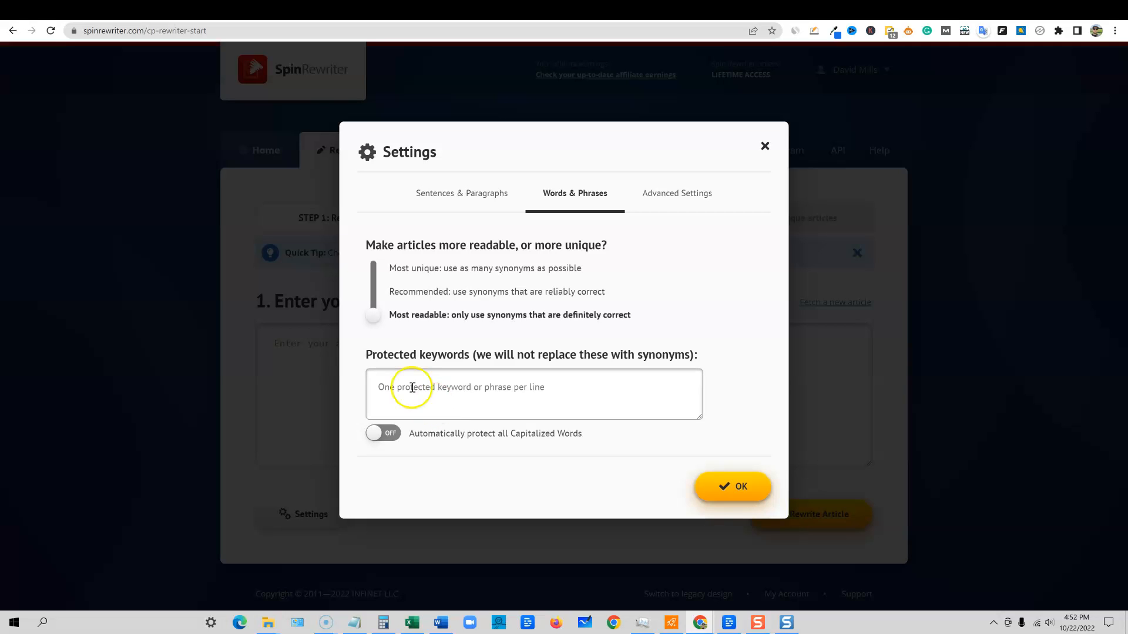
pyautogui.moveTo(627, 432)
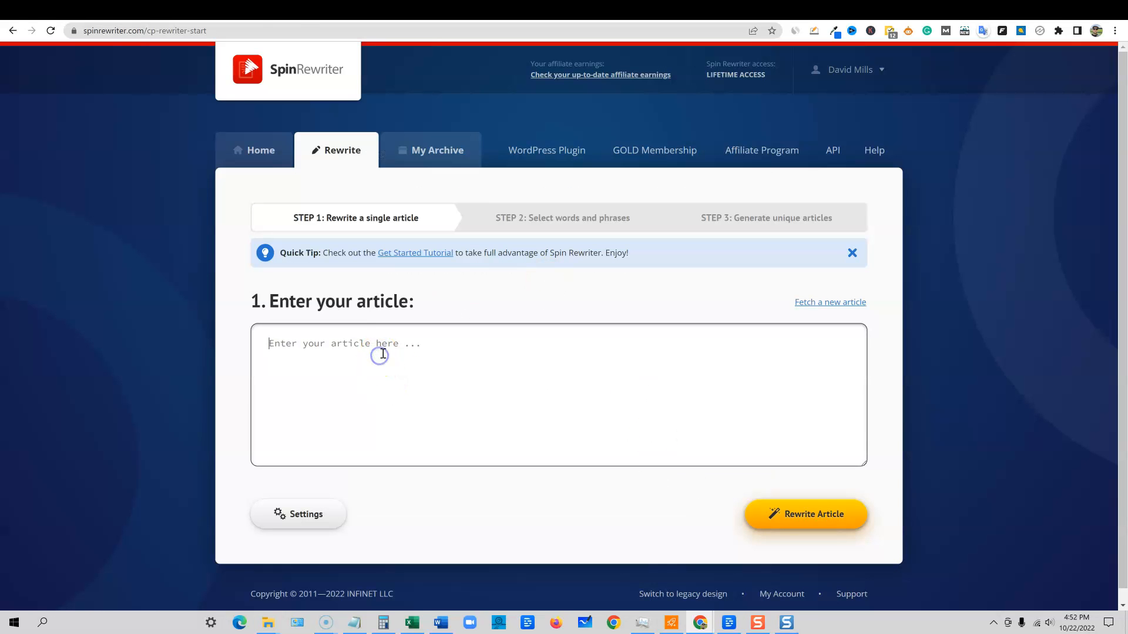
# Step: Focus Spin Rewriter's article box, view the Word manuscript, then minimize it back to Chrome
pyautogui.click(805, 514)
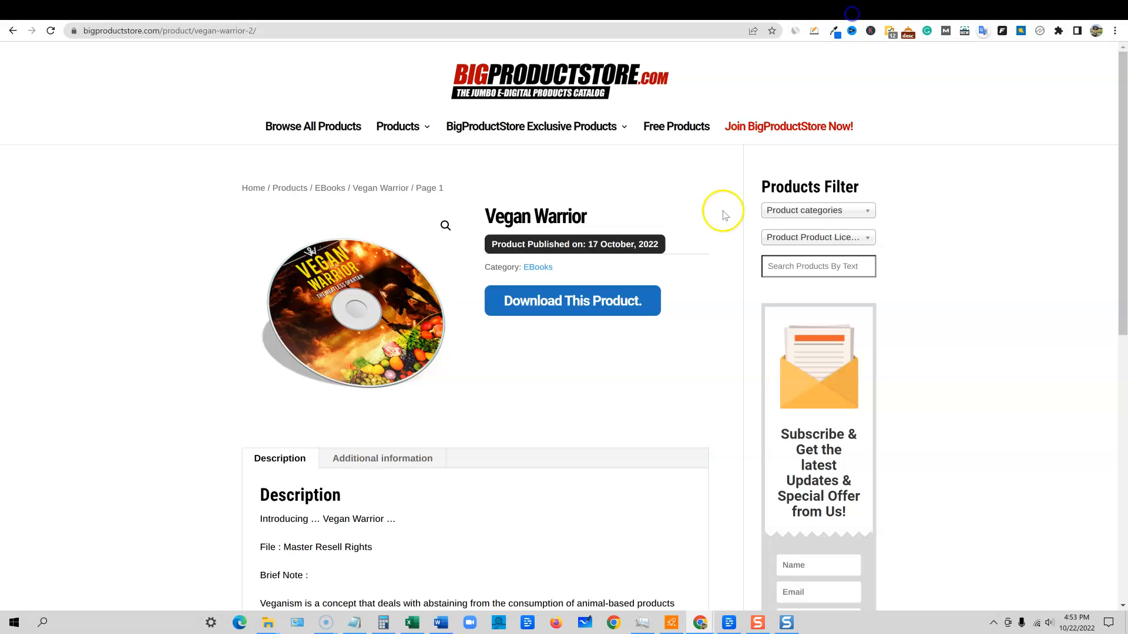
pyautogui.moveTo(611, 600)
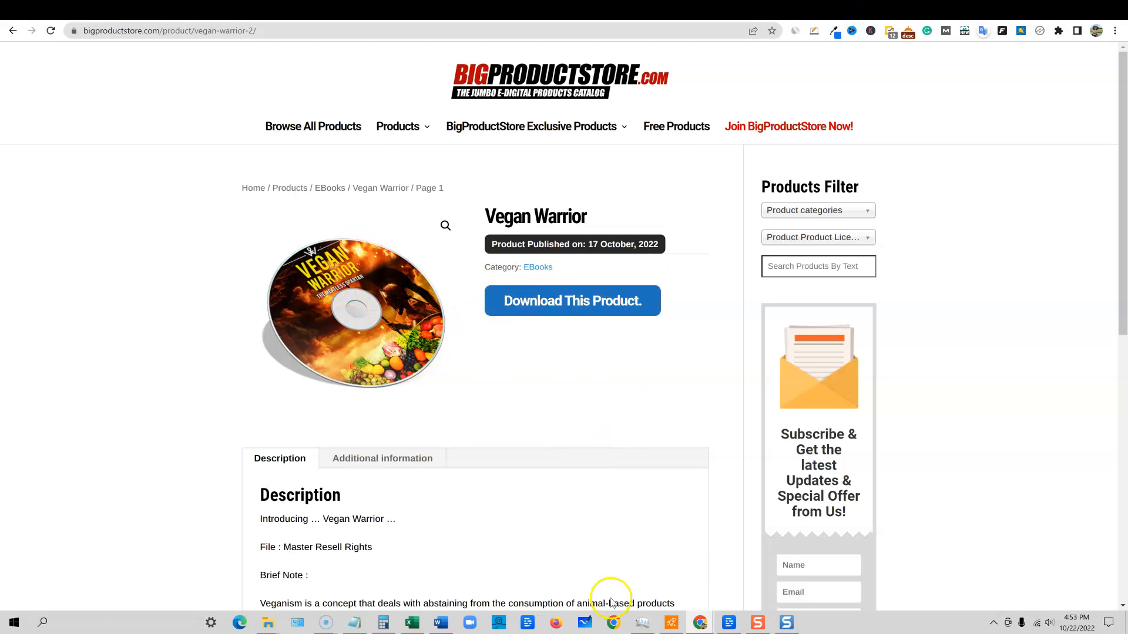
pyautogui.click(439, 622)
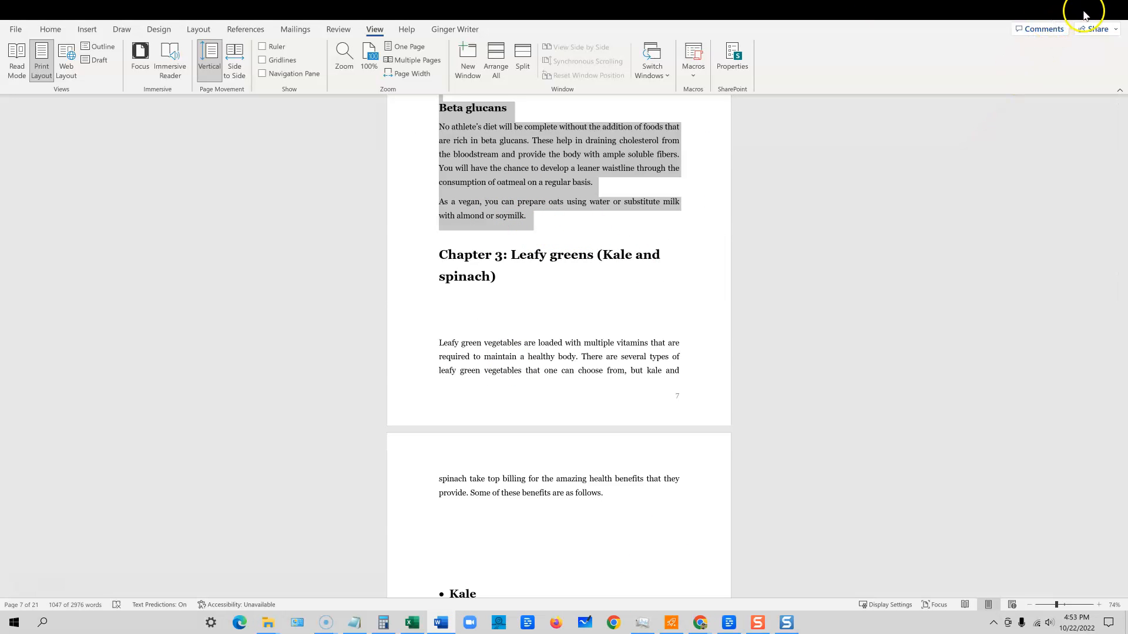
pyautogui.moveTo(539, 142)
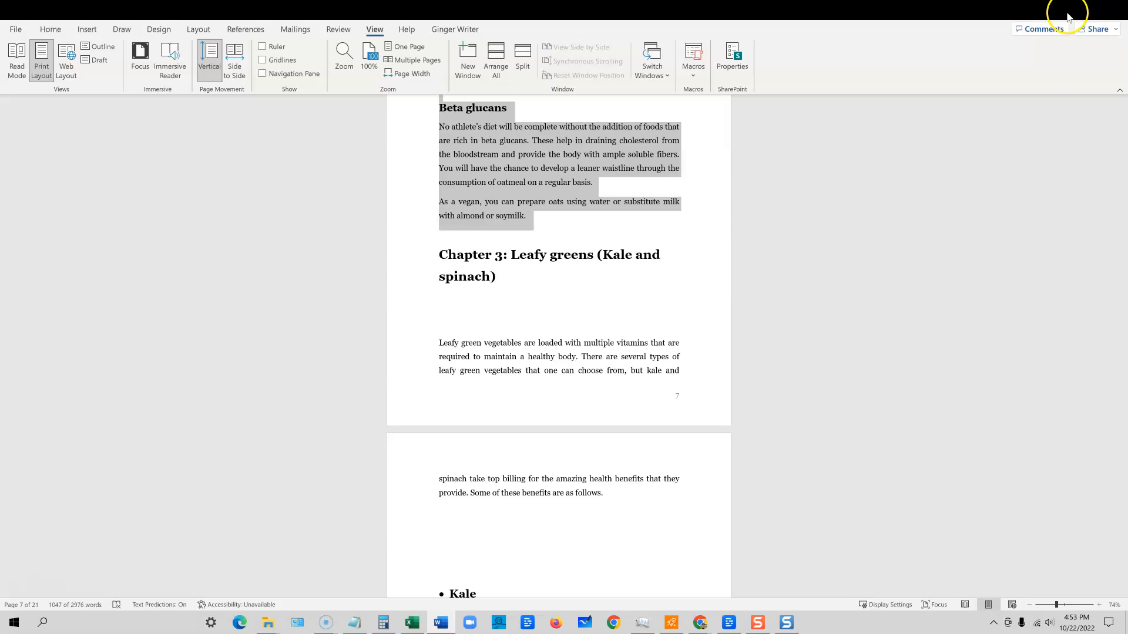
pyautogui.moveTo(1074, 14)
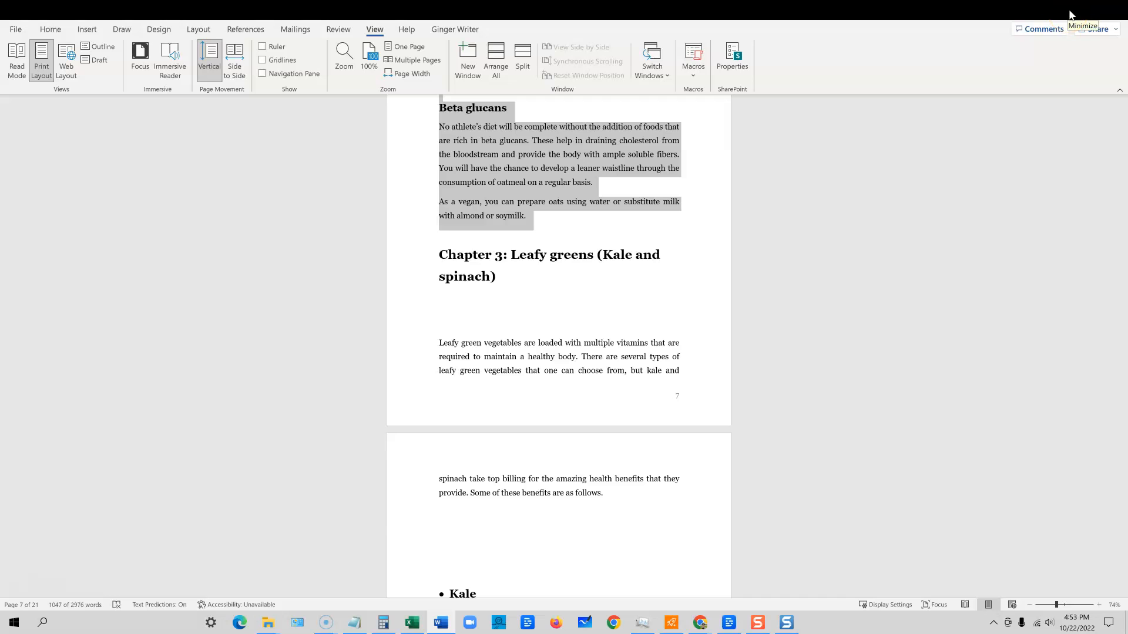
pyautogui.click(698, 622)
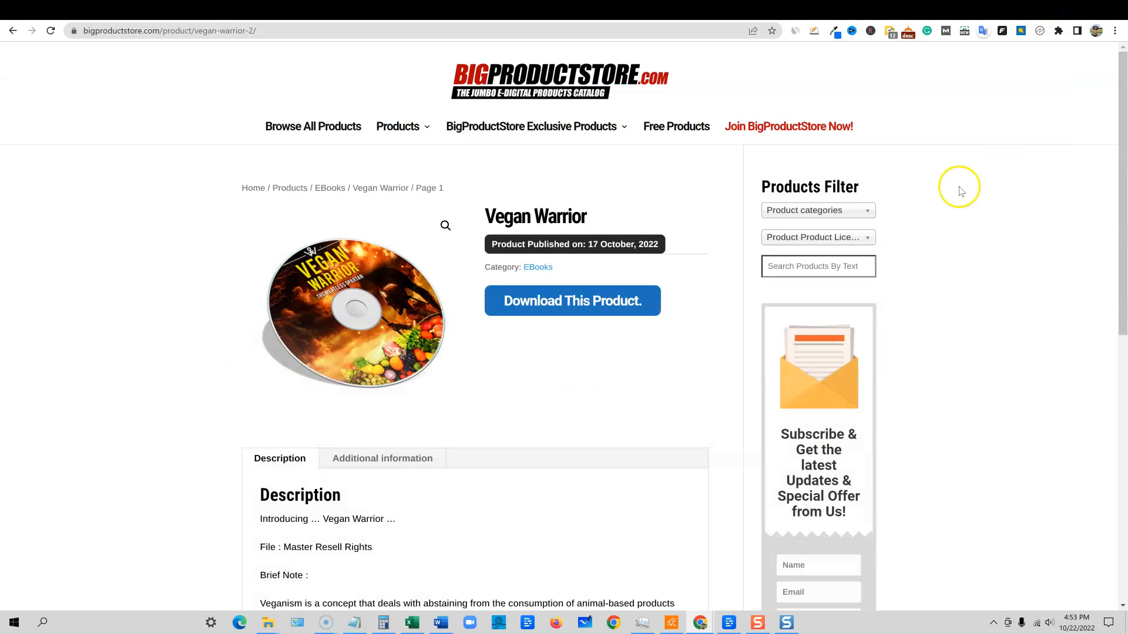
pyautogui.moveTo(798, 20)
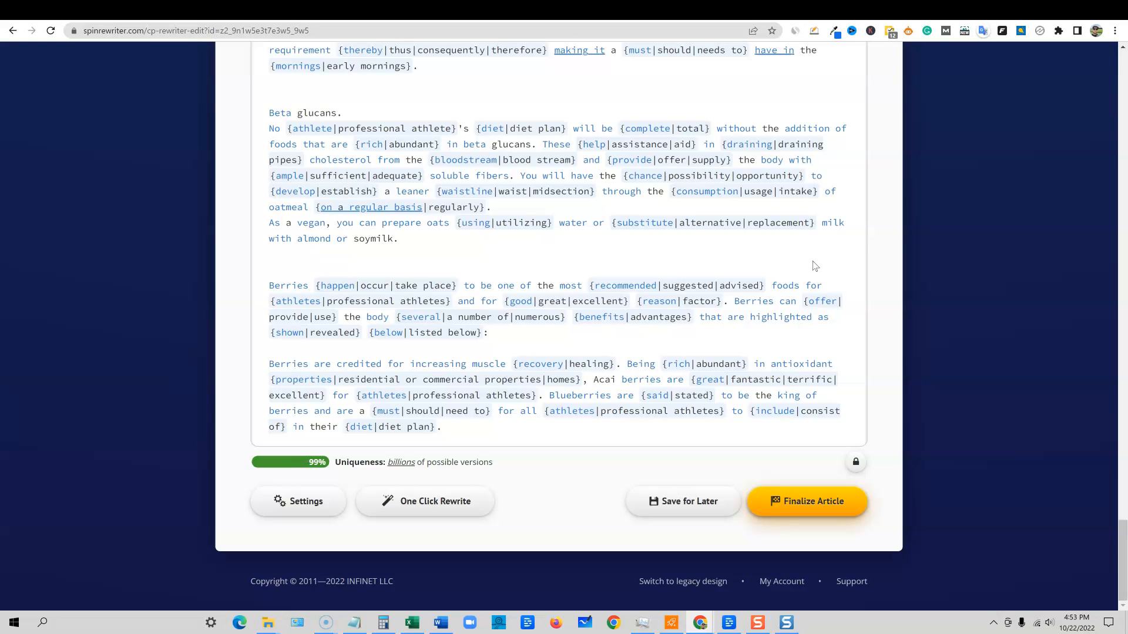
pyautogui.moveTo(363, 501)
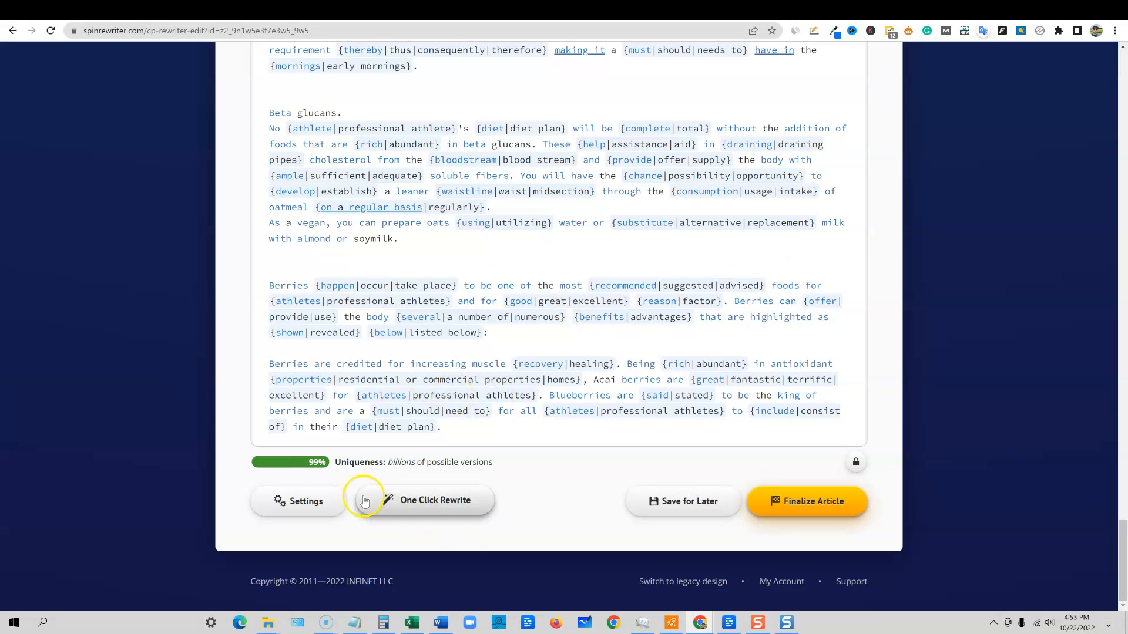
pyautogui.moveTo(455, 462)
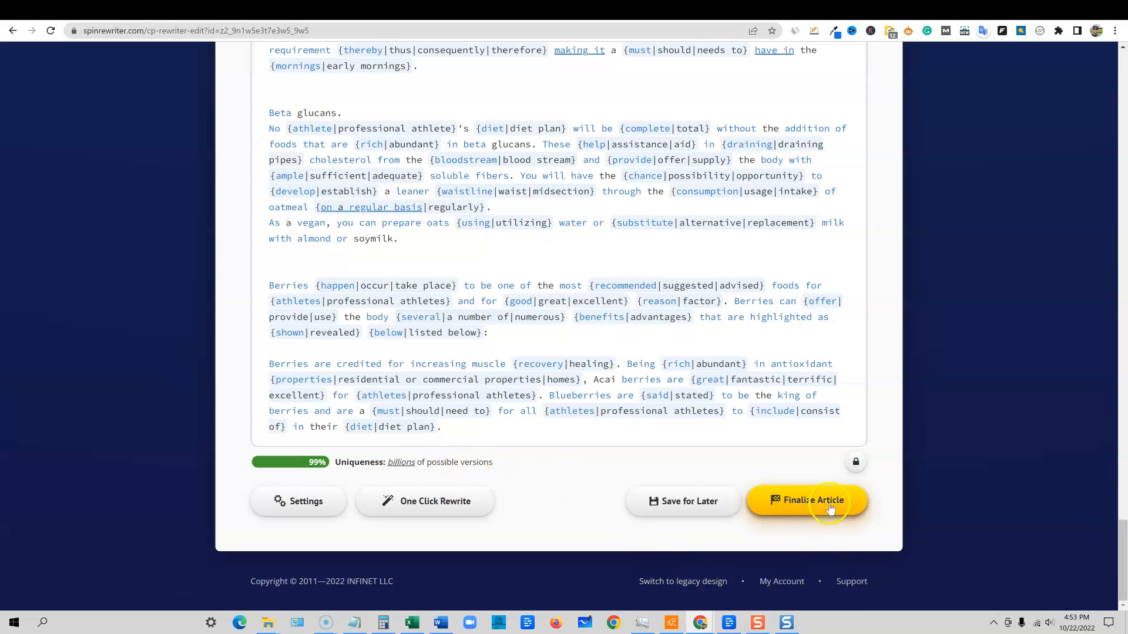
# Step: Finalize the spun Vegan Warrior article, saving it to the Archive and revealing step 3
pyautogui.click(807, 500)
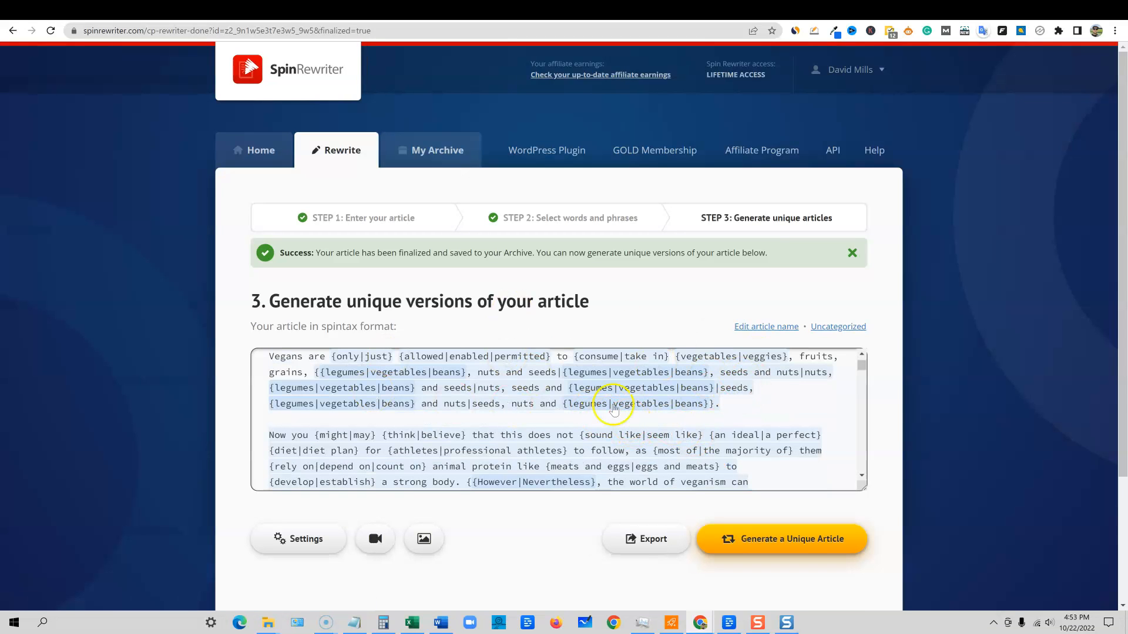
pyautogui.scroll(-3)
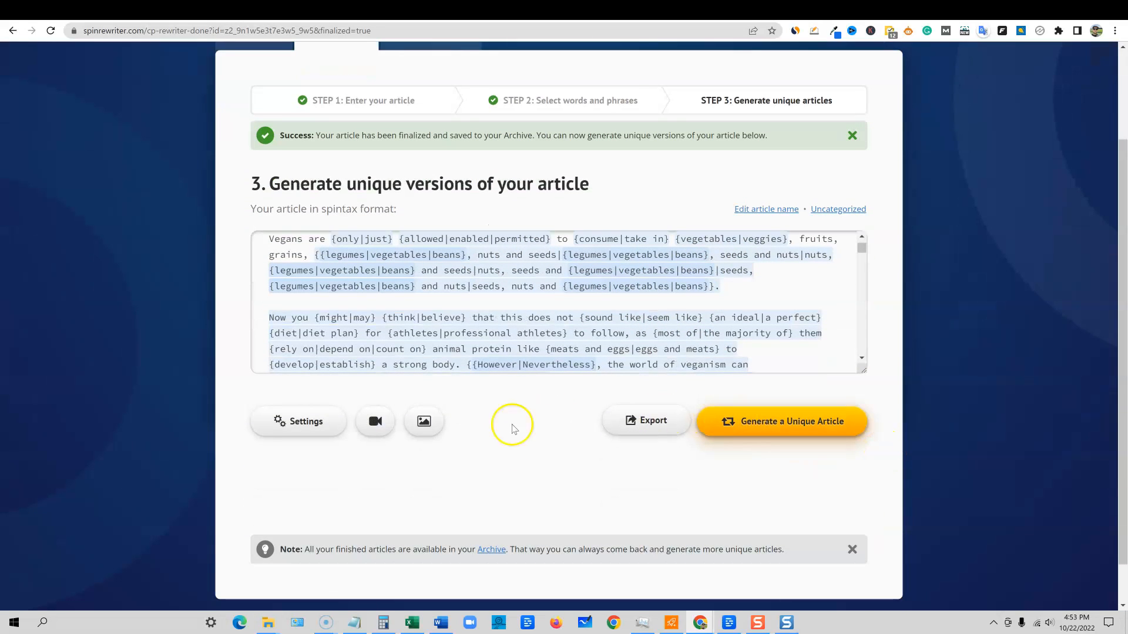
# Step: Fetch Pixabay images for 'vegan' and use the vegetables-avocado and salad-fruit photos
pyautogui.click(423, 421)
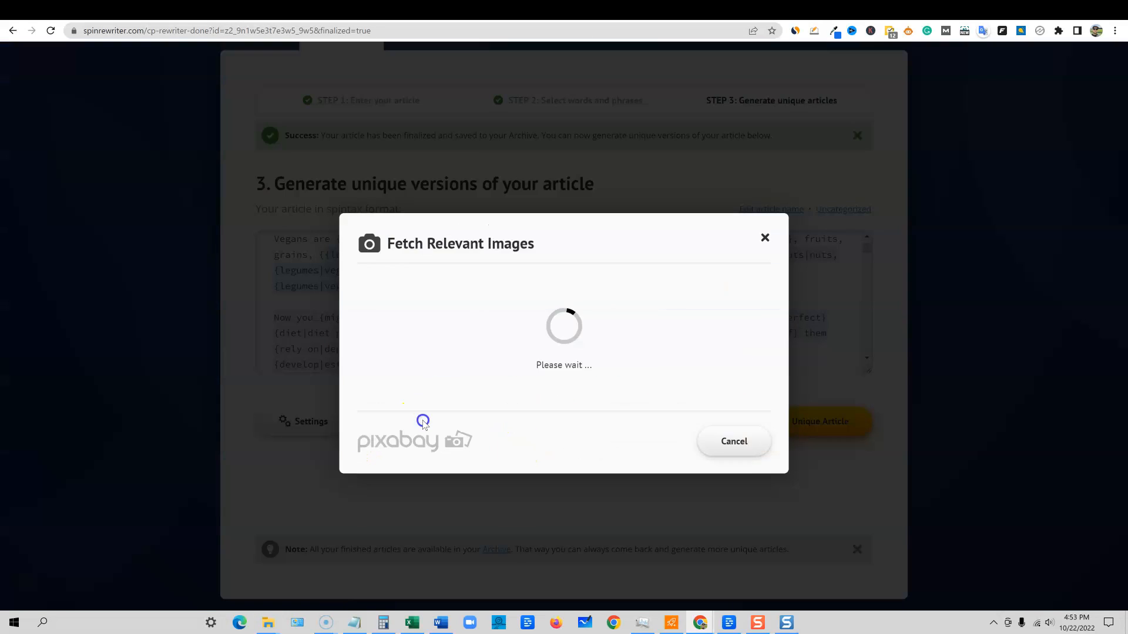
pyautogui.write('vegan')
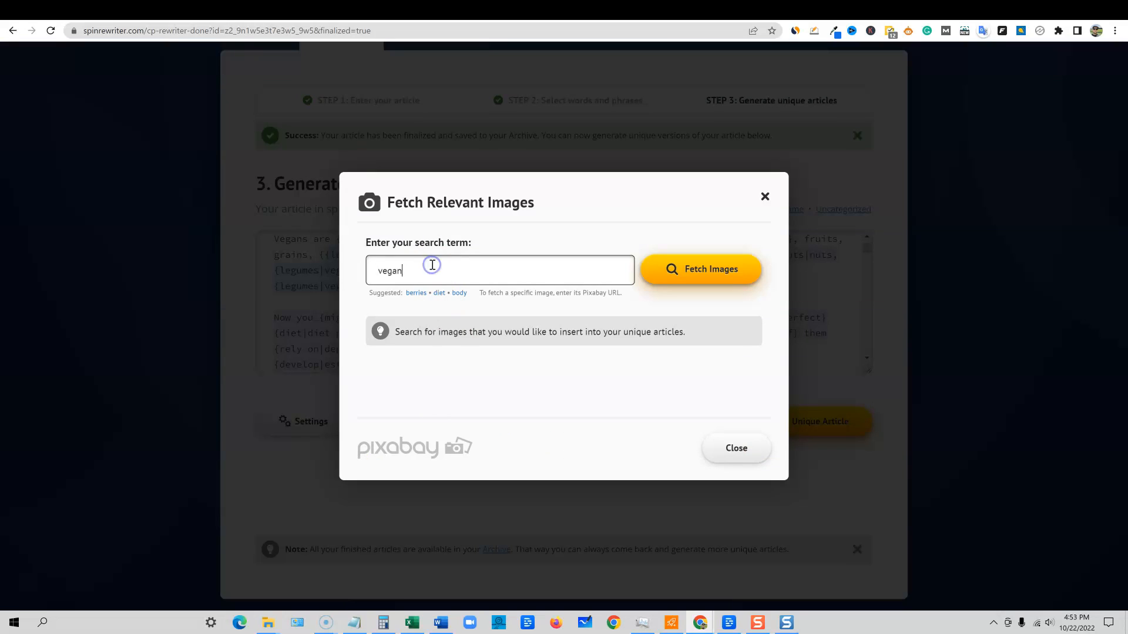
pyautogui.click(699, 269)
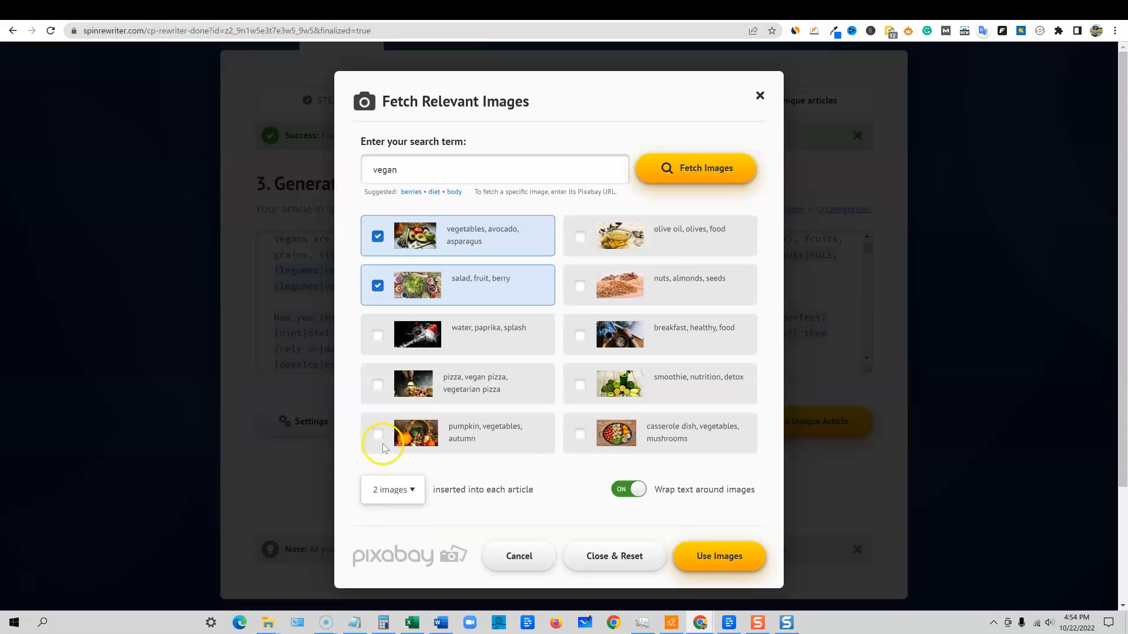
pyautogui.click(627, 489)
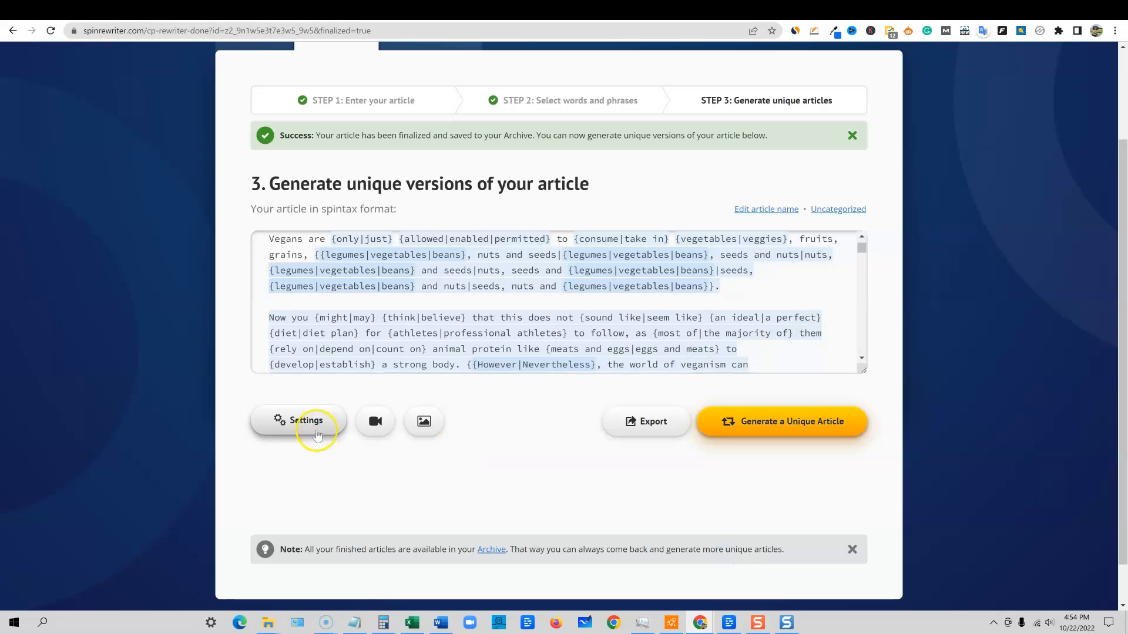
# Step: Generate a 1,071-word, 87% unique illustrated article and copy its text
pyautogui.click(781, 422)
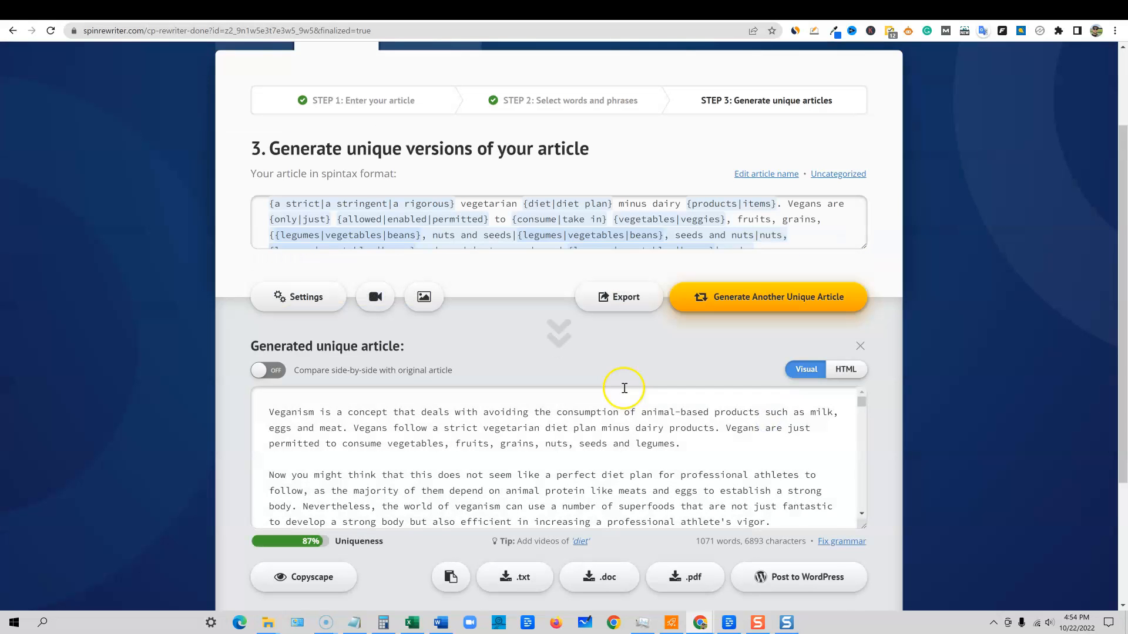
pyautogui.scroll(-3)
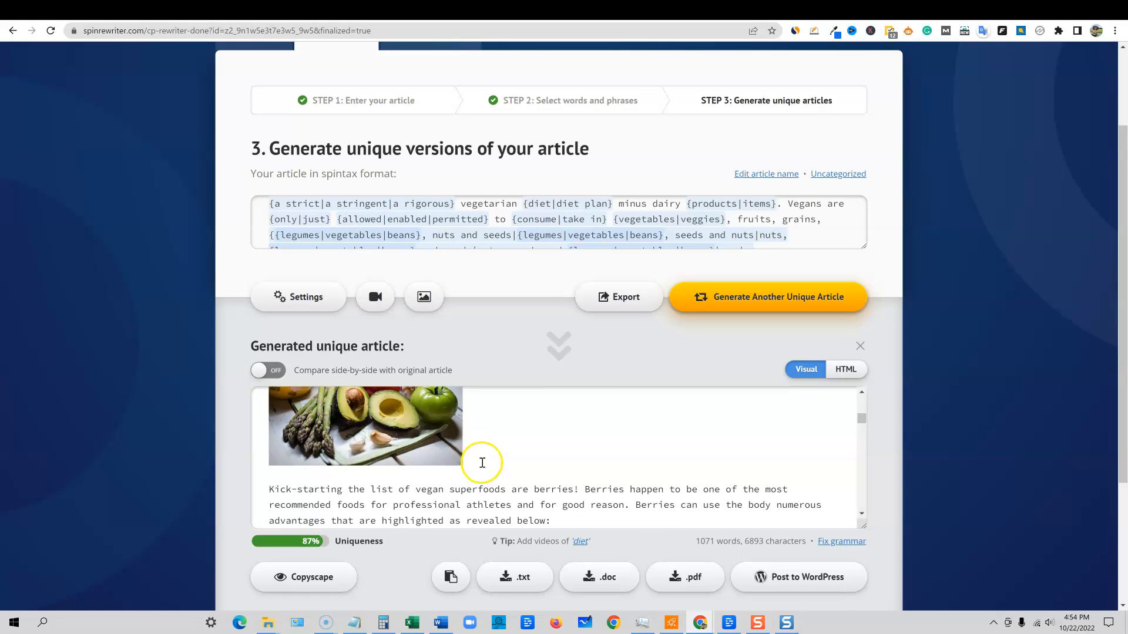
pyautogui.scroll(-3)
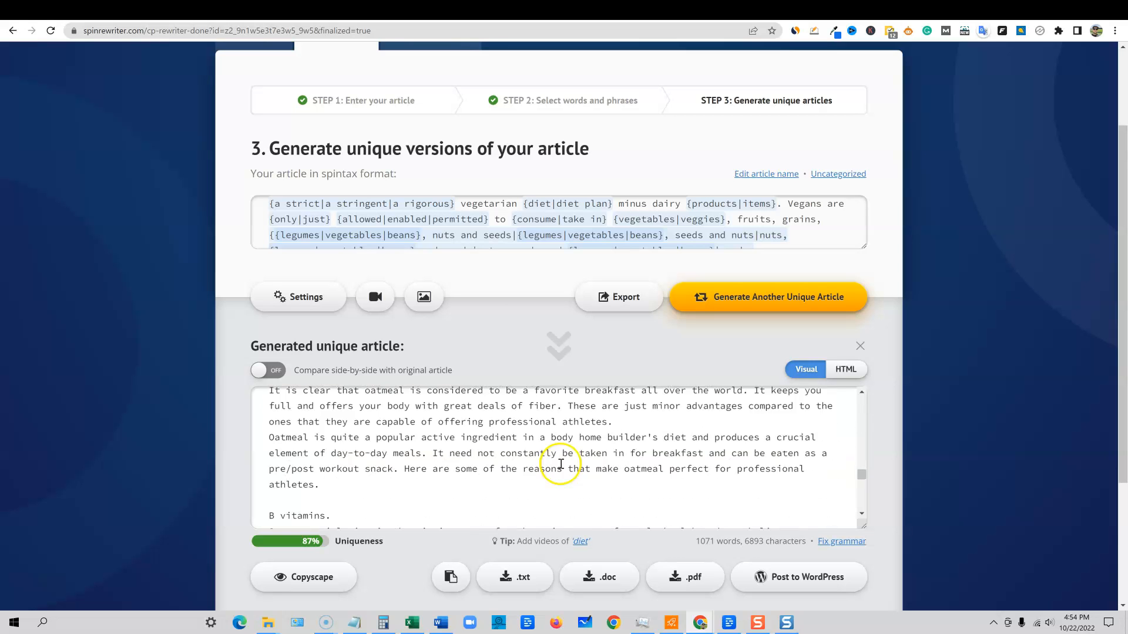
pyautogui.scroll(-3)
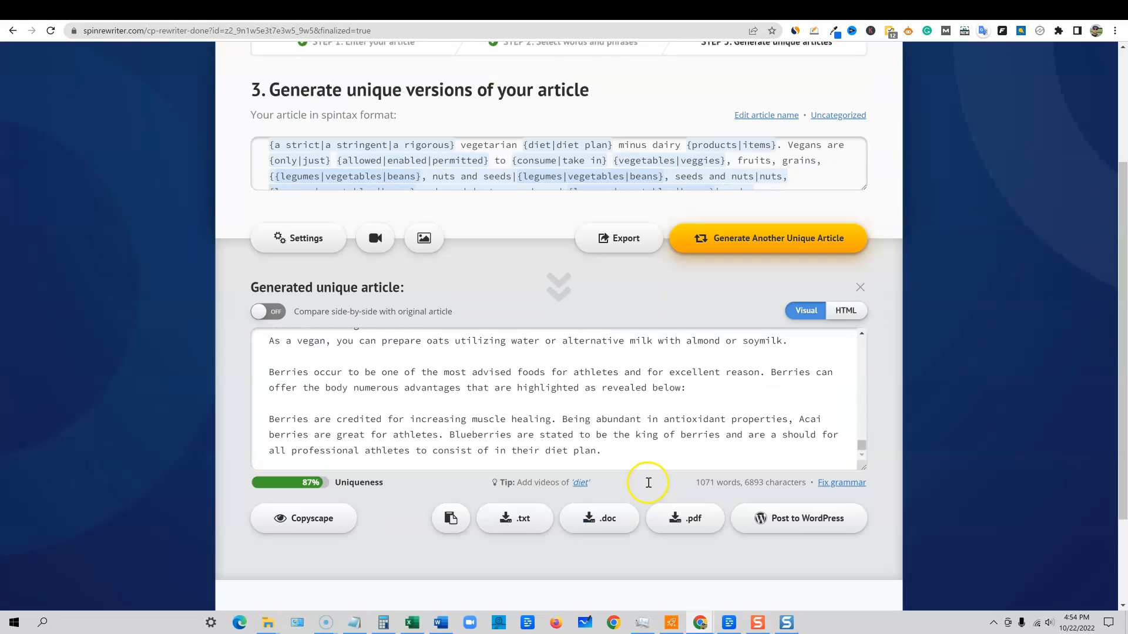
pyautogui.click(451, 518)
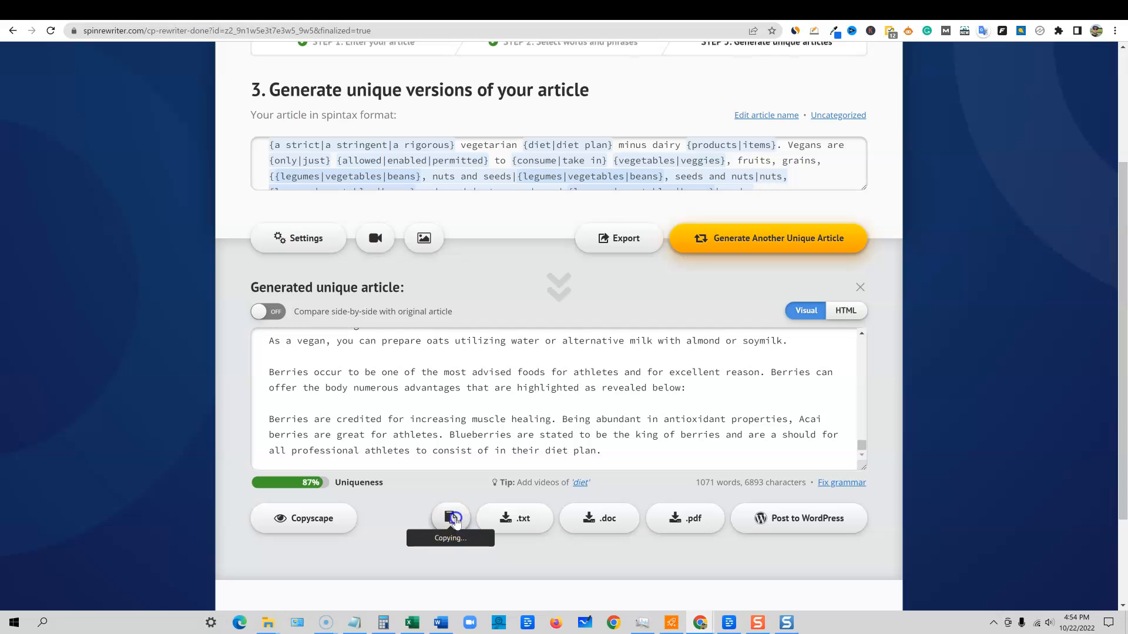
pyautogui.click(451, 518)
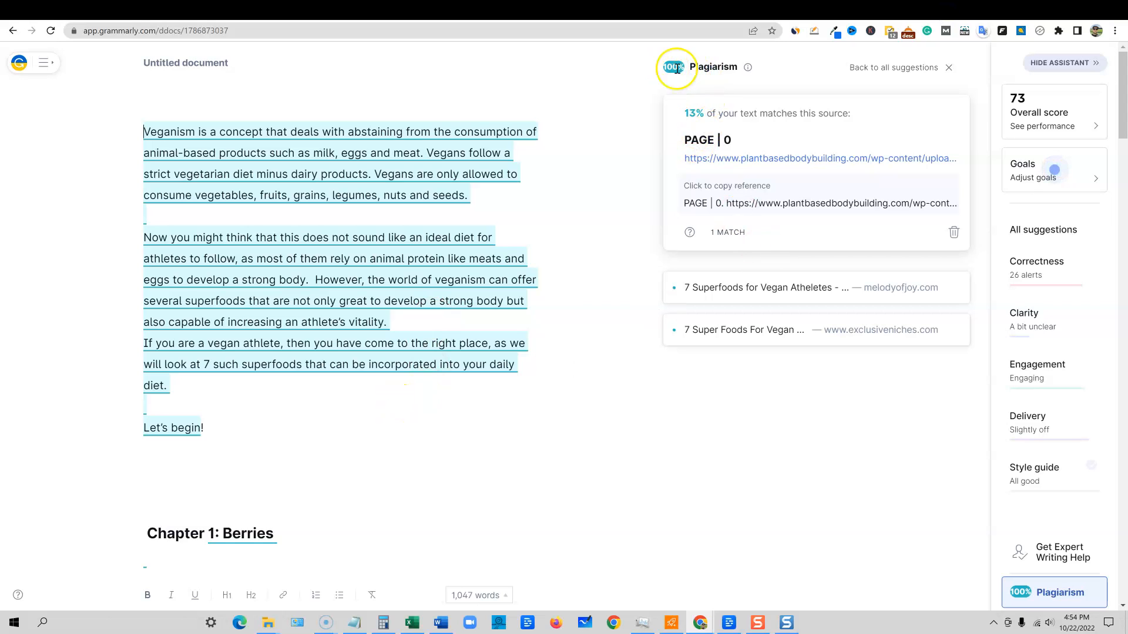
pyautogui.moveTo(236, 414)
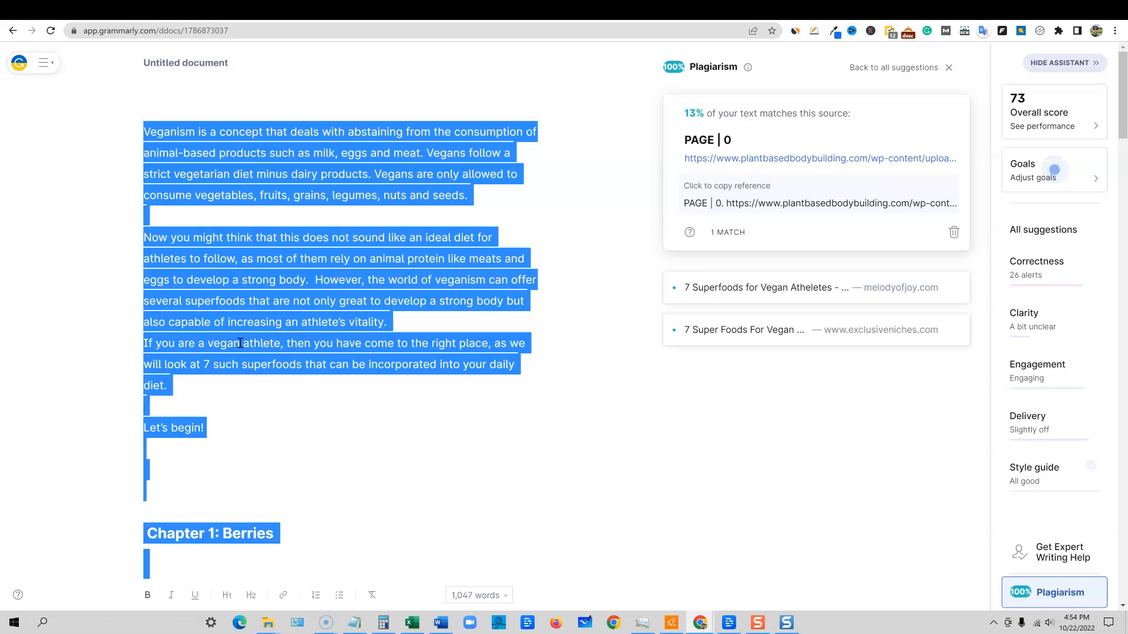
# Step: Replace Grammarly's original text with the spun article and review the 23% plagiarism score
pyautogui.press('delete')
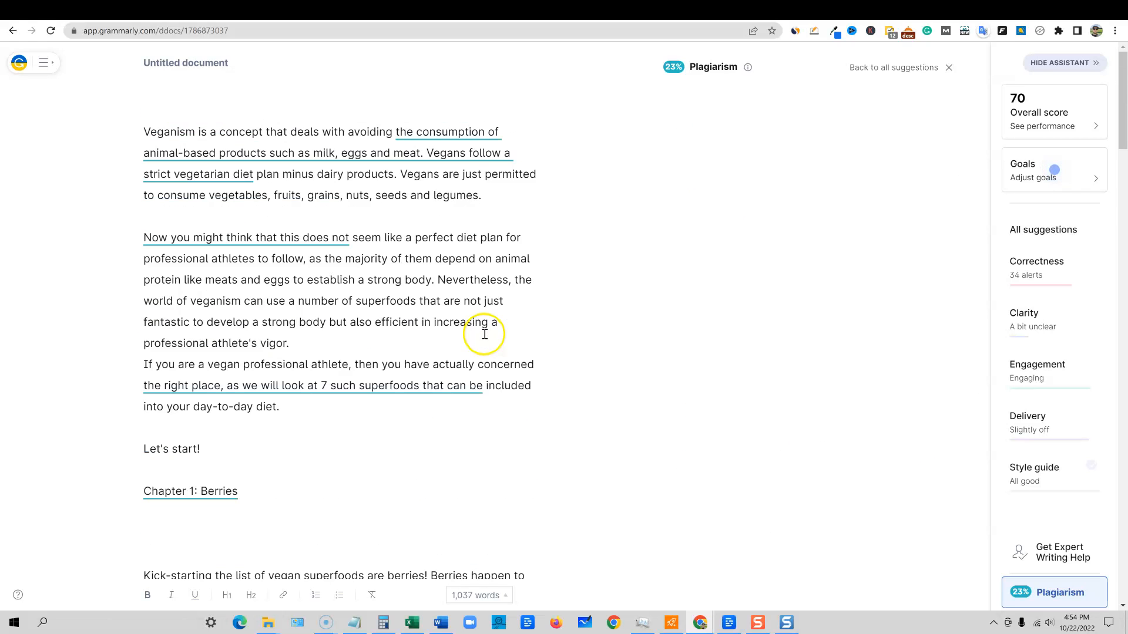
pyautogui.scroll(-3)
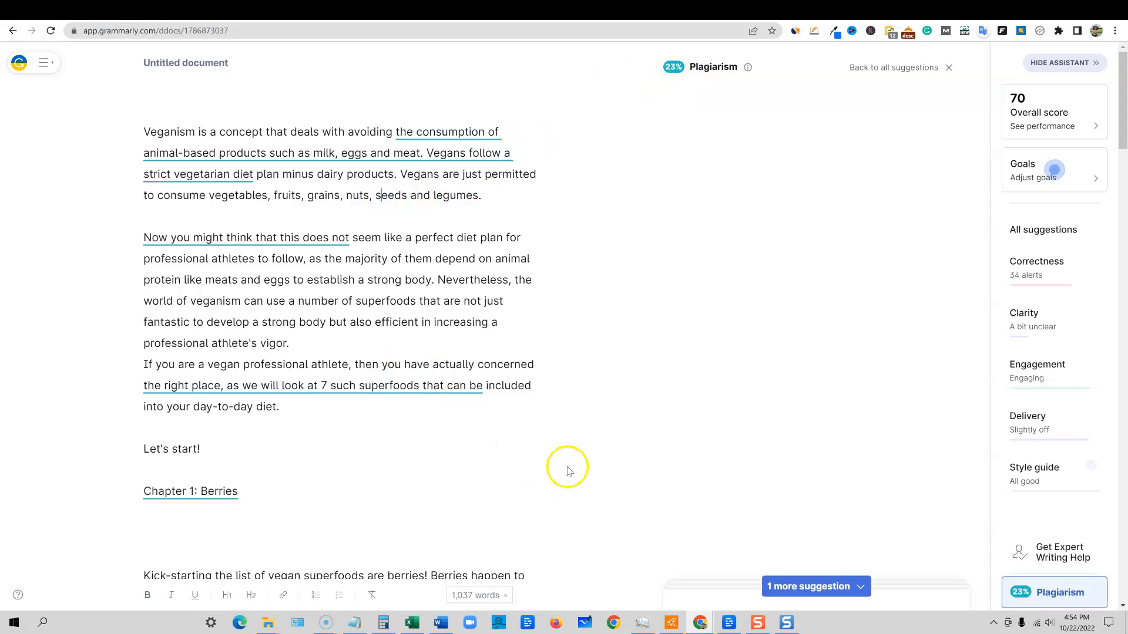
pyautogui.moveTo(557, 461)
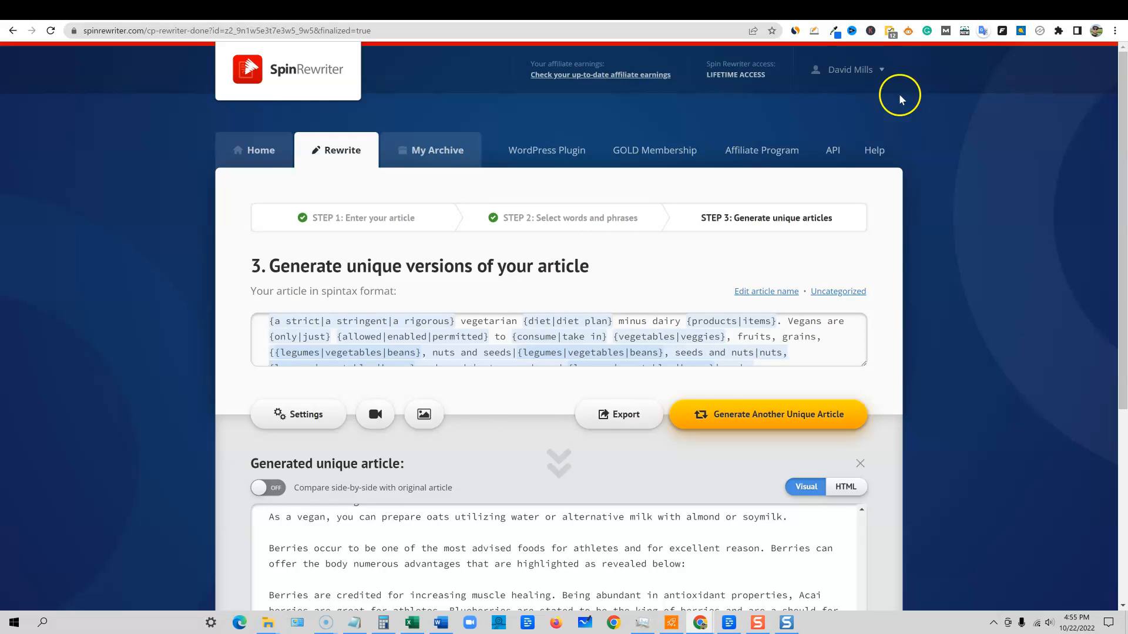
# Step: Return to the spintax editor, view a word's synonyms, and keep 'Recommended' readability
pyautogui.scroll(-3)
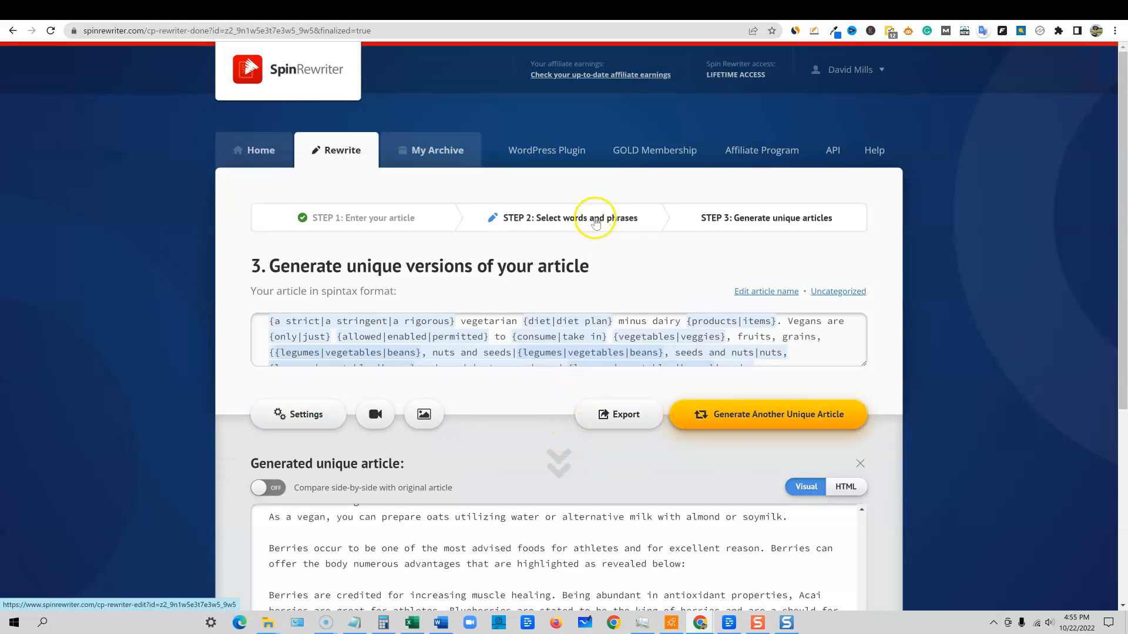
pyautogui.click(777, 414)
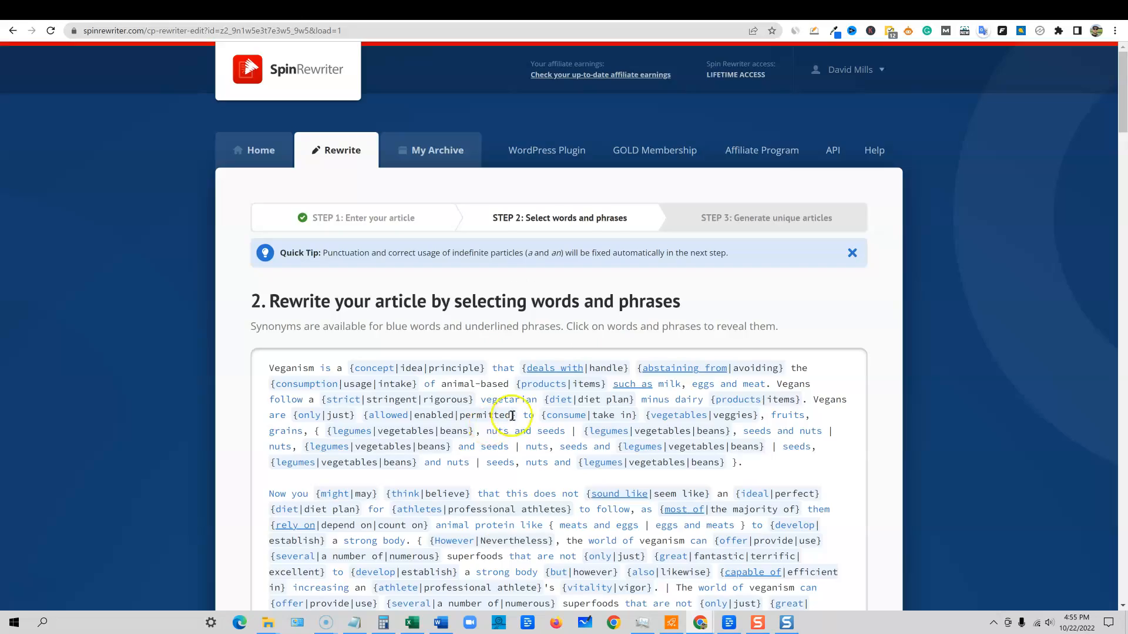
pyautogui.scroll(-3)
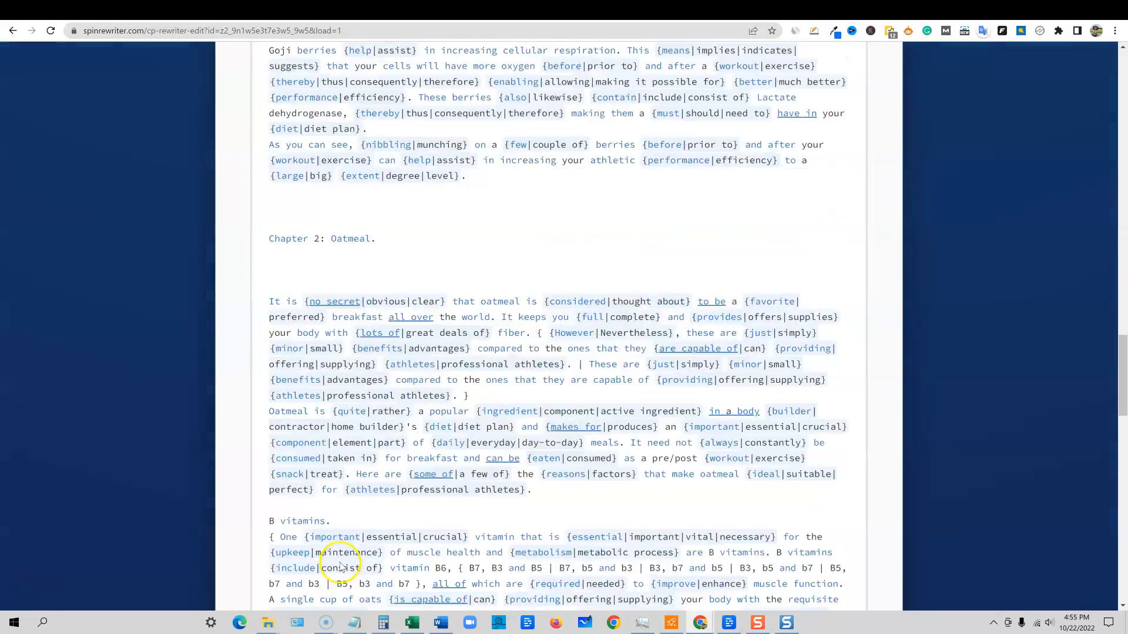
pyautogui.click(303, 501)
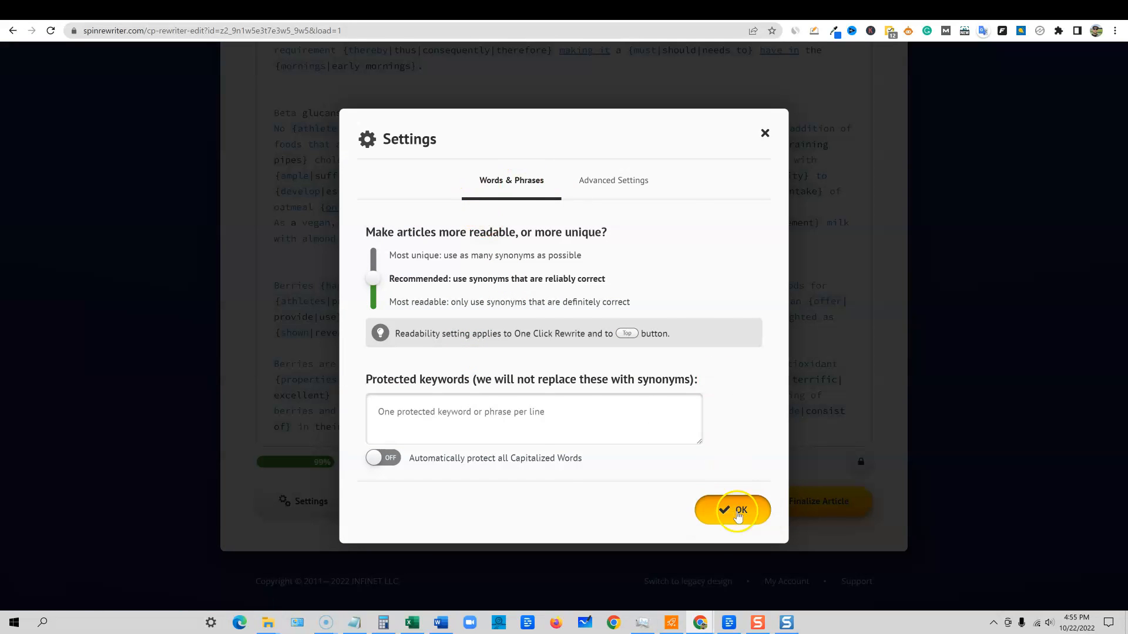
pyautogui.click(733, 510)
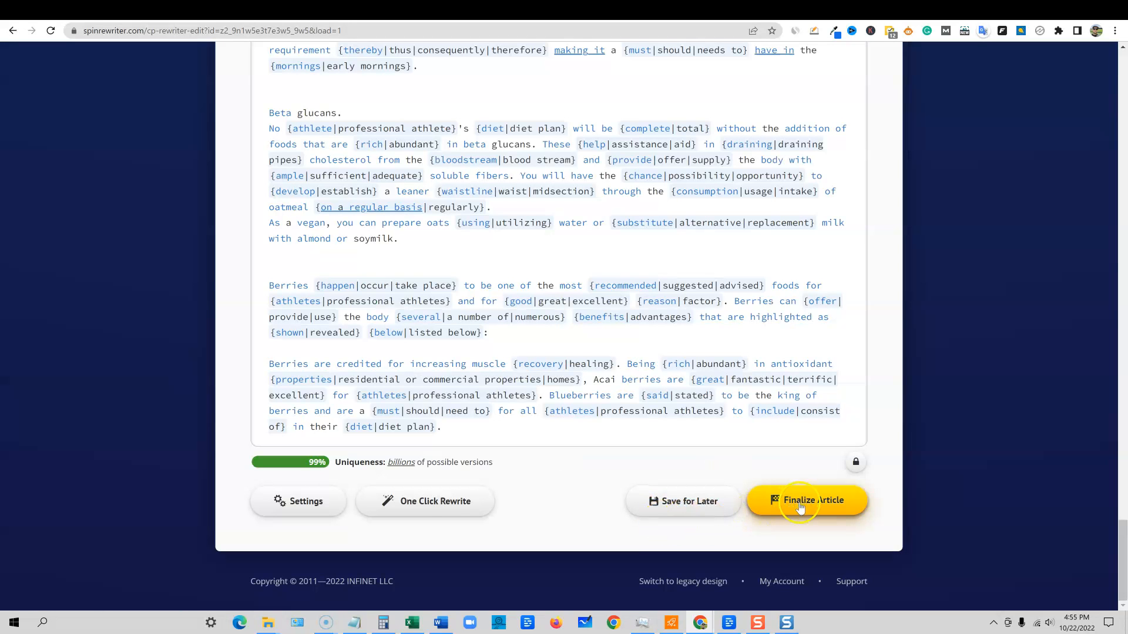
pyautogui.moveTo(594, 423)
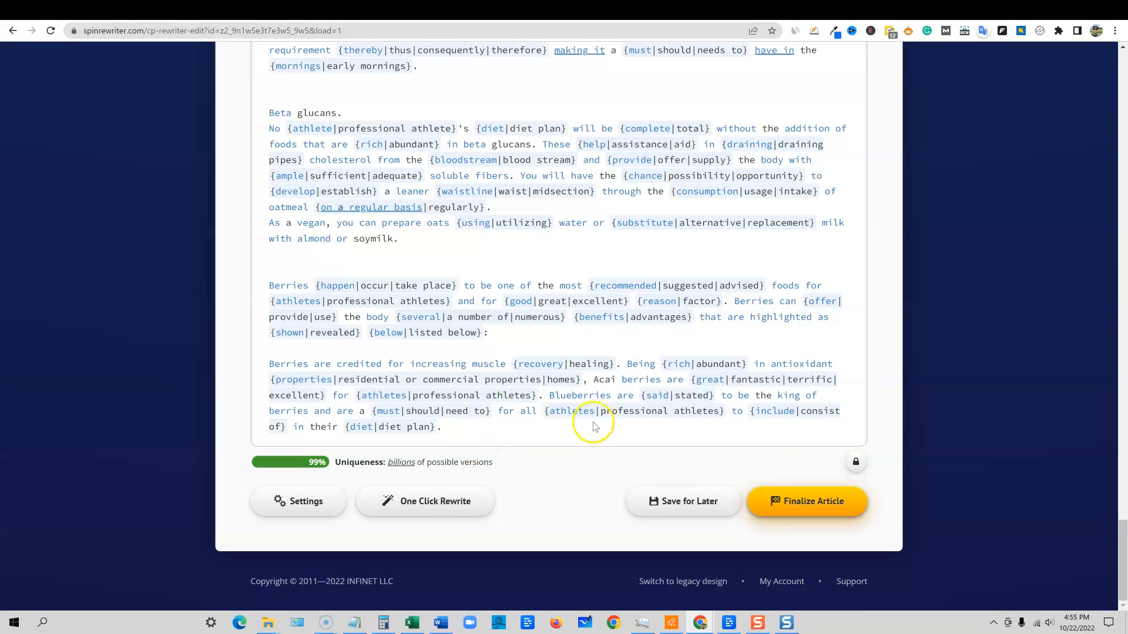
pyautogui.click(434, 501)
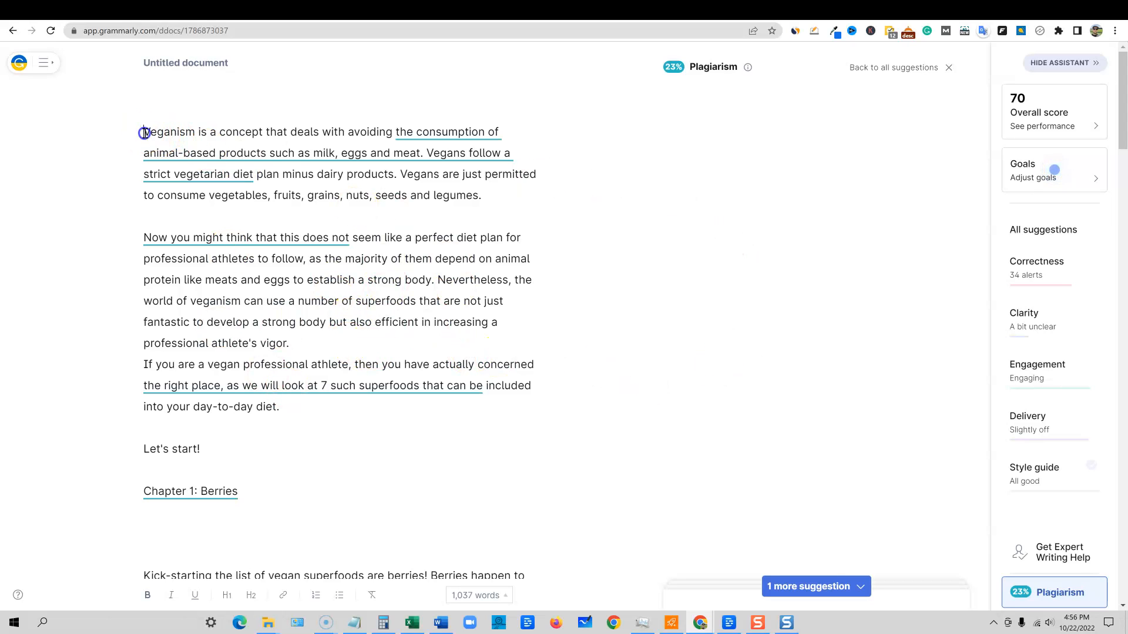
pyautogui.moveTo(143, 132); pyautogui.dragTo(279, 407)
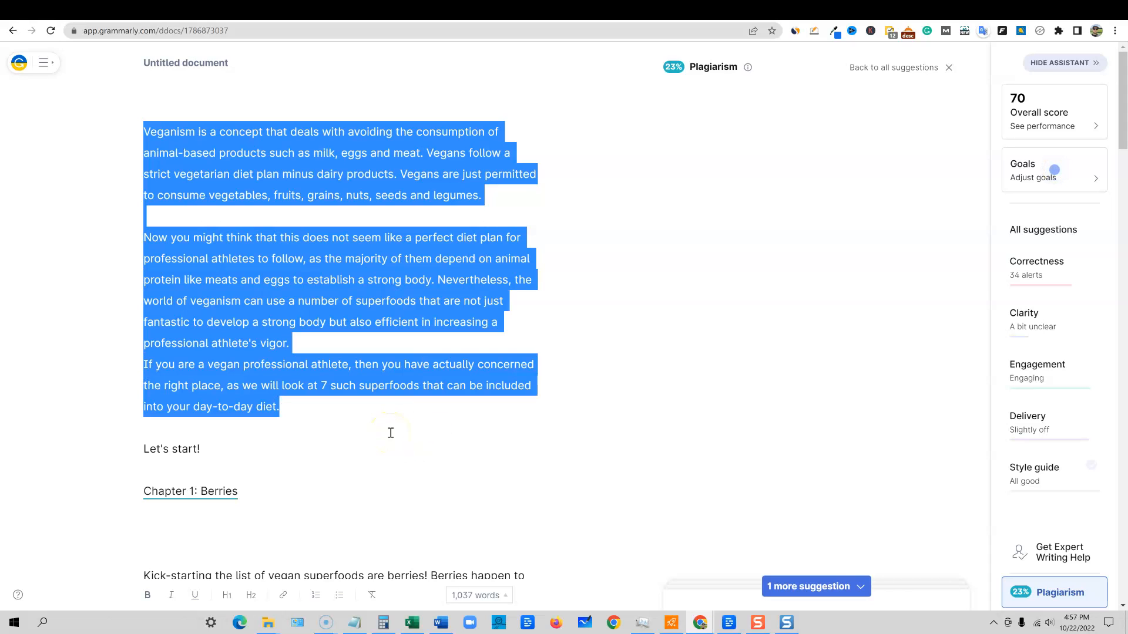
pyautogui.click(143, 426)
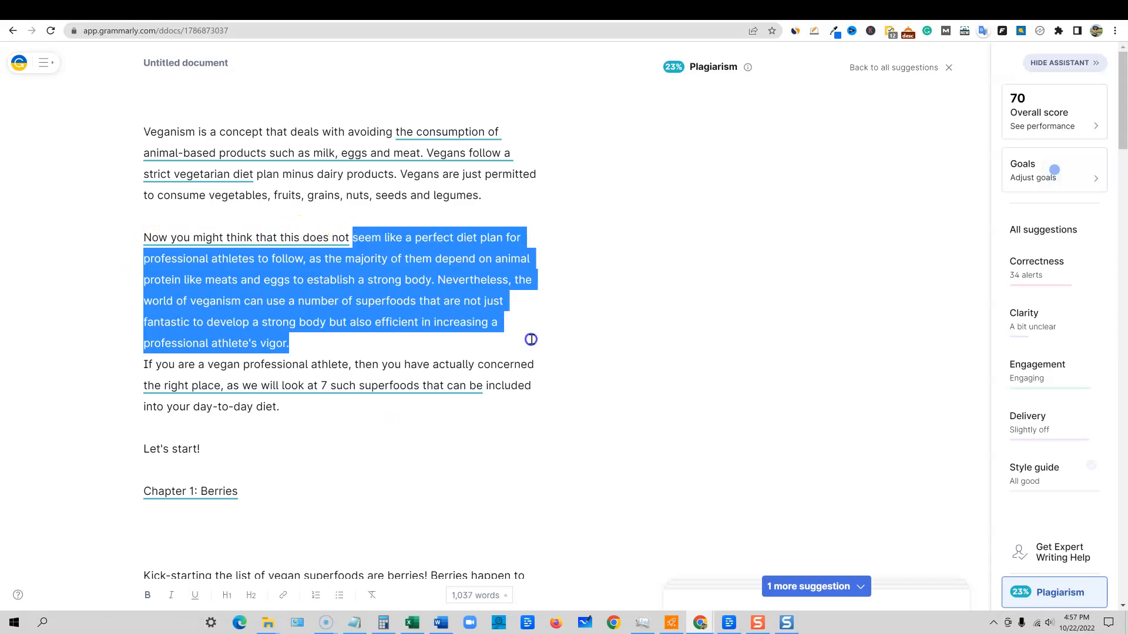
pyautogui.moveTo(531, 340); pyautogui.dragTo(547, 360)
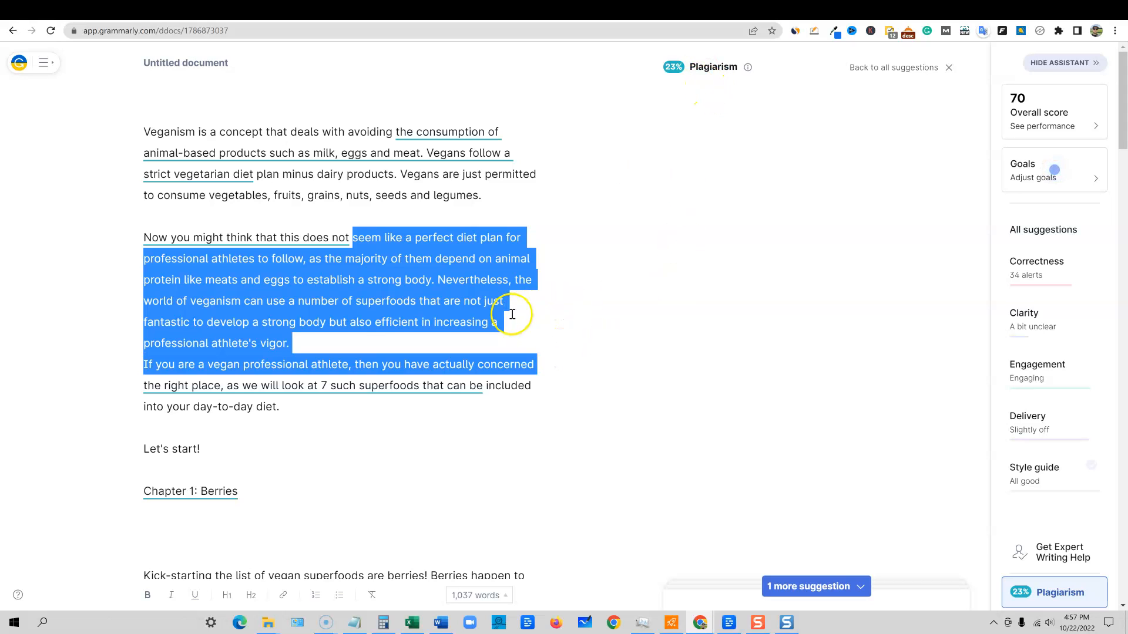
pyautogui.click(567, 331)
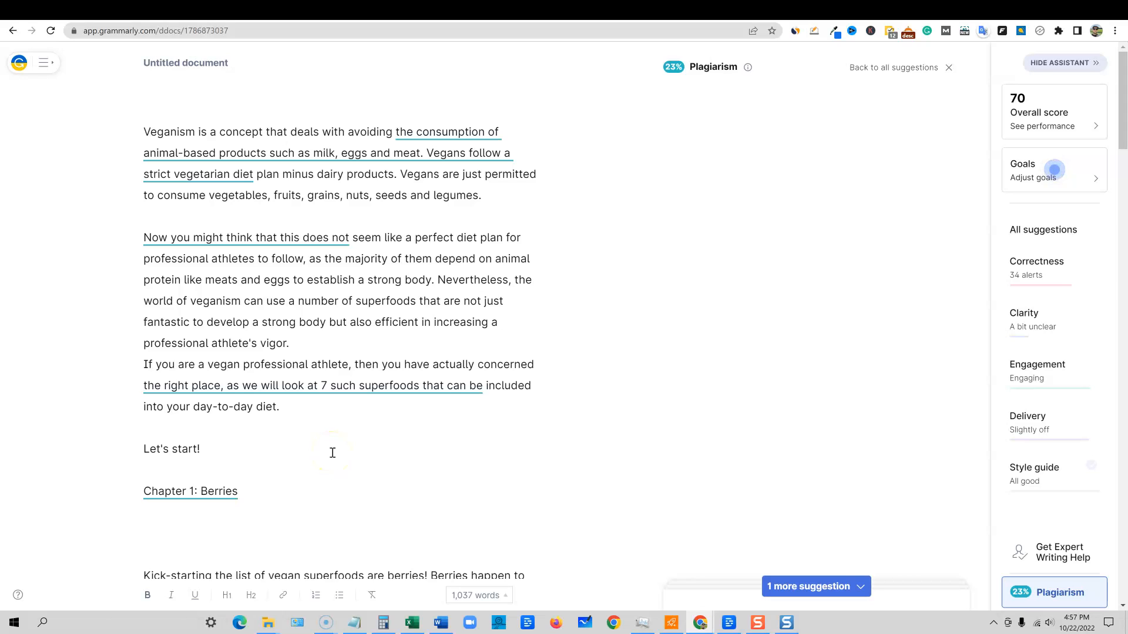
pyautogui.moveTo(343, 533)
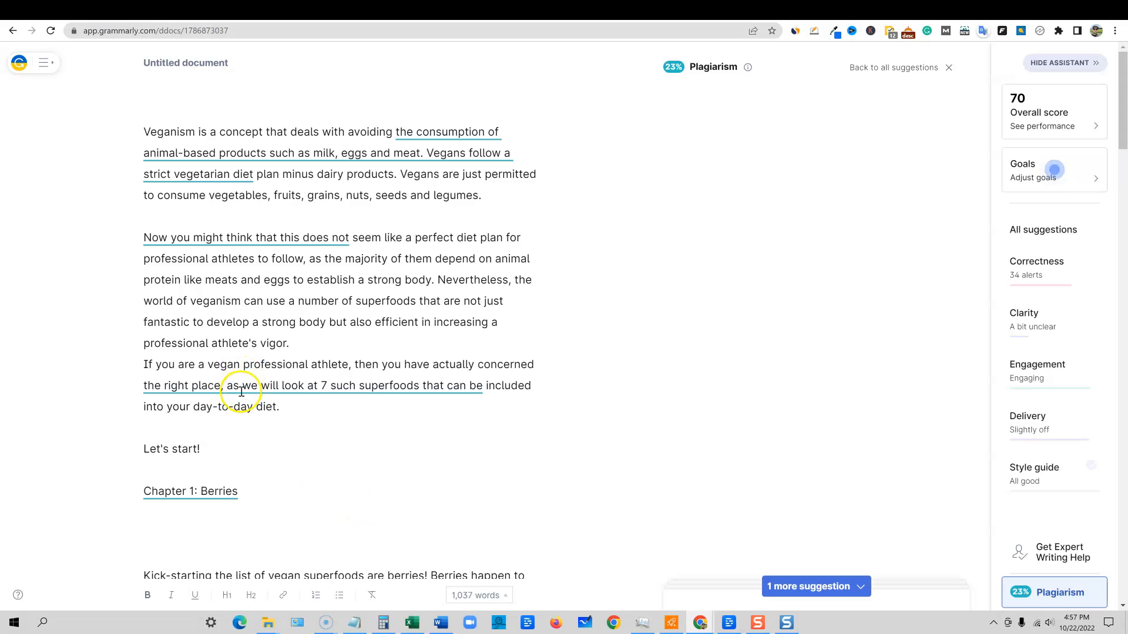
pyautogui.moveTo(253, 385)
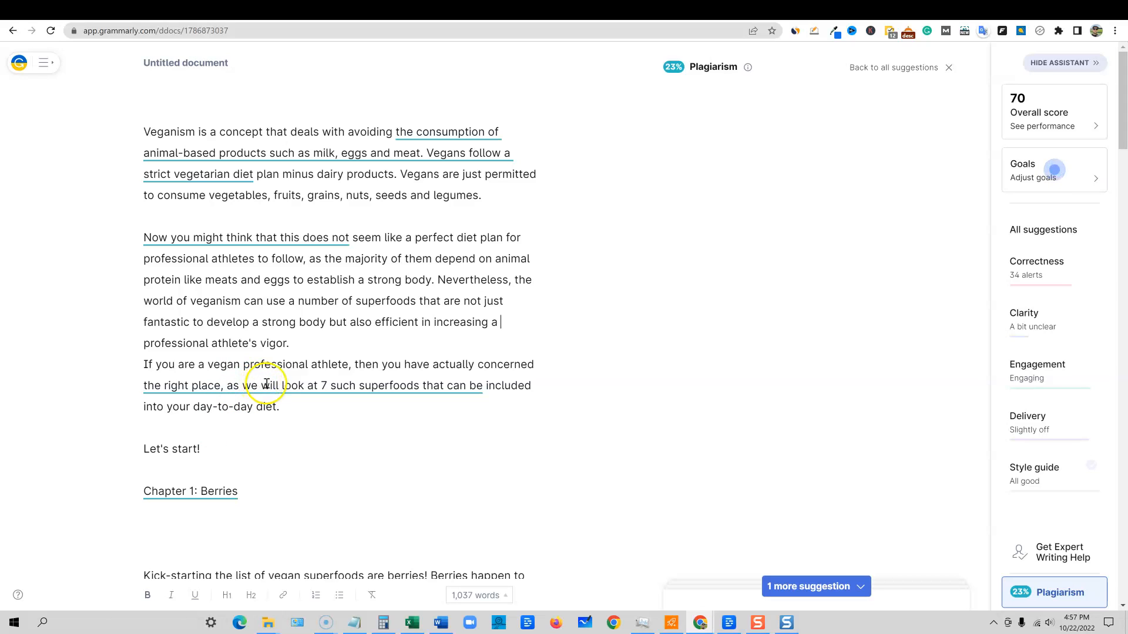
pyautogui.moveTo(324, 385)
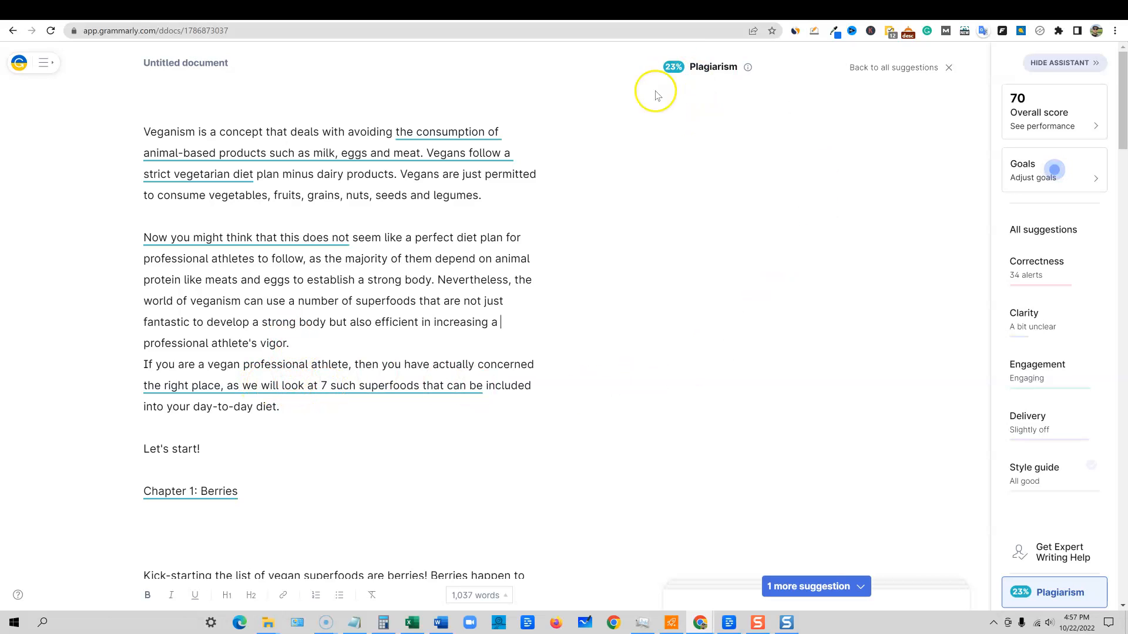
pyautogui.moveTo(344, 398)
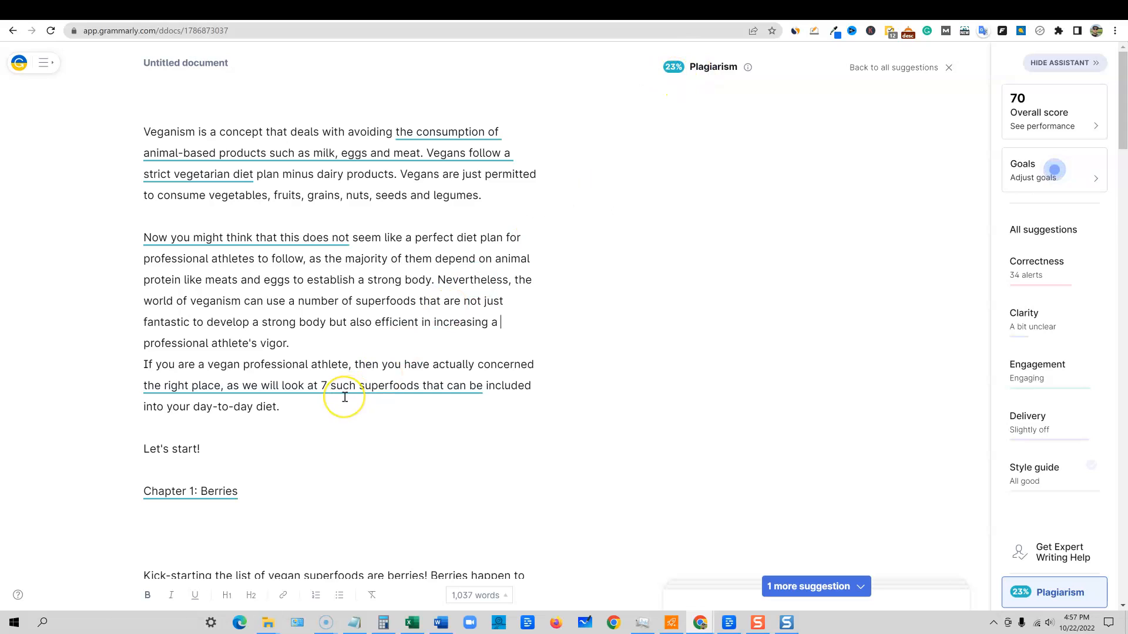
pyautogui.moveTo(322, 353)
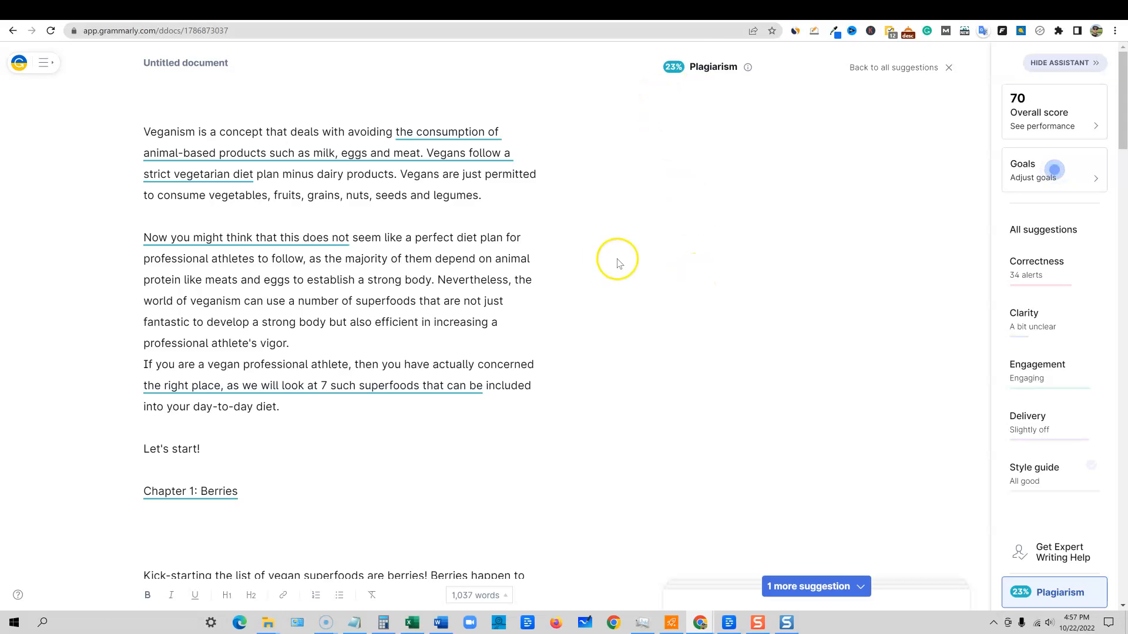
pyautogui.moveTo(684, 75)
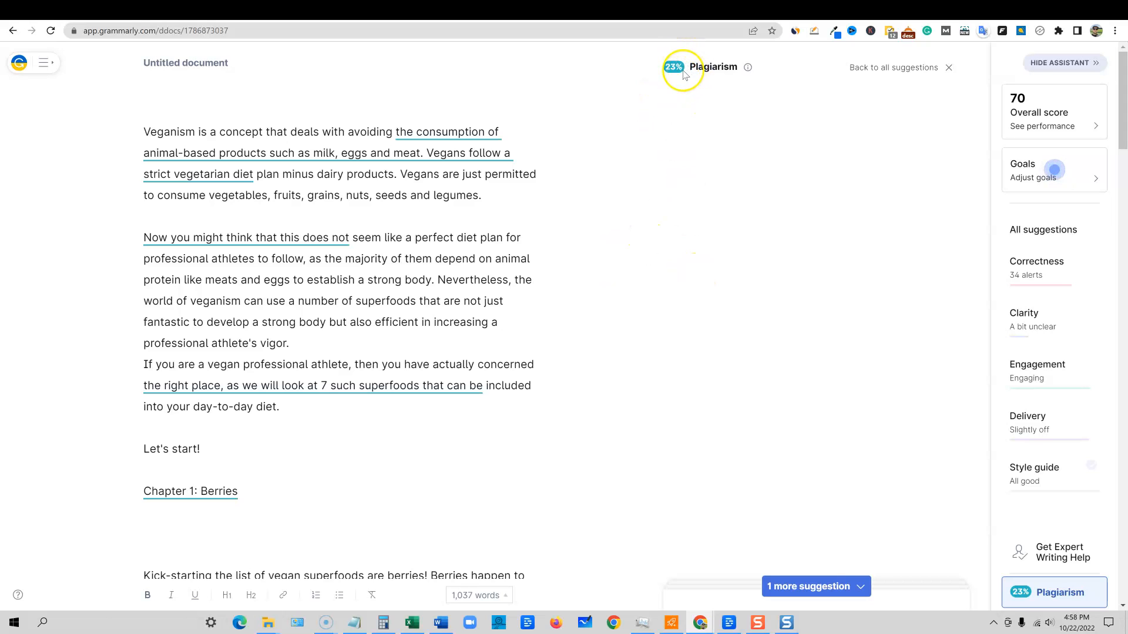
# Step: Confirm 100 − 23 = 77 in Calculator, then minimize it and return to Grammarly's draft
pyautogui.click(383, 622)
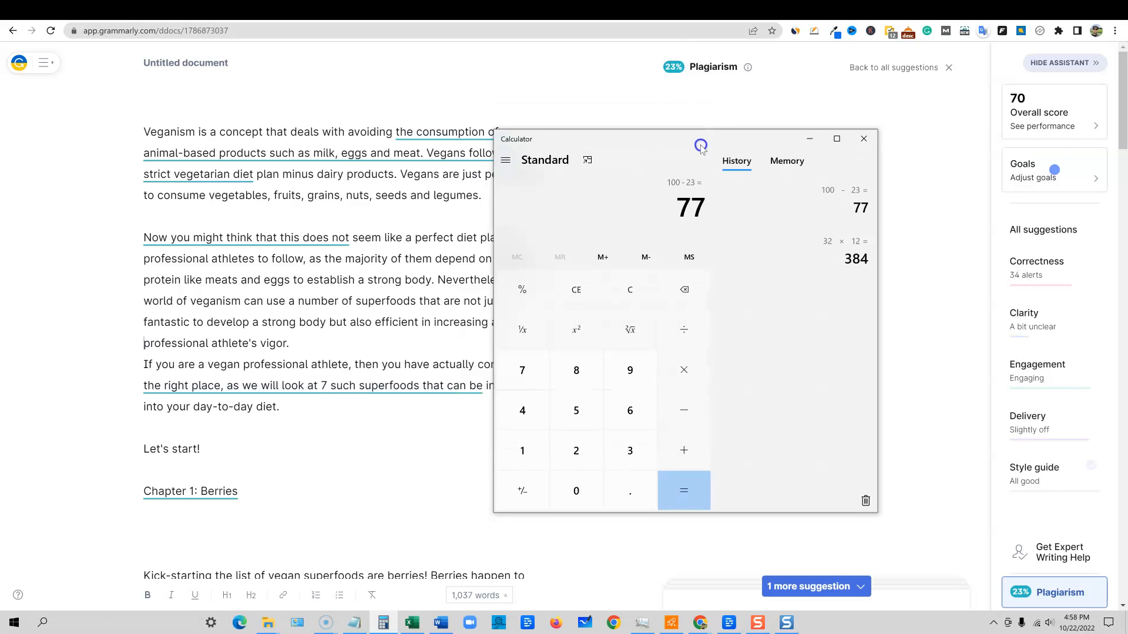
pyautogui.click(863, 138)
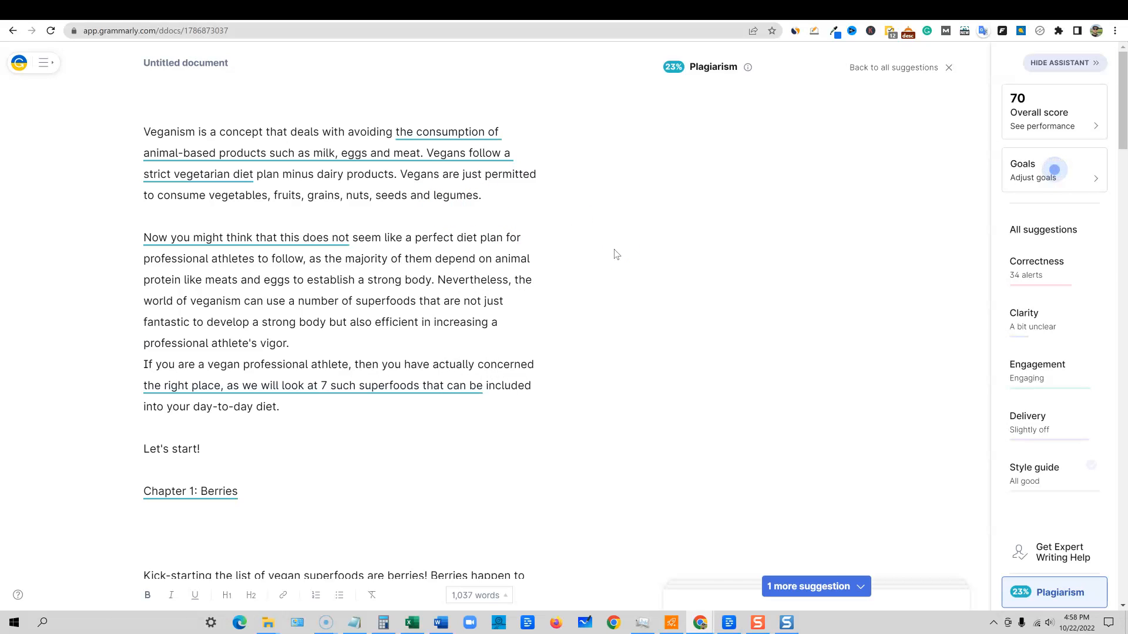
pyautogui.click(144, 343)
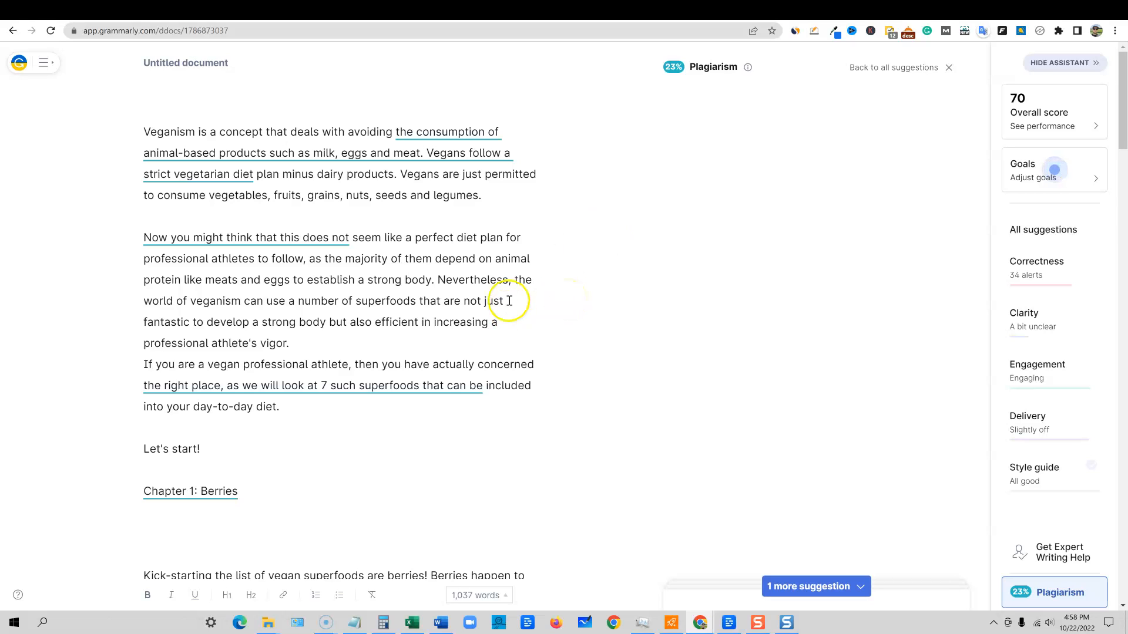
pyautogui.moveTo(609, 240)
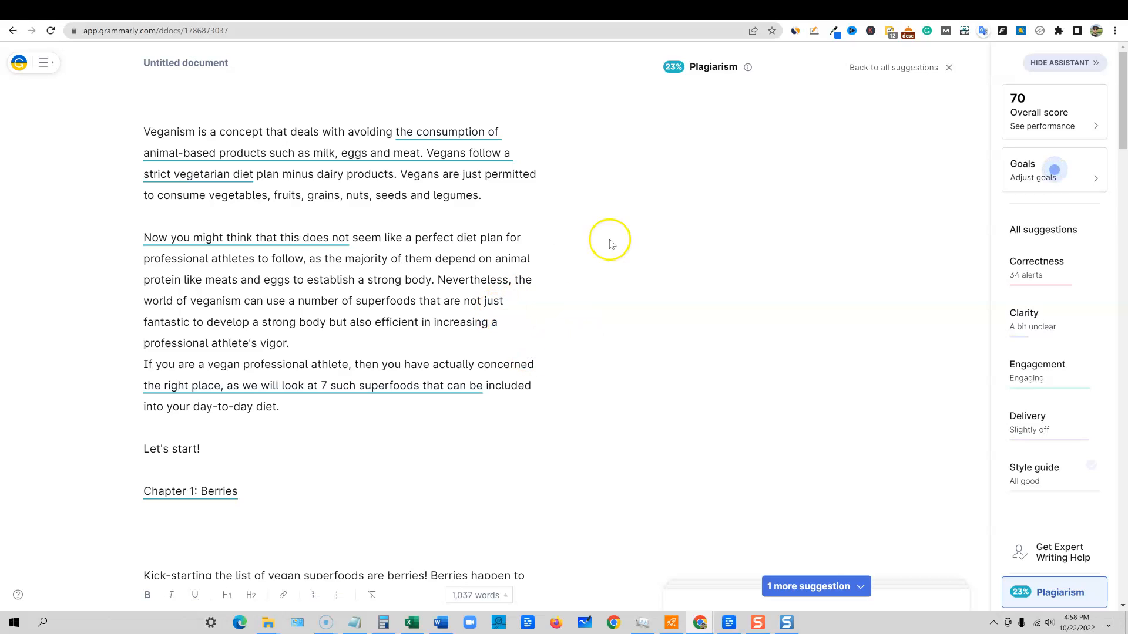
pyautogui.moveTo(941, 41)
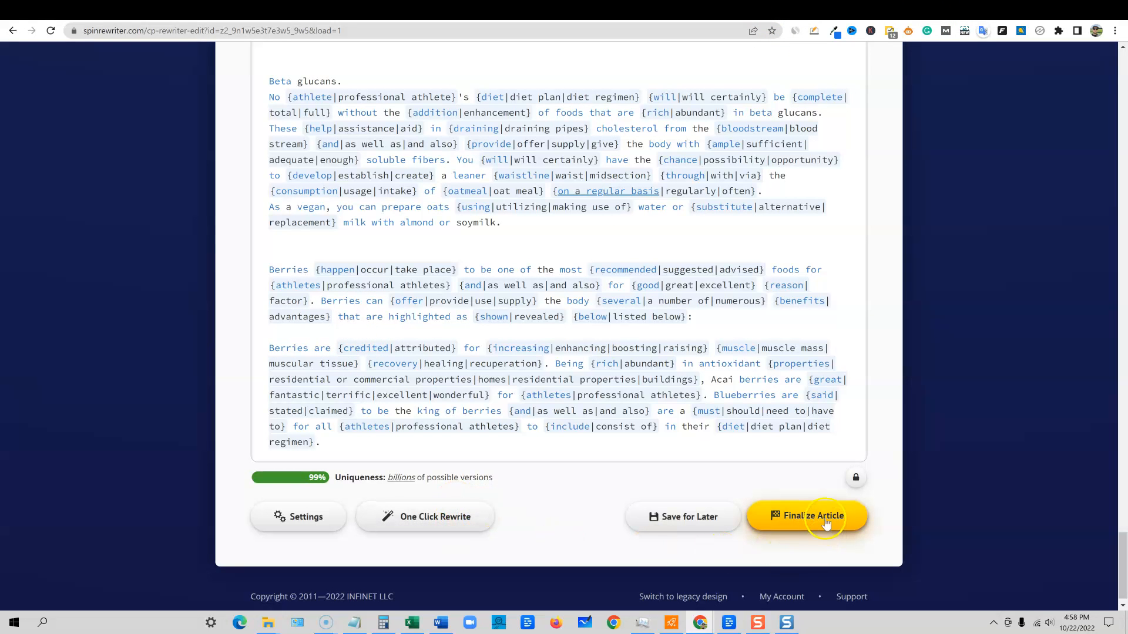
# Step: Finalize the spun article, skip adding images, and generate a 1,087-word unique version
pyautogui.click(810, 516)
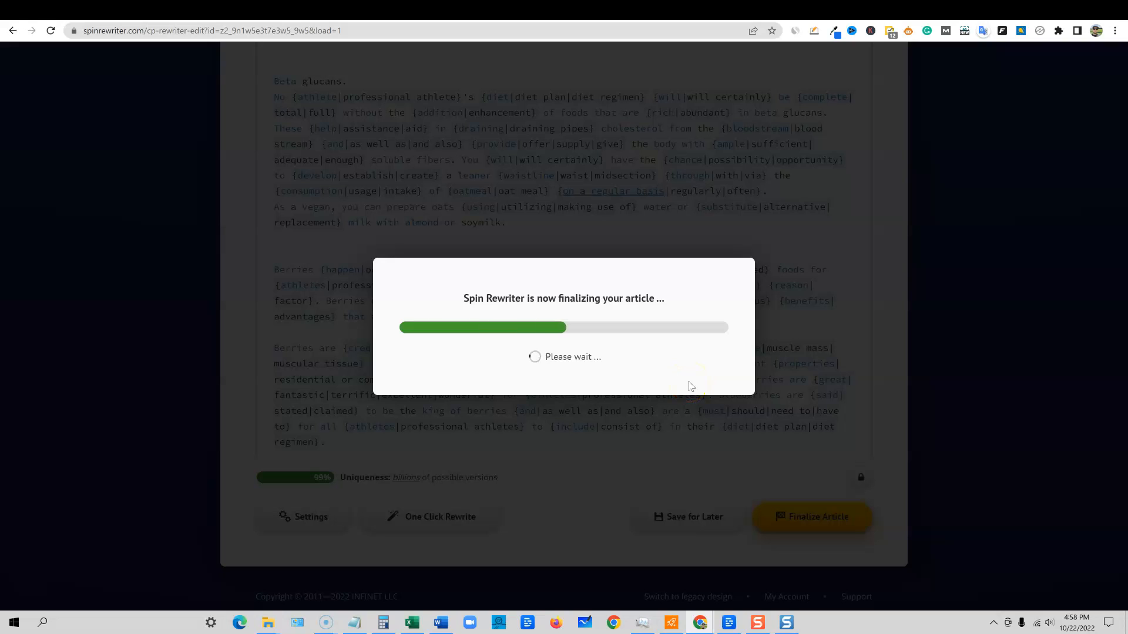
pyautogui.click(811, 516)
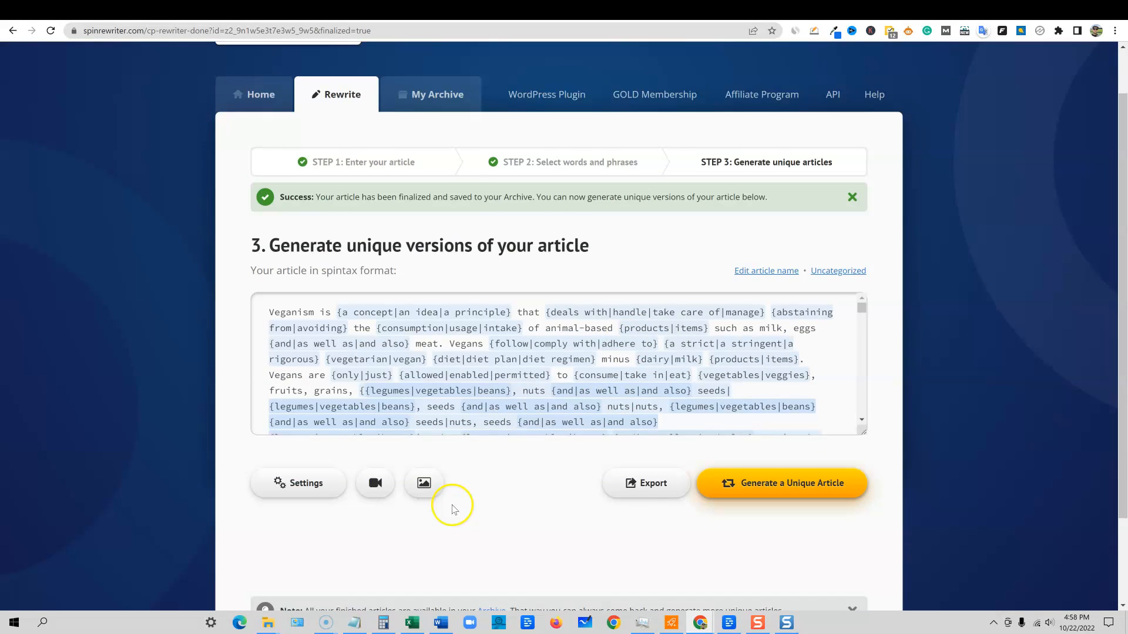
pyautogui.click(423, 483)
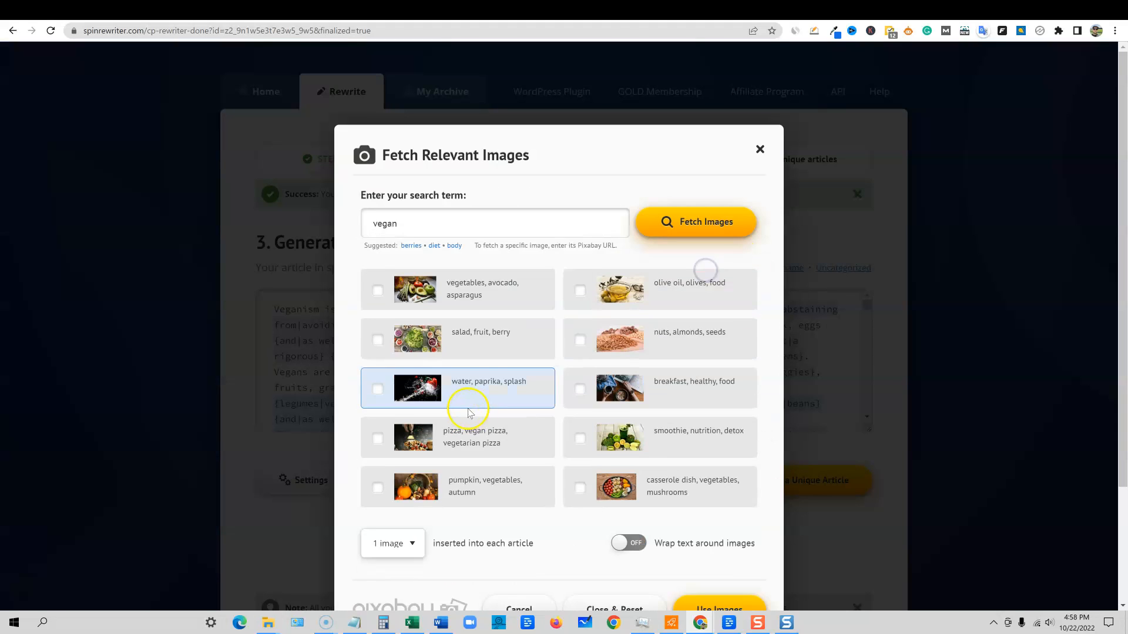
pyautogui.click(378, 286)
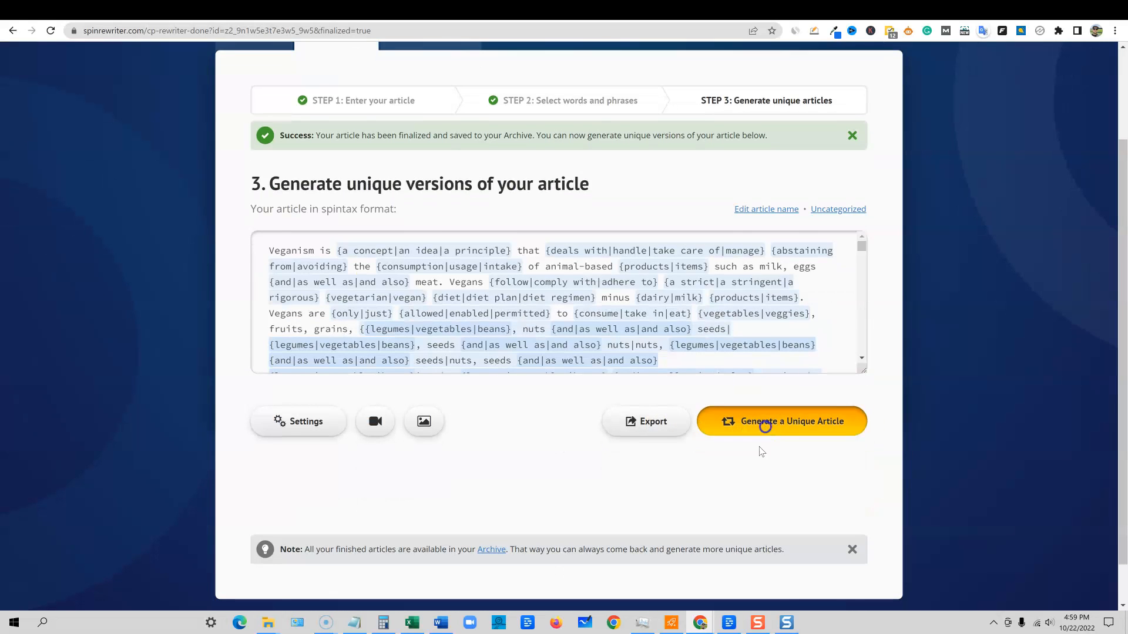
pyautogui.click(781, 420)
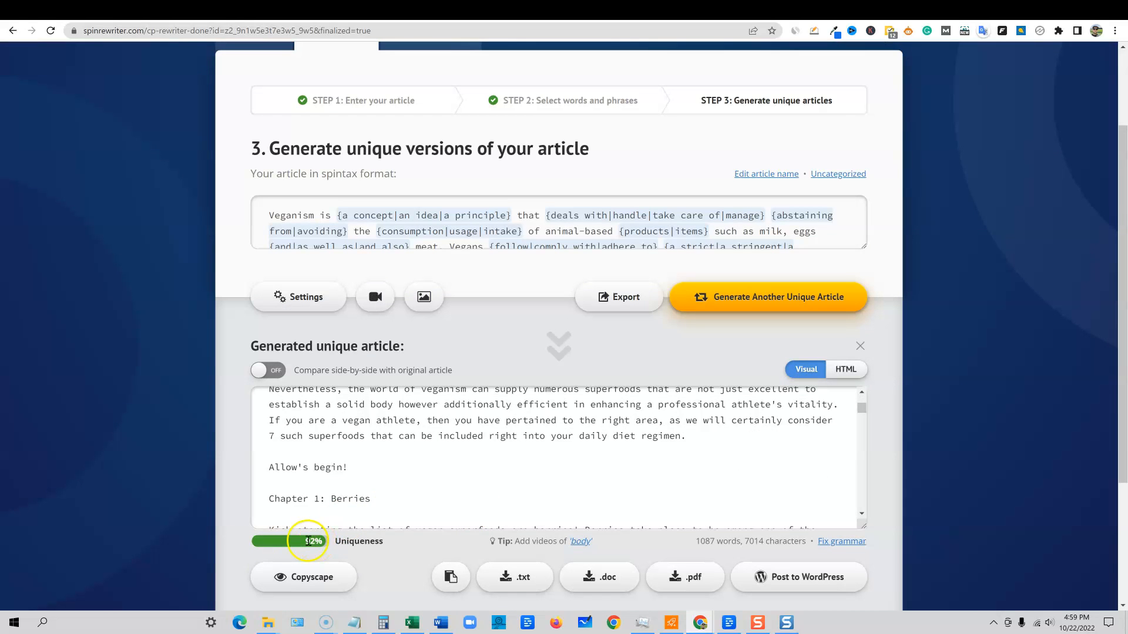
pyautogui.click(450, 576)
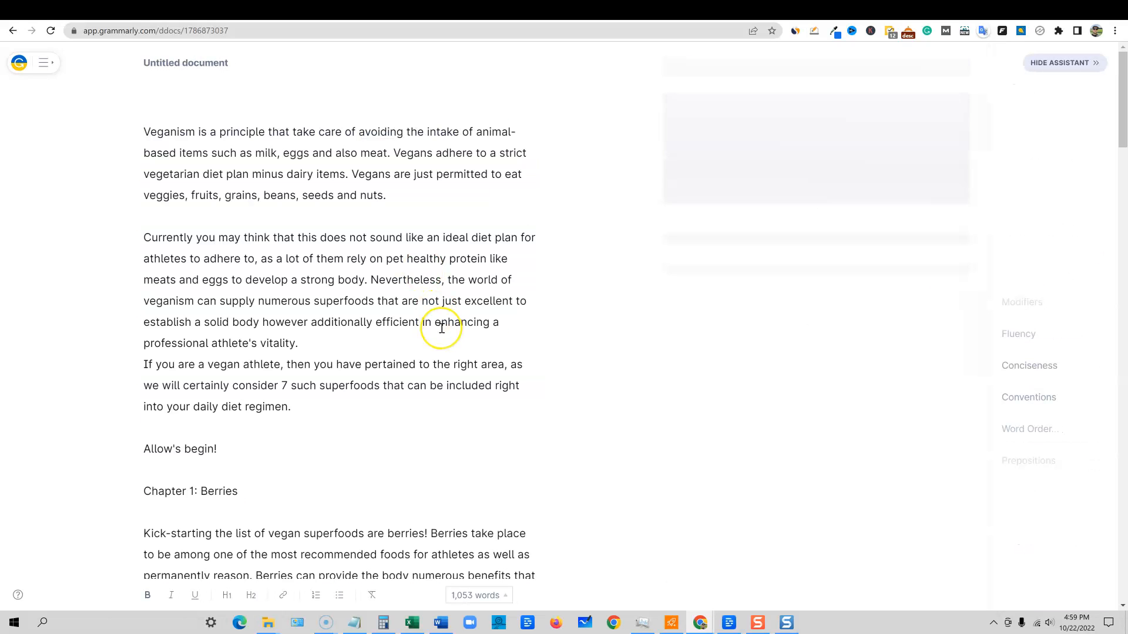
# Step: Run Grammarly's plagiarism check on the pasted unique article, showing 100% original
pyautogui.click(1053, 592)
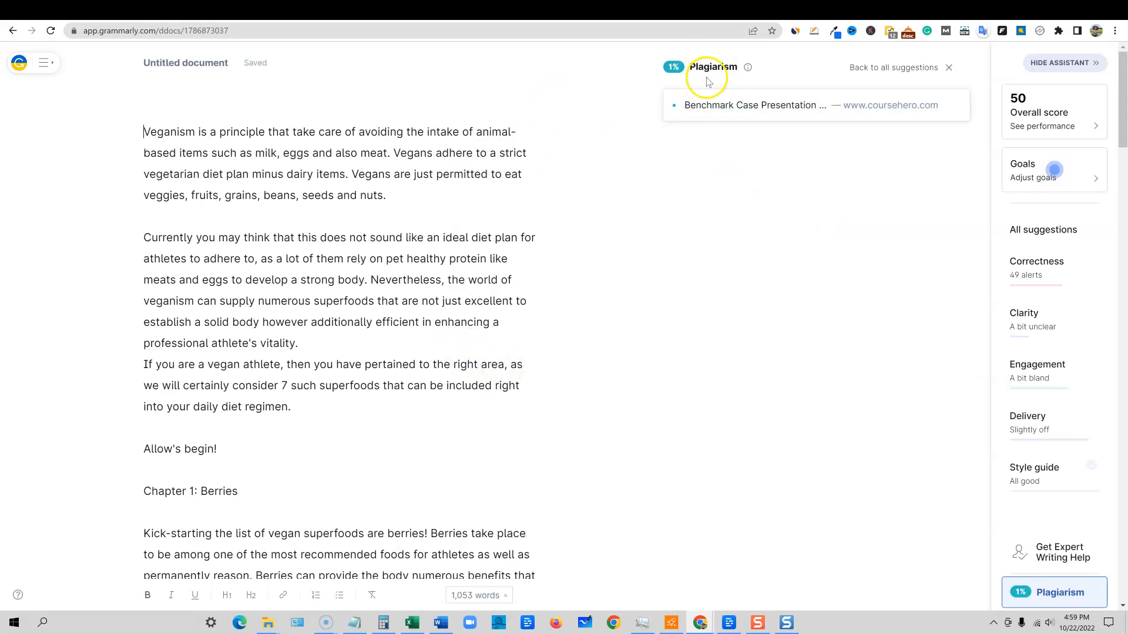
pyautogui.click(754, 105)
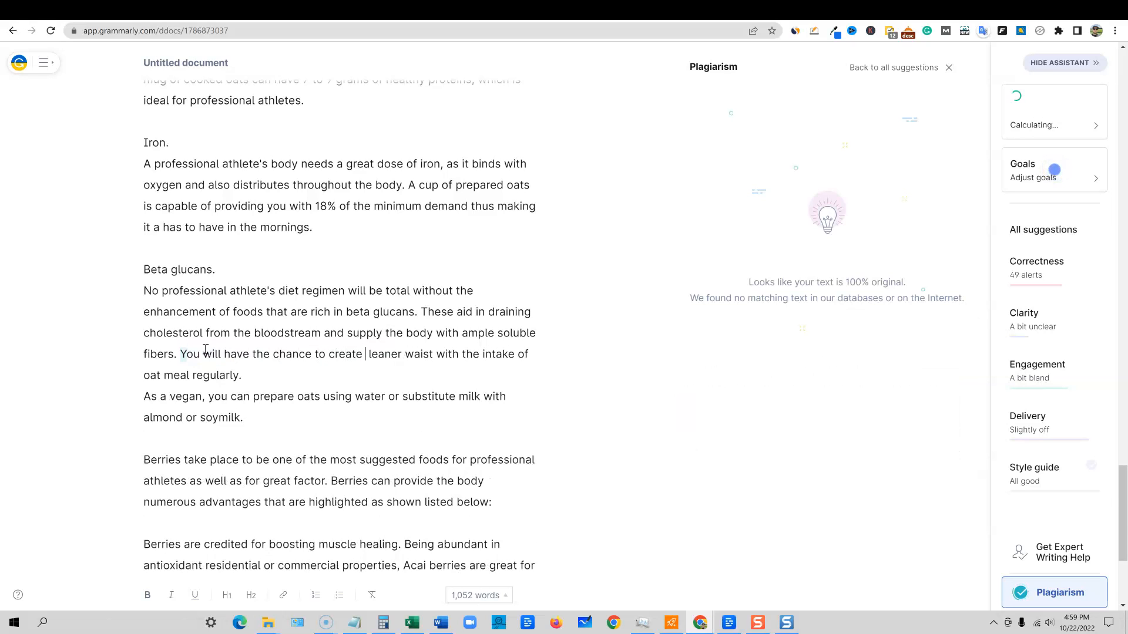
pyautogui.write('a')
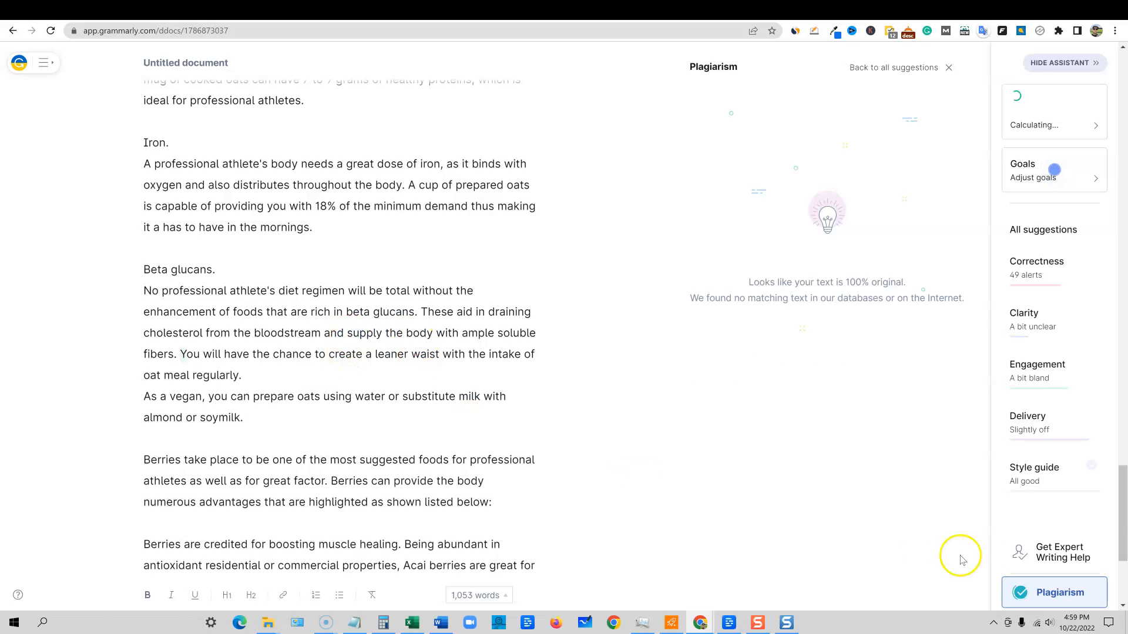
pyautogui.click(427, 344)
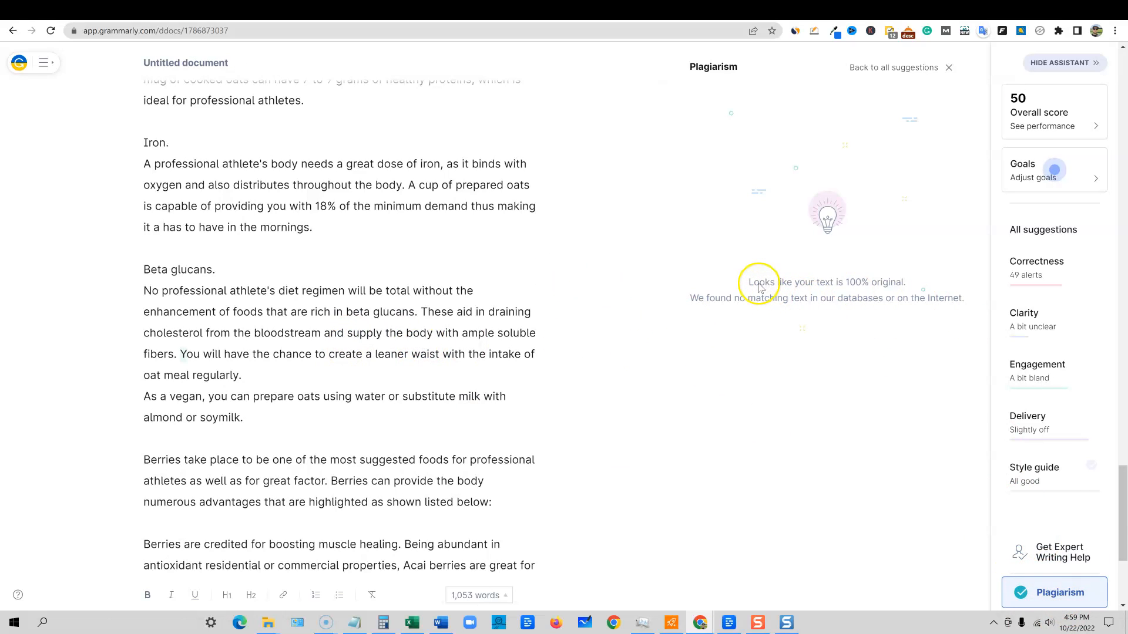
pyautogui.moveTo(895, 291)
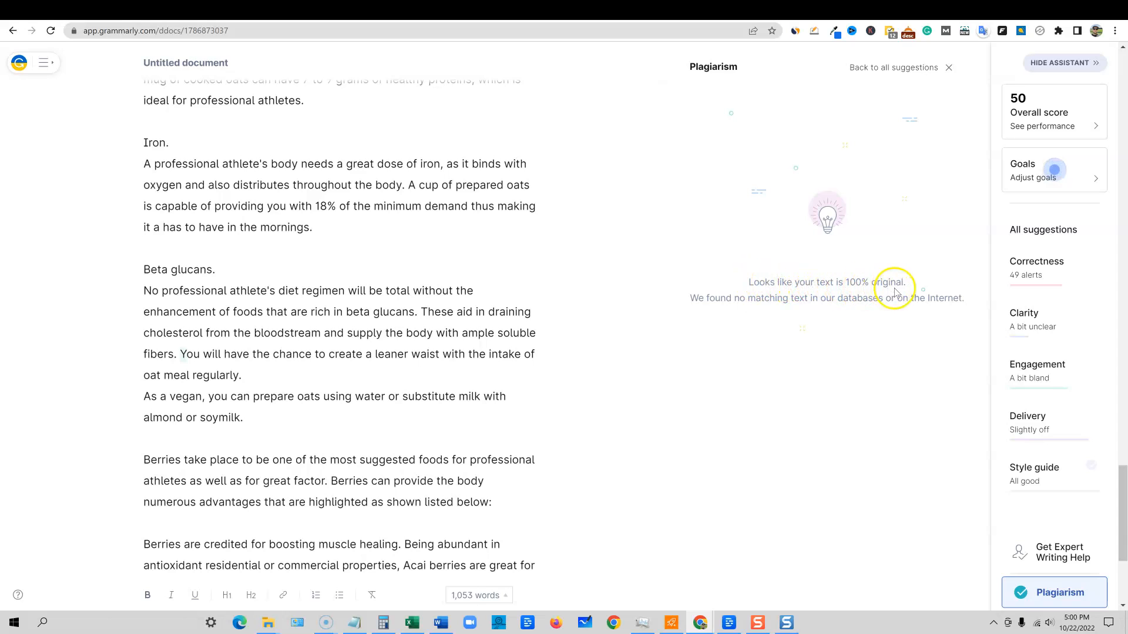
pyautogui.scroll(-3)
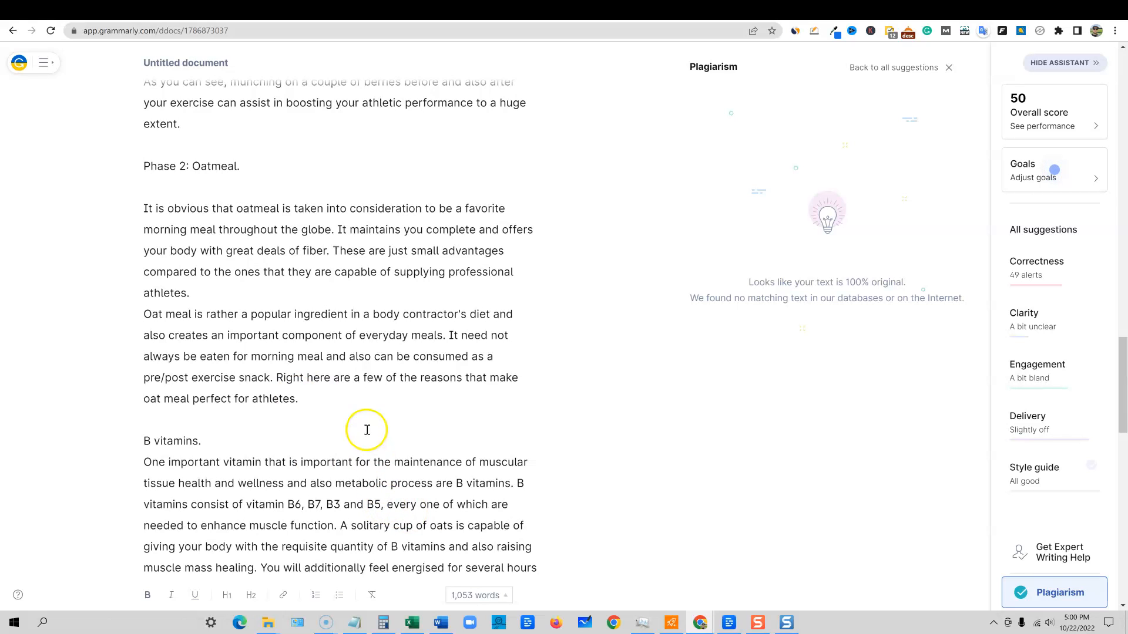
pyautogui.scroll(-3)
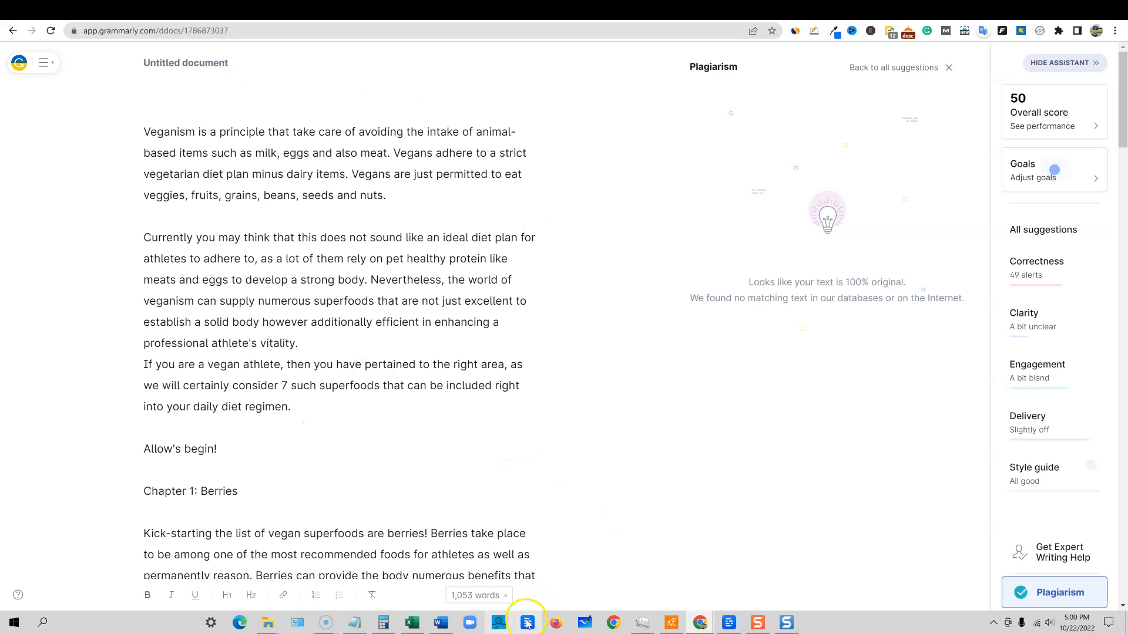
pyautogui.click(439, 622)
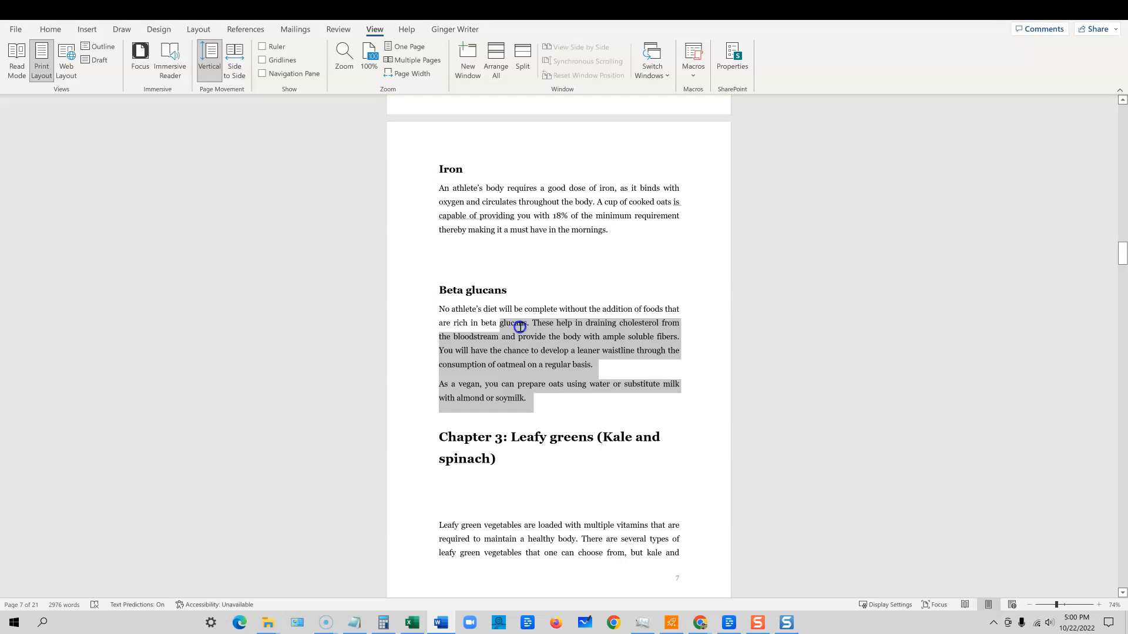
pyautogui.click(697, 623)
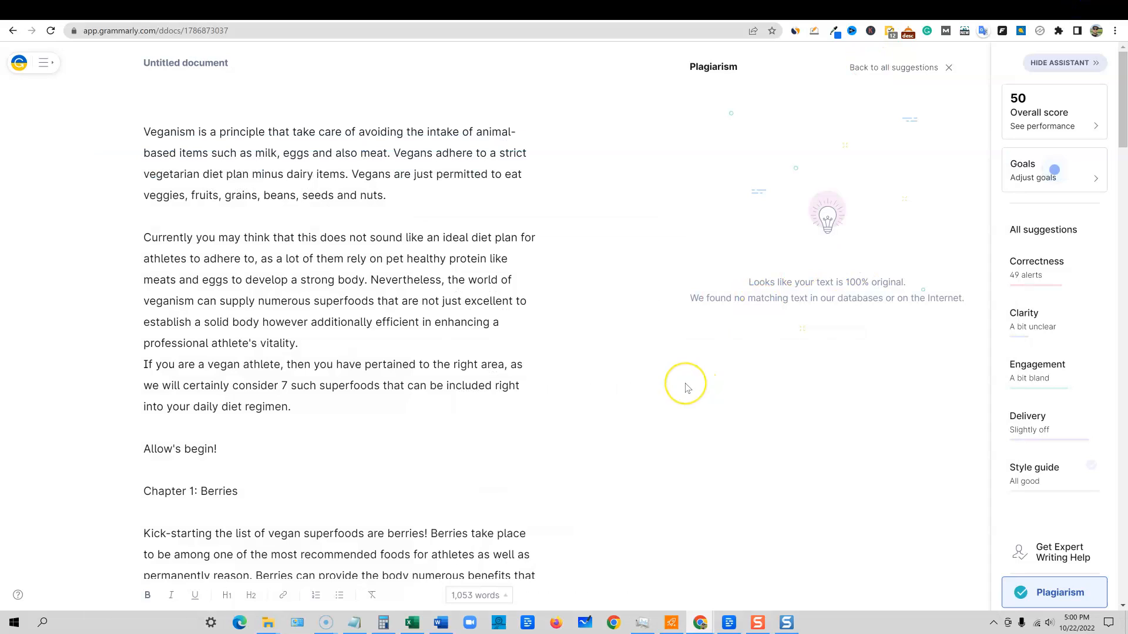
pyautogui.moveTo(447, 351)
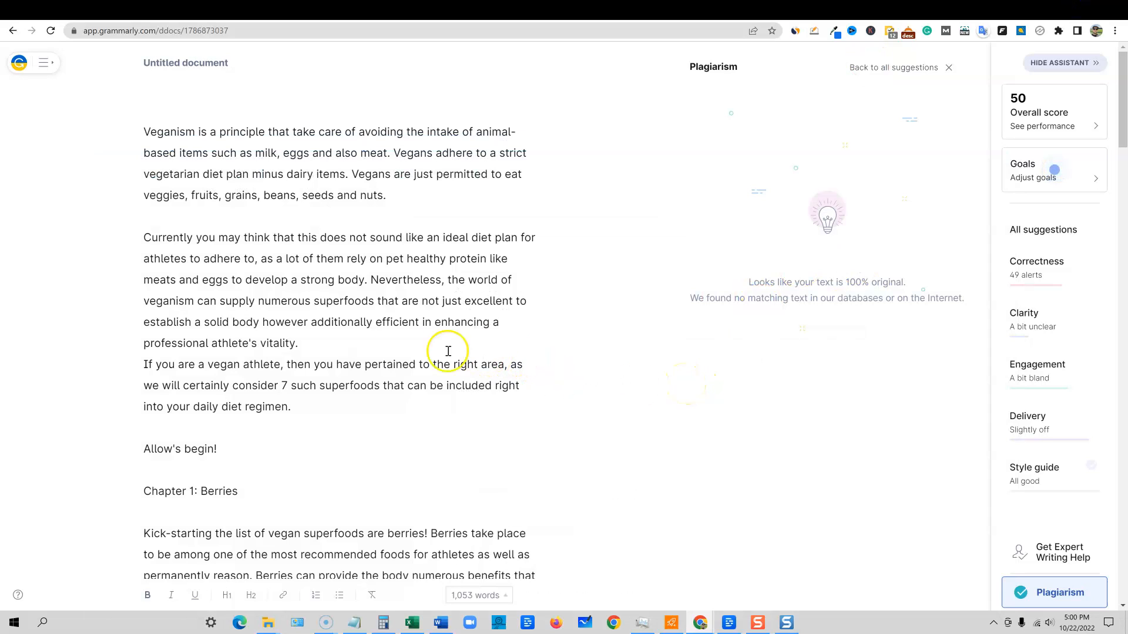
pyautogui.moveTo(666, 182)
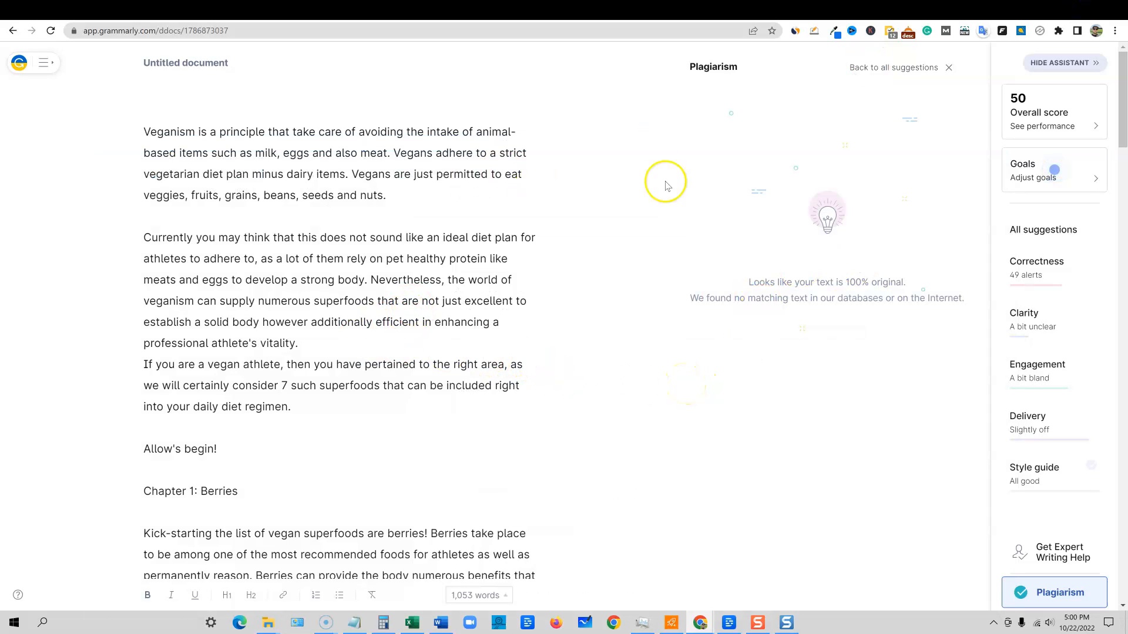
pyautogui.moveTo(709, 93)
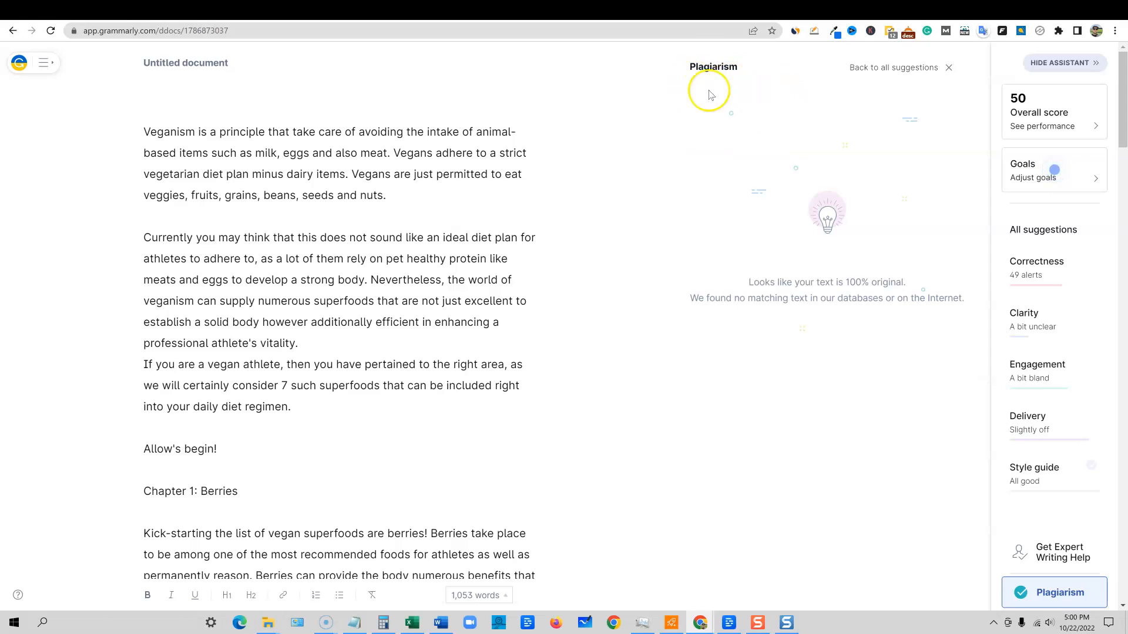
pyautogui.moveTo(718, 81)
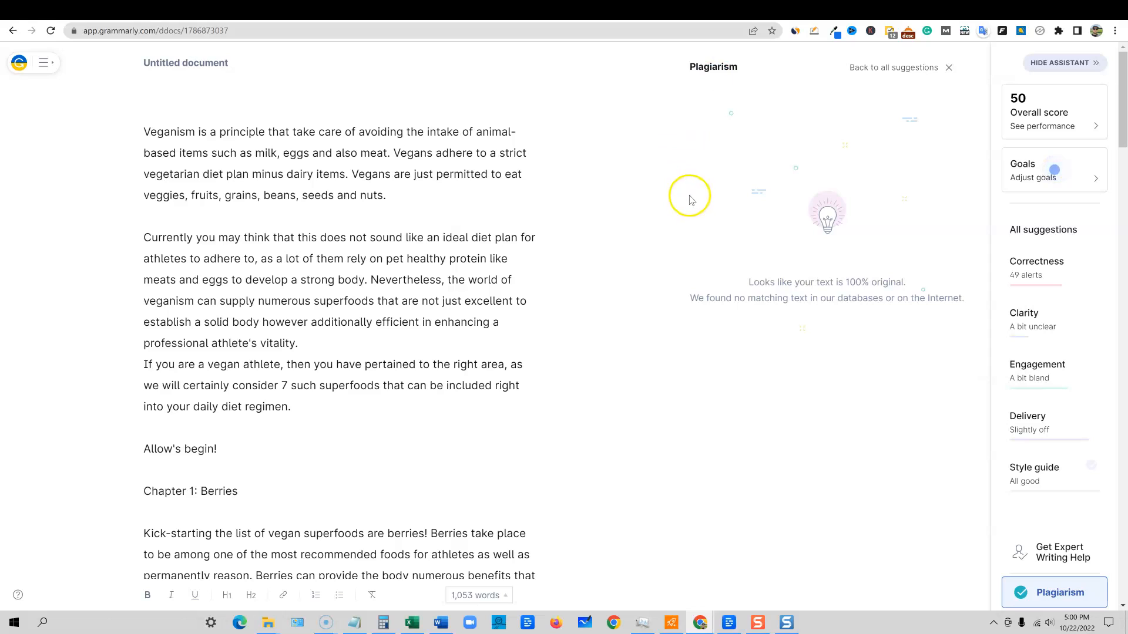
pyautogui.moveTo(215, 134)
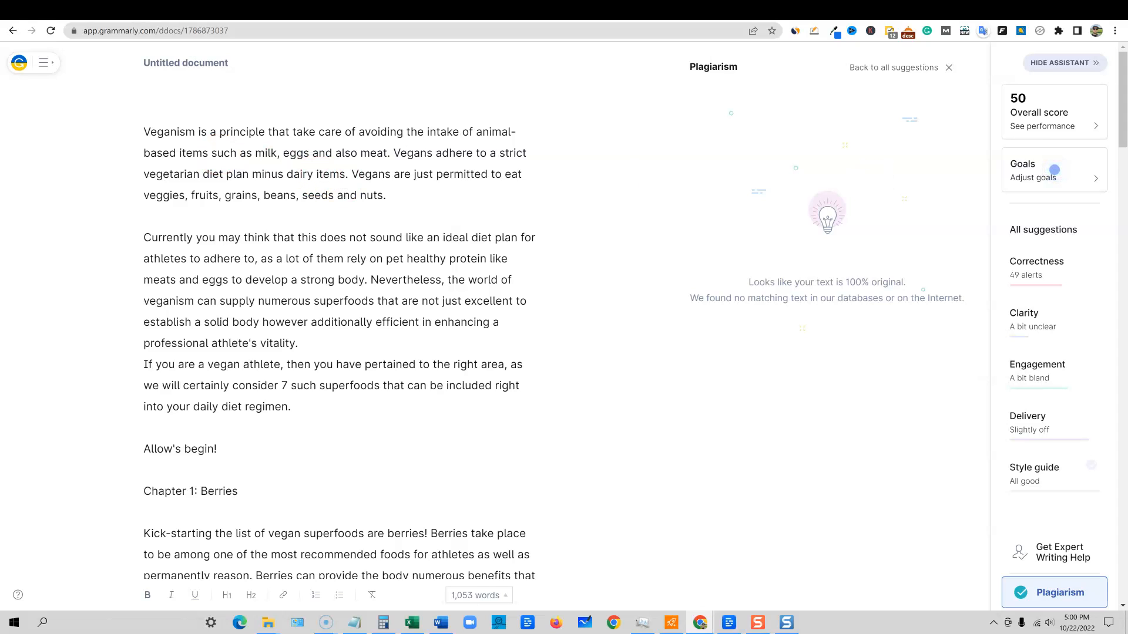
pyautogui.moveTo(1032, 47)
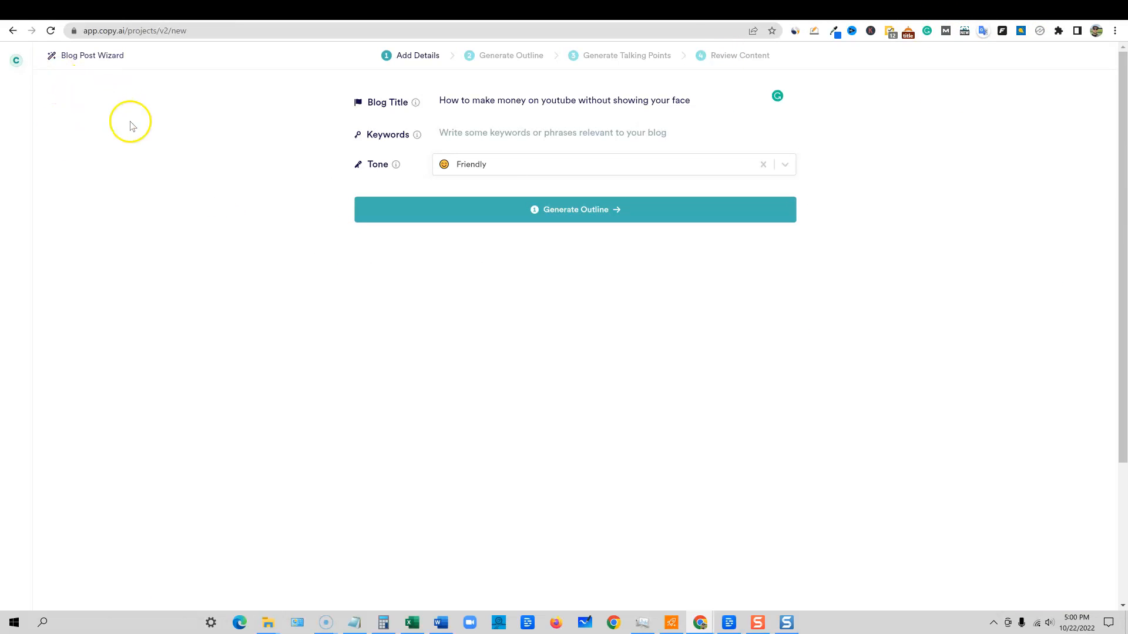
pyautogui.moveTo(461, 180)
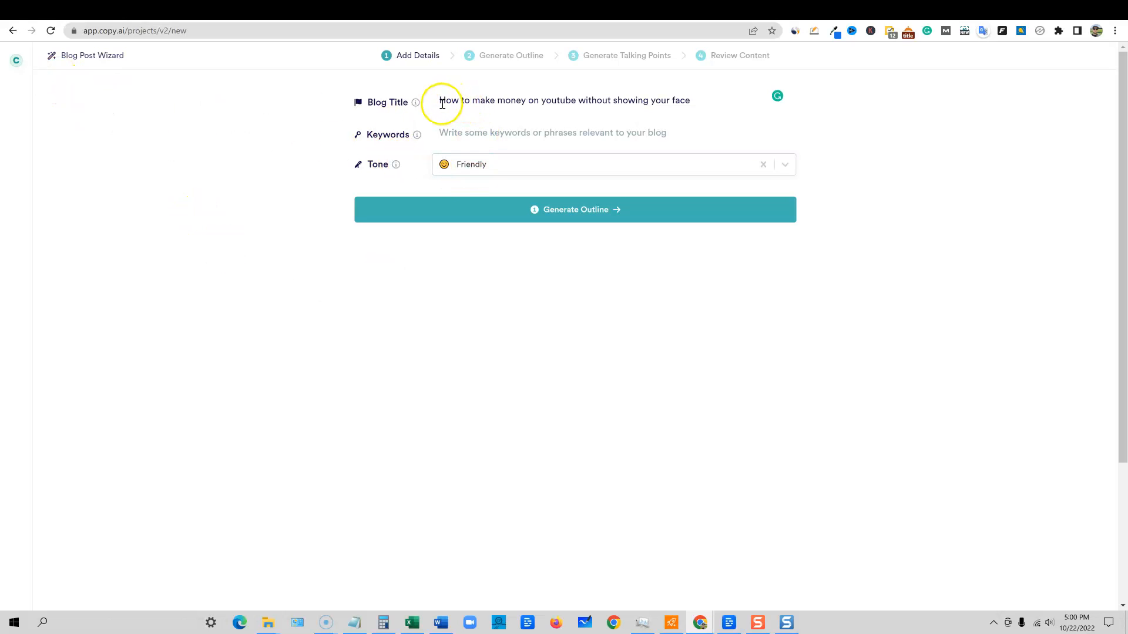
# Step: Generate the outline, talking points and section content for the faceless YouTube money post
pyautogui.tripleClick(563, 100)
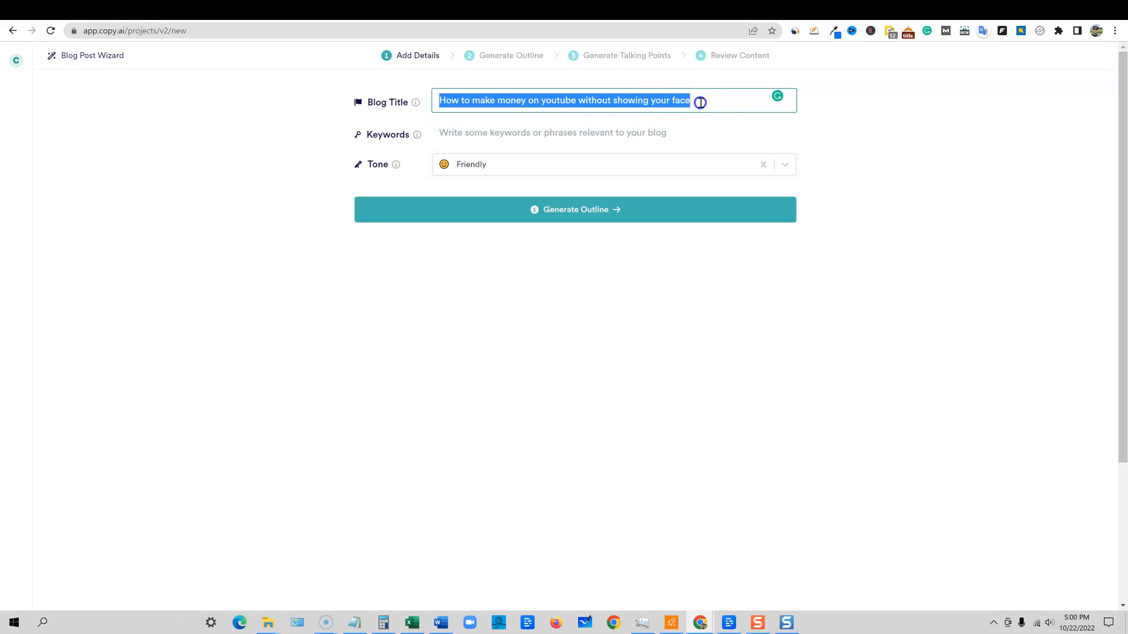
pyautogui.click(574, 210)
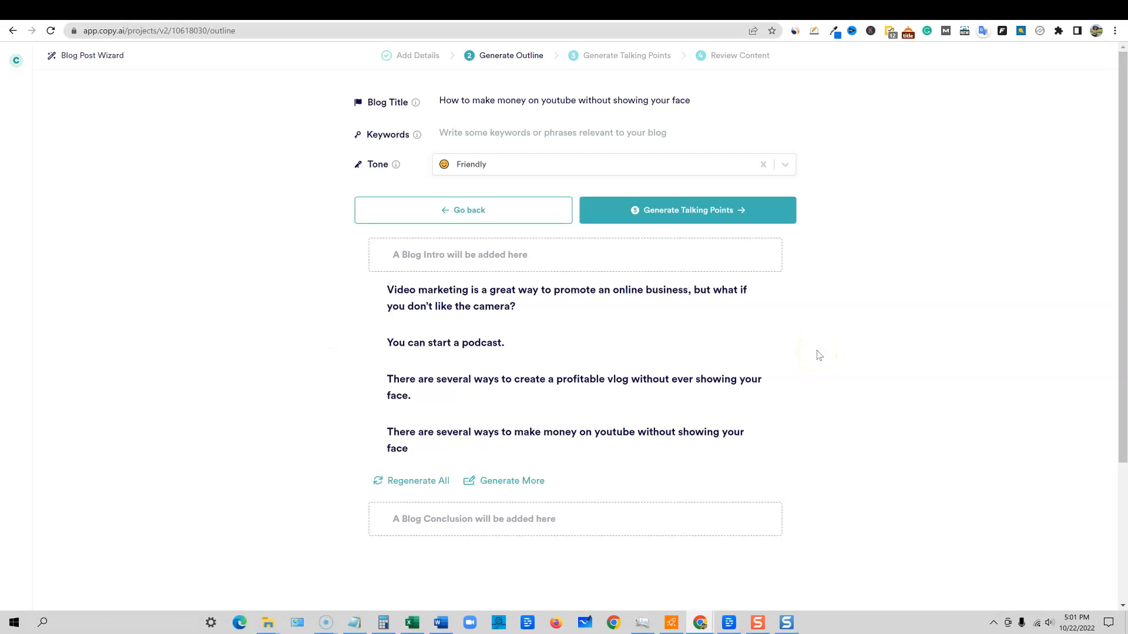
pyautogui.moveTo(818, 356)
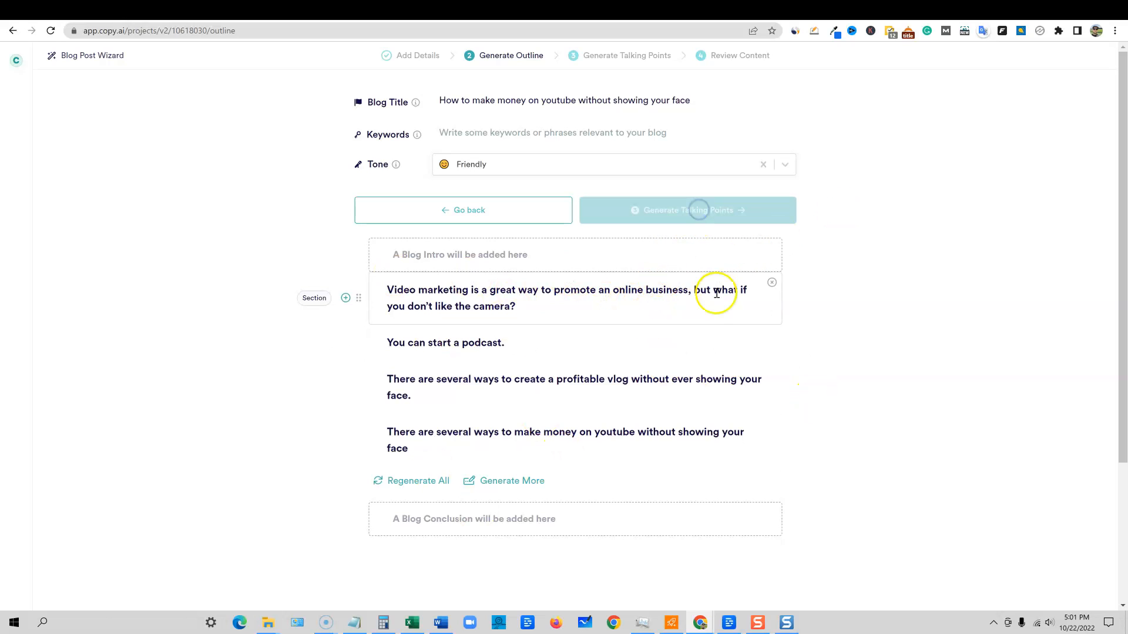
pyautogui.click(686, 210)
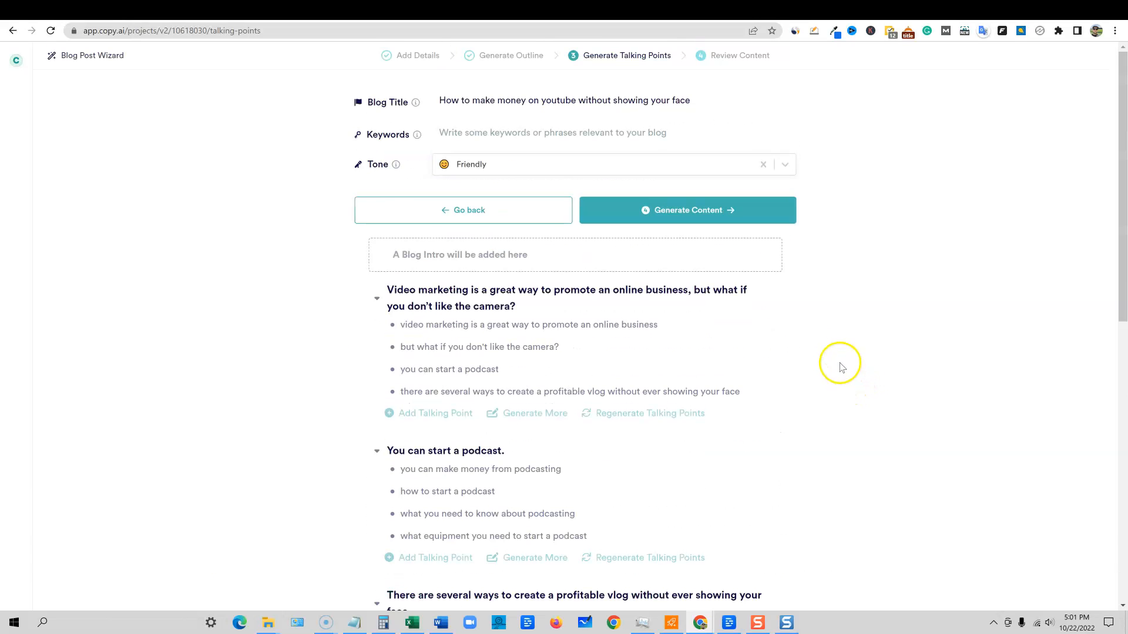
pyautogui.click(686, 209)
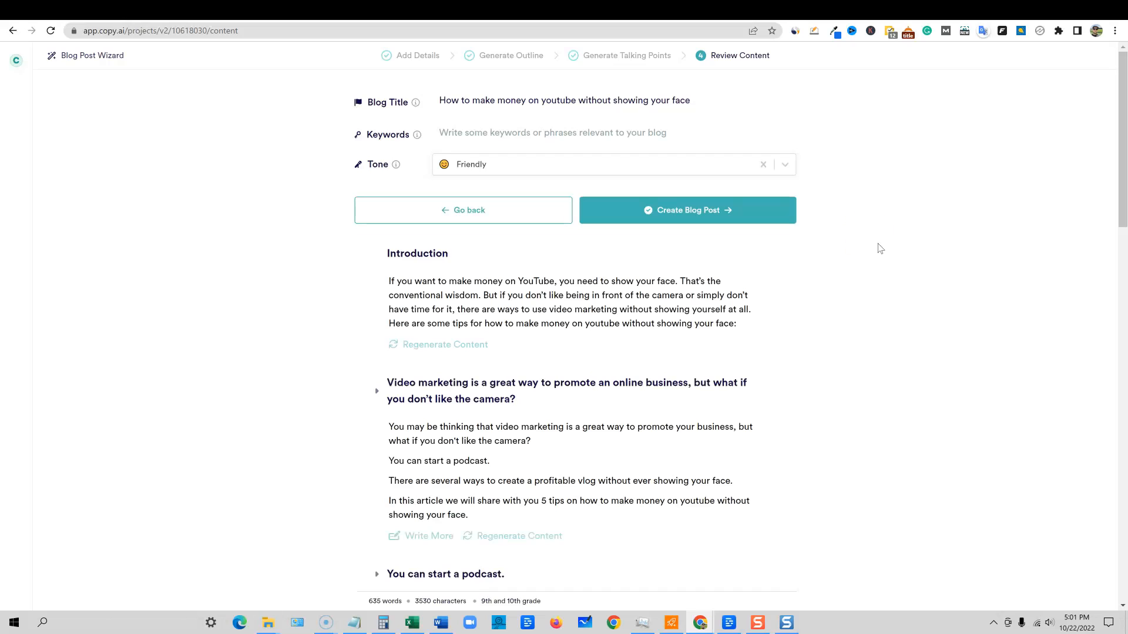
# Step: Scroll through the finished 698-word YouTube money blog post in Copy.ai's editor
pyautogui.scroll(-3)
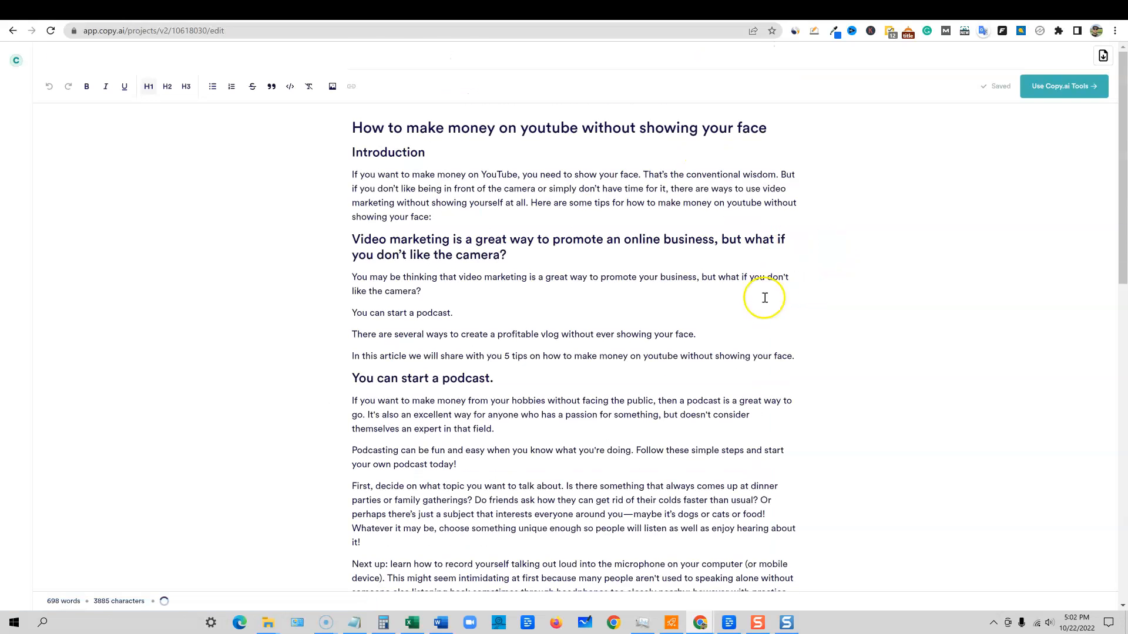
pyautogui.scroll(-3)
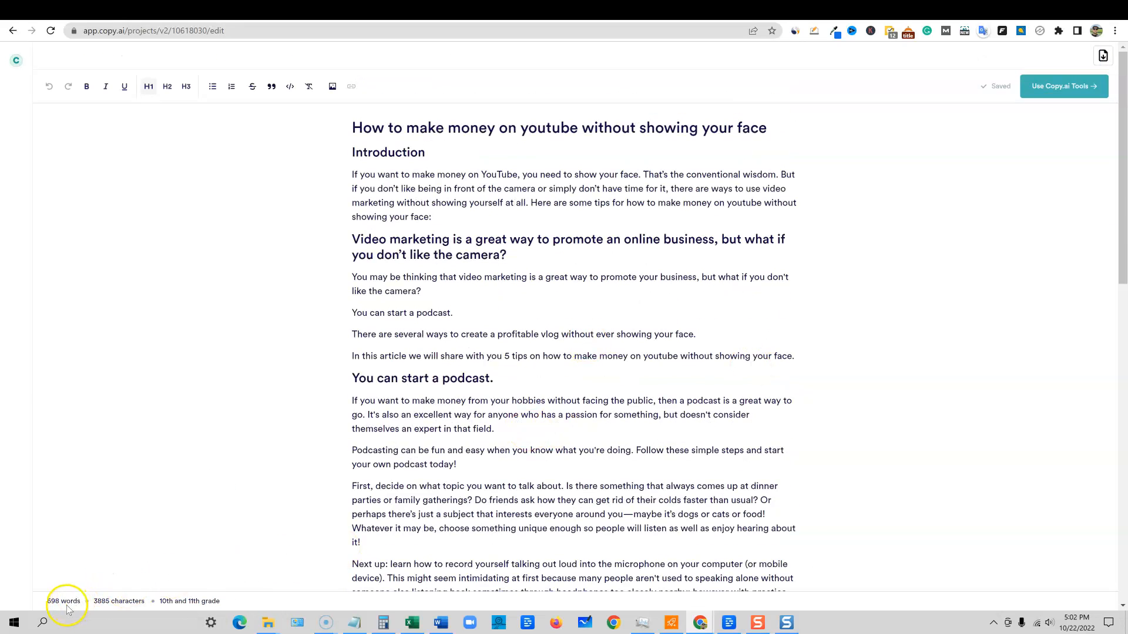
pyautogui.moveTo(1032, 97)
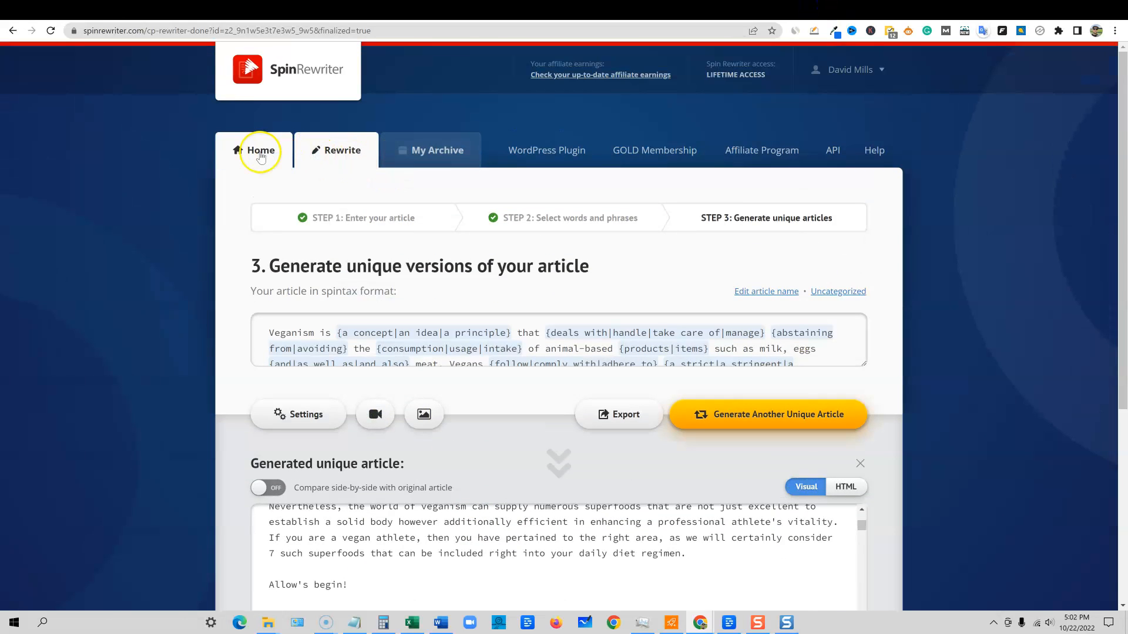
# Step: Start a new Spin Rewriter rewrite with the synonym slider set to Most readable
pyautogui.click(259, 150)
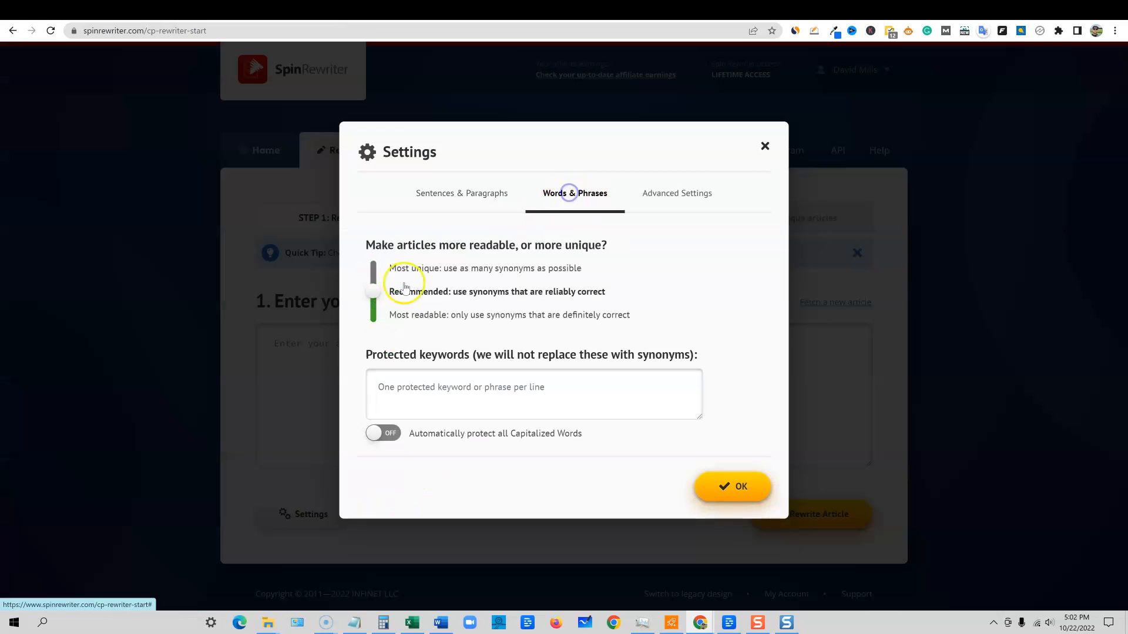
pyautogui.moveTo(373, 290); pyautogui.dragTo(378, 318)
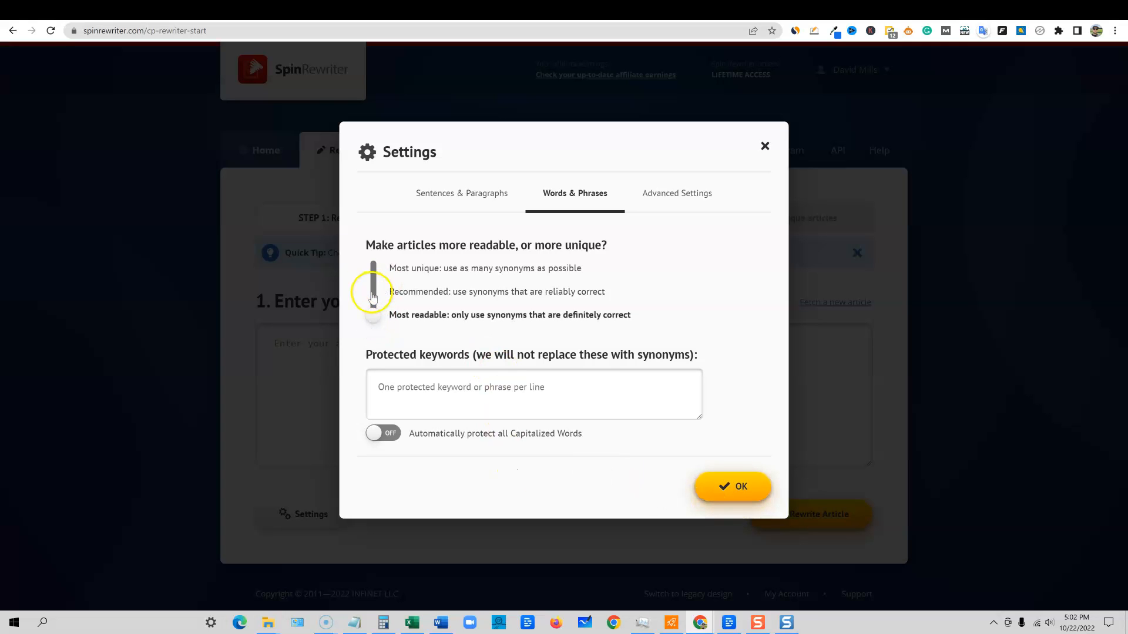
pyautogui.click(733, 486)
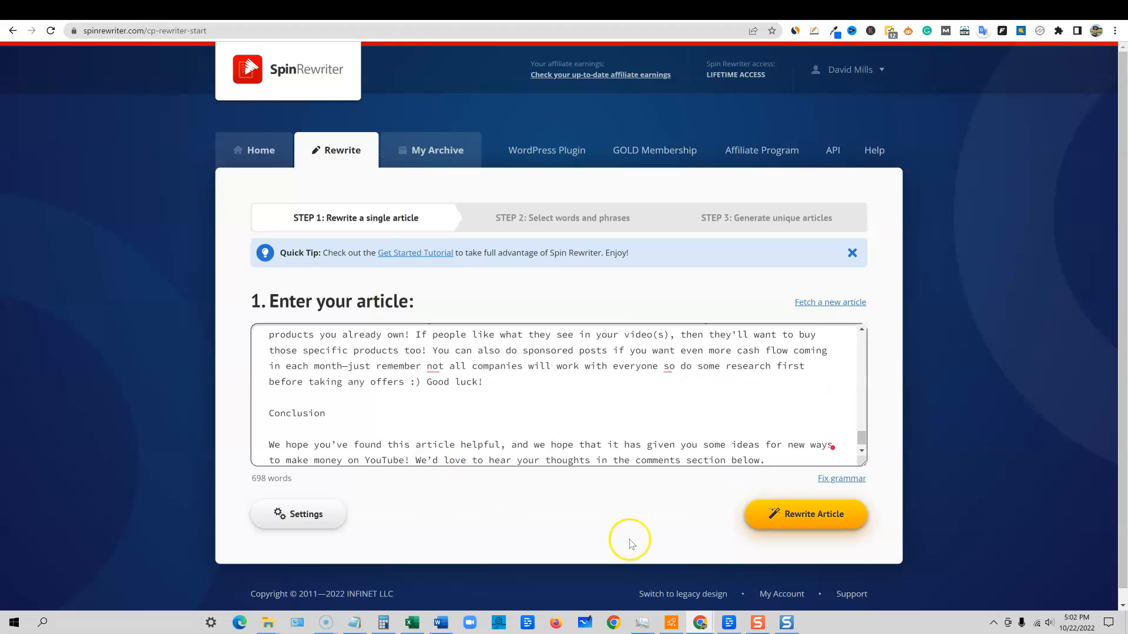
# Step: Auto-spin the YouTube money article to 99% uniqueness and scroll through the result
pyautogui.click(804, 513)
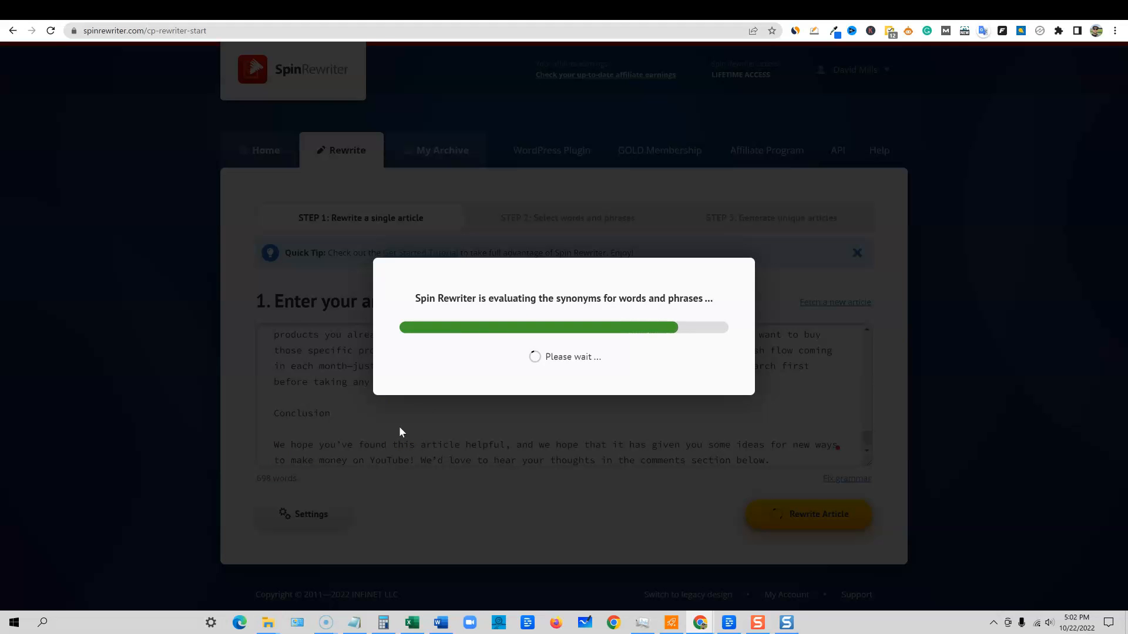
pyautogui.click(807, 515)
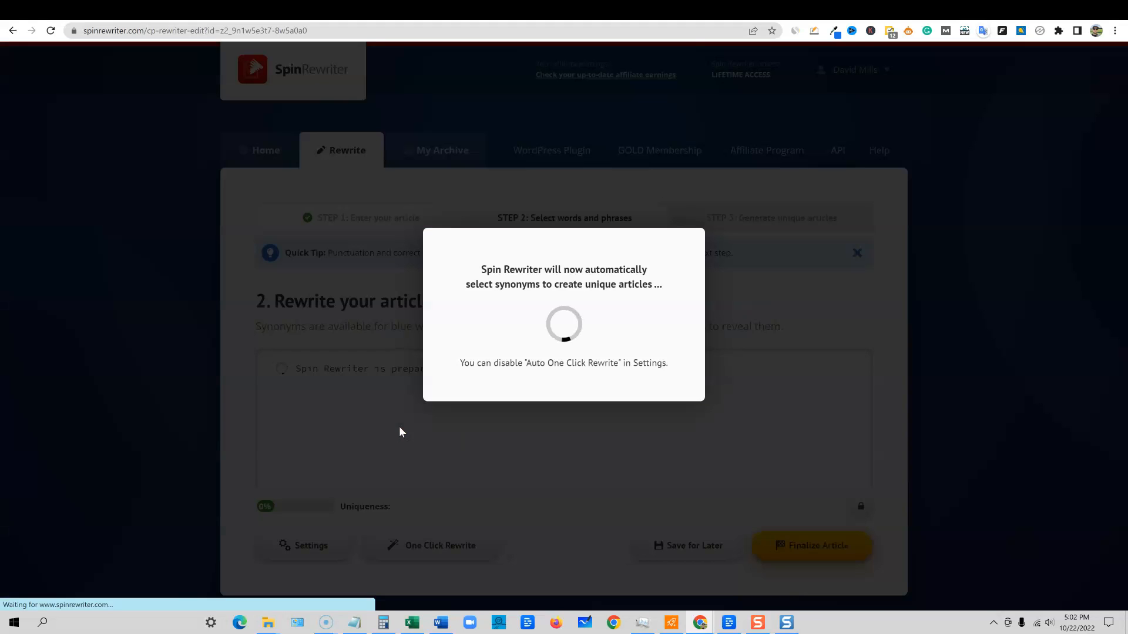
pyautogui.moveTo(392, 426)
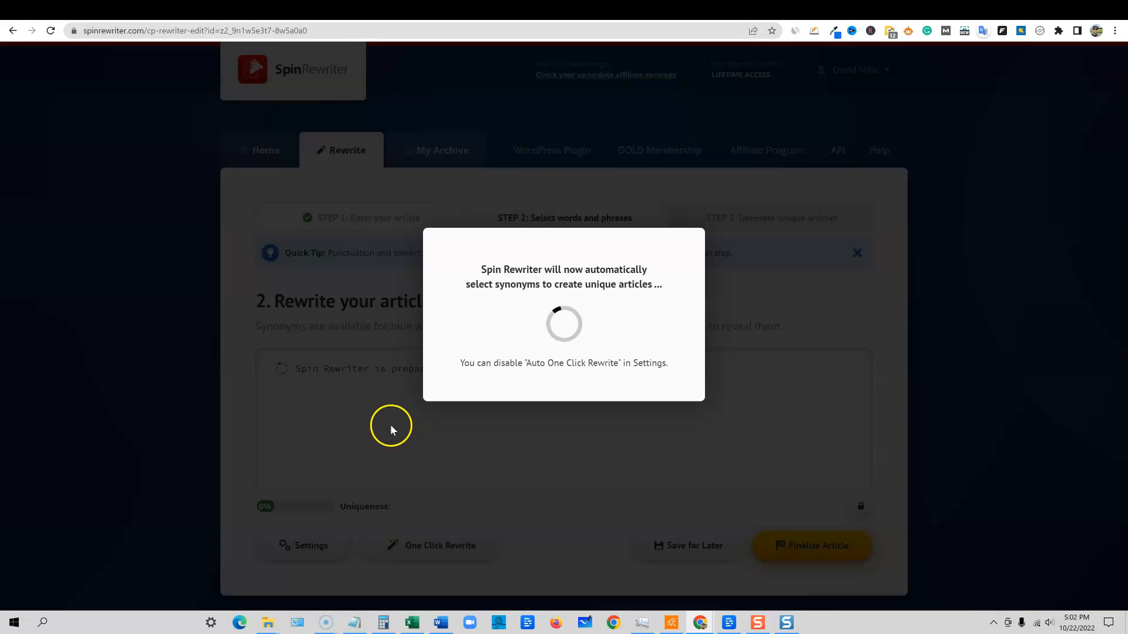
pyautogui.moveTo(363, 400)
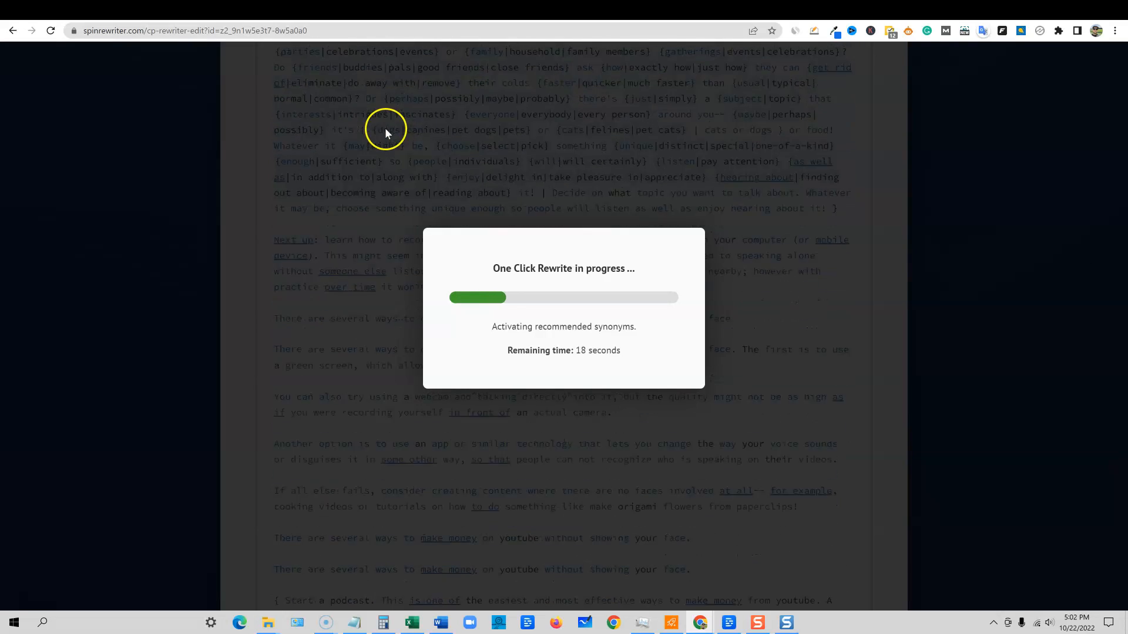
pyautogui.scroll(-3)
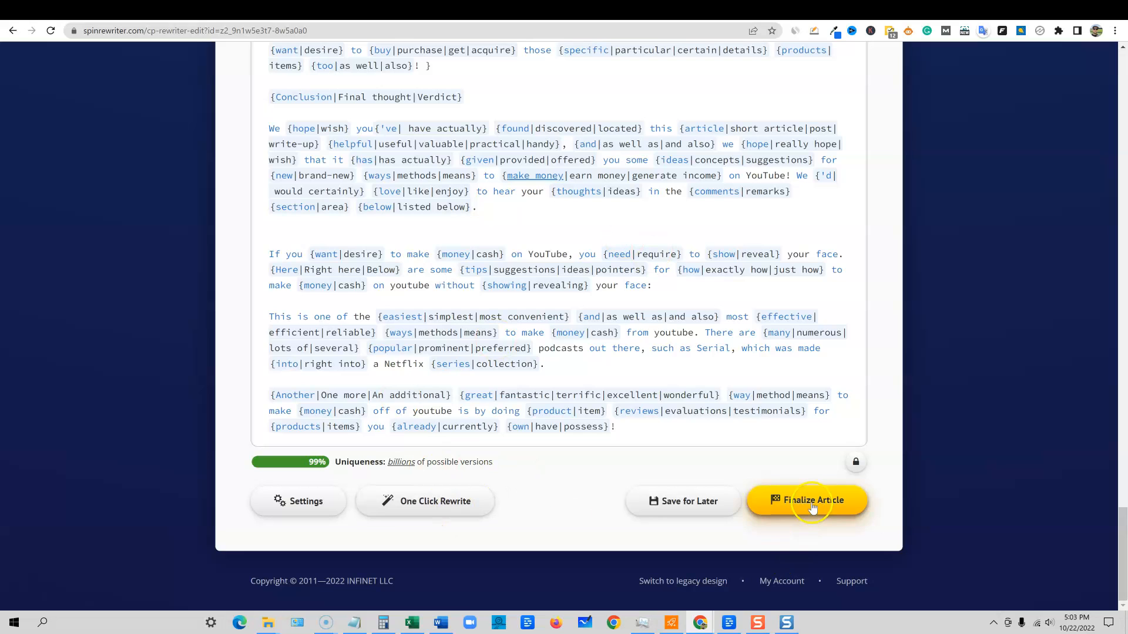
# Step: Finalize the YouTube article into the Archive and scroll the Step 3 spintax preview
pyautogui.click(811, 500)
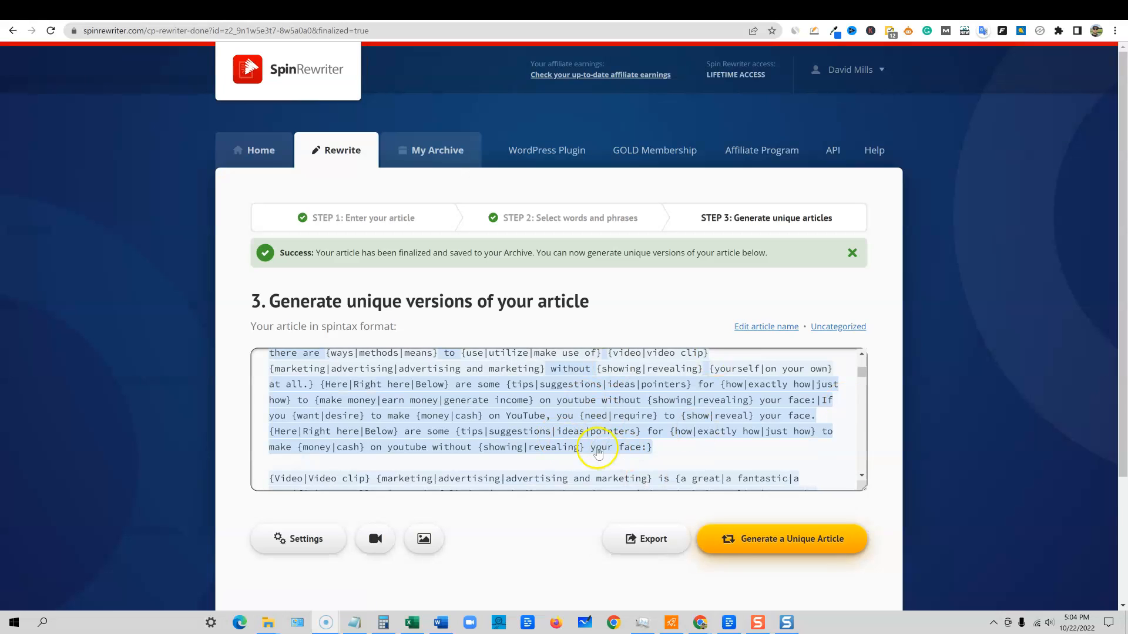
pyautogui.scroll(-3)
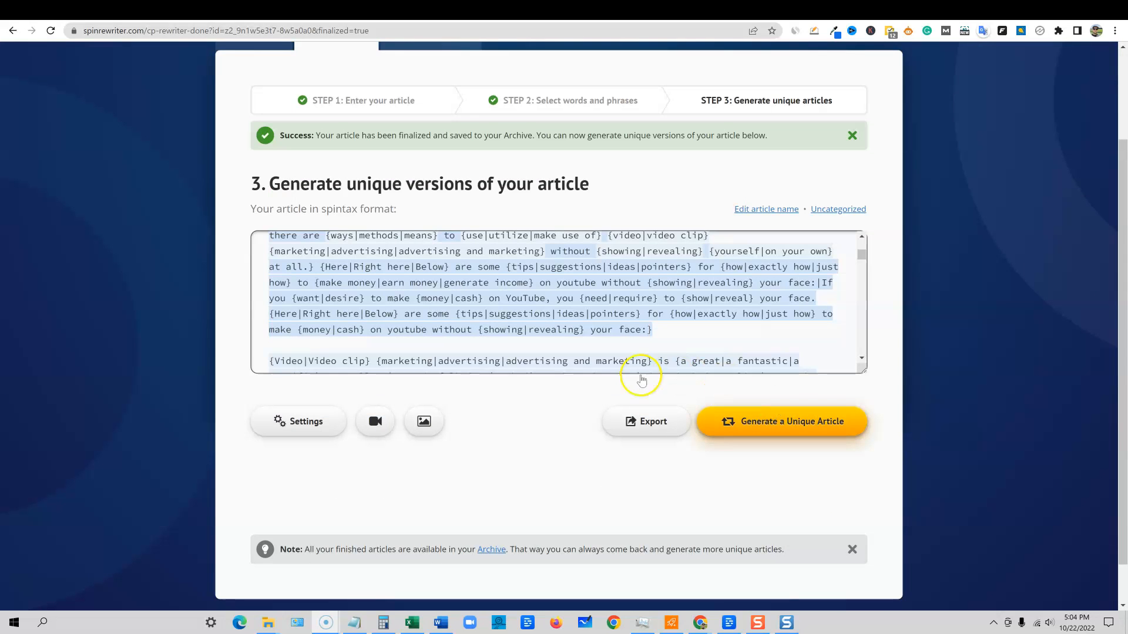
# Step: Export 50 unique articles as separate text files and download the zip
pyautogui.click(644, 420)
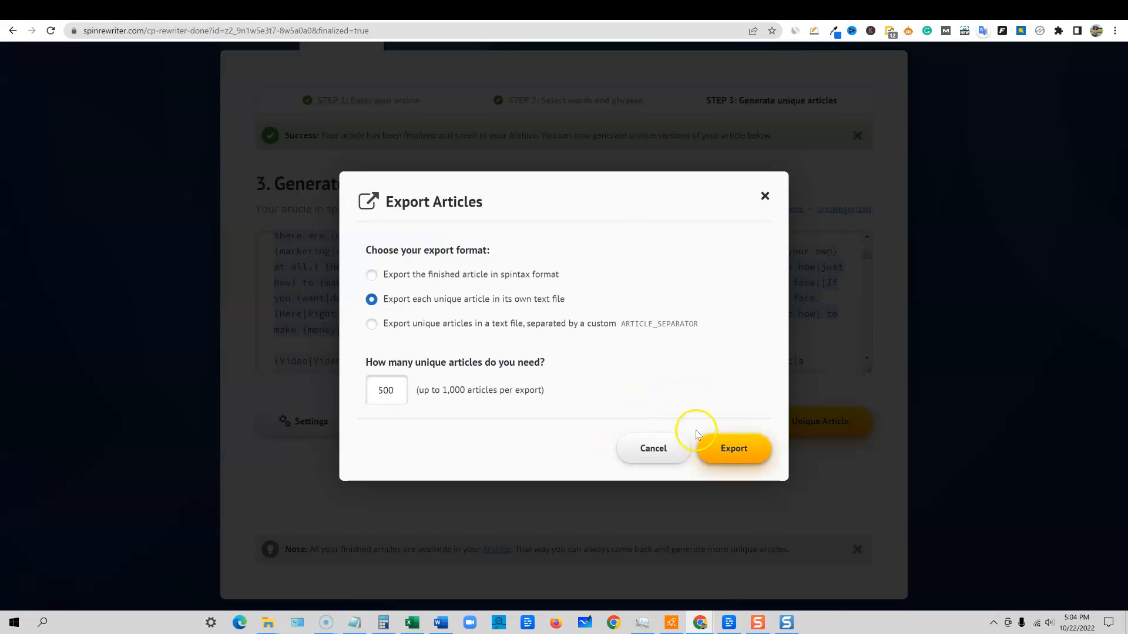
pyautogui.moveTo(478, 250)
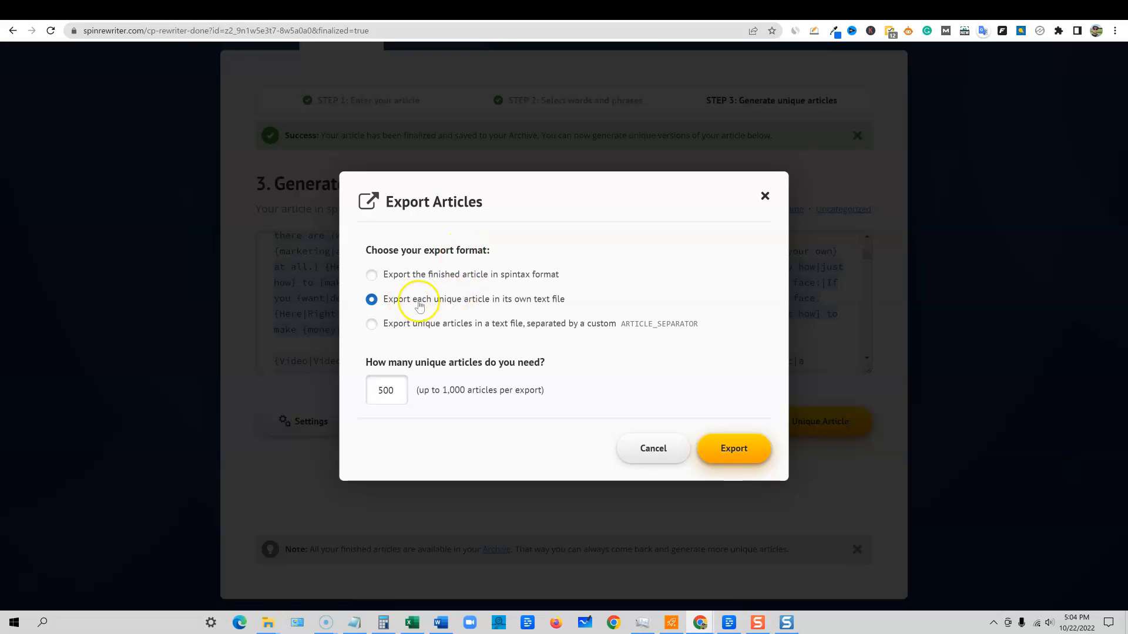
pyautogui.moveTo(538, 303)
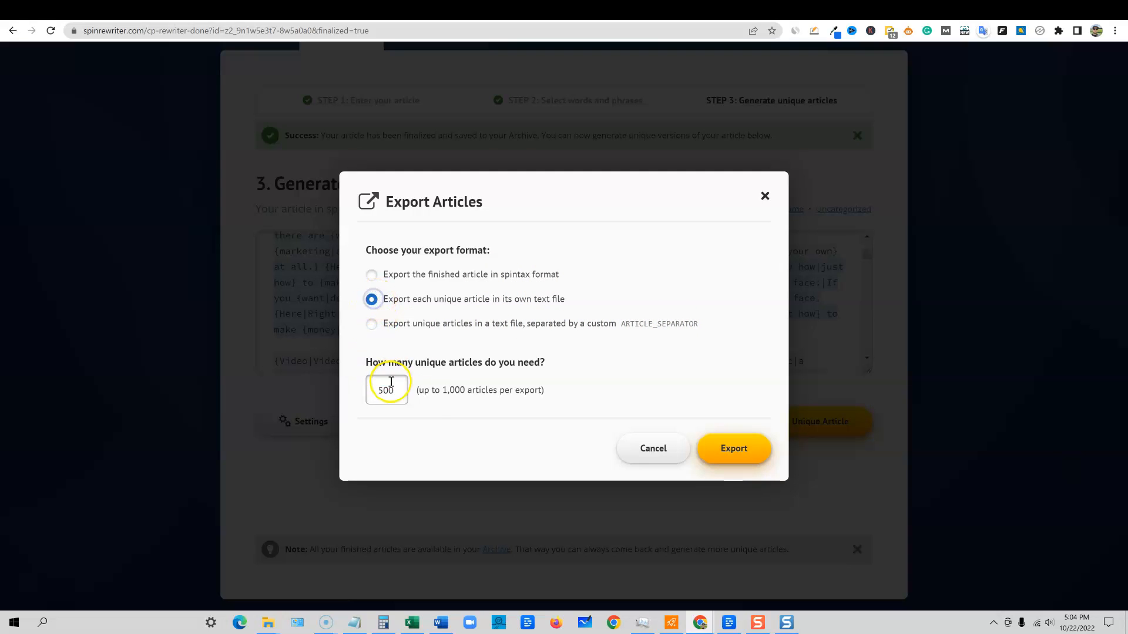
pyautogui.moveTo(459, 367)
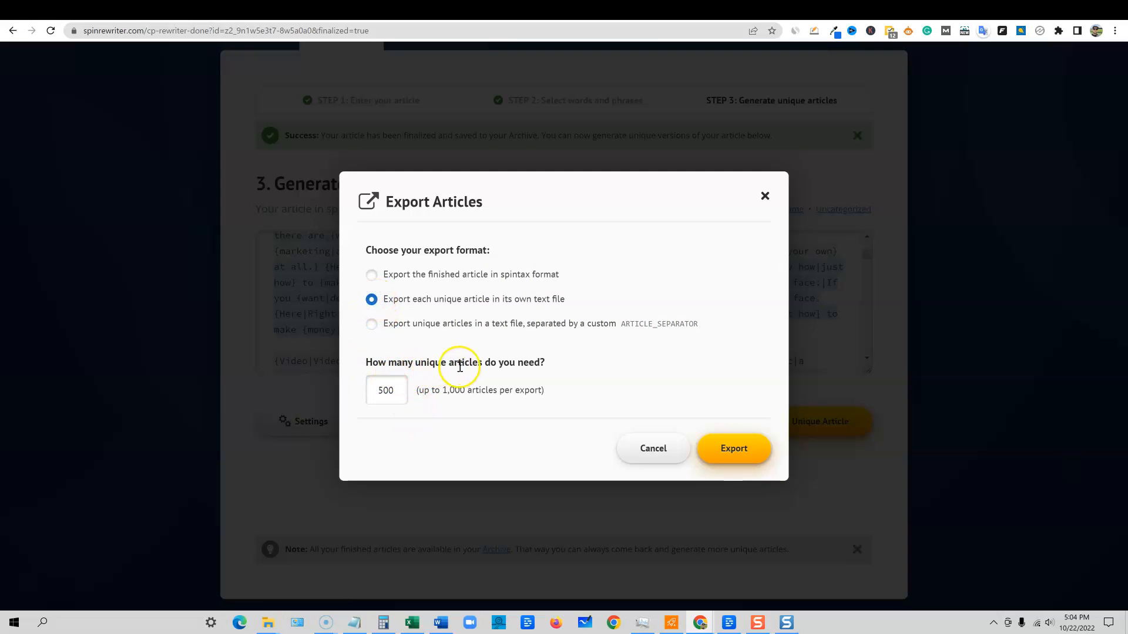
pyautogui.moveTo(472, 404)
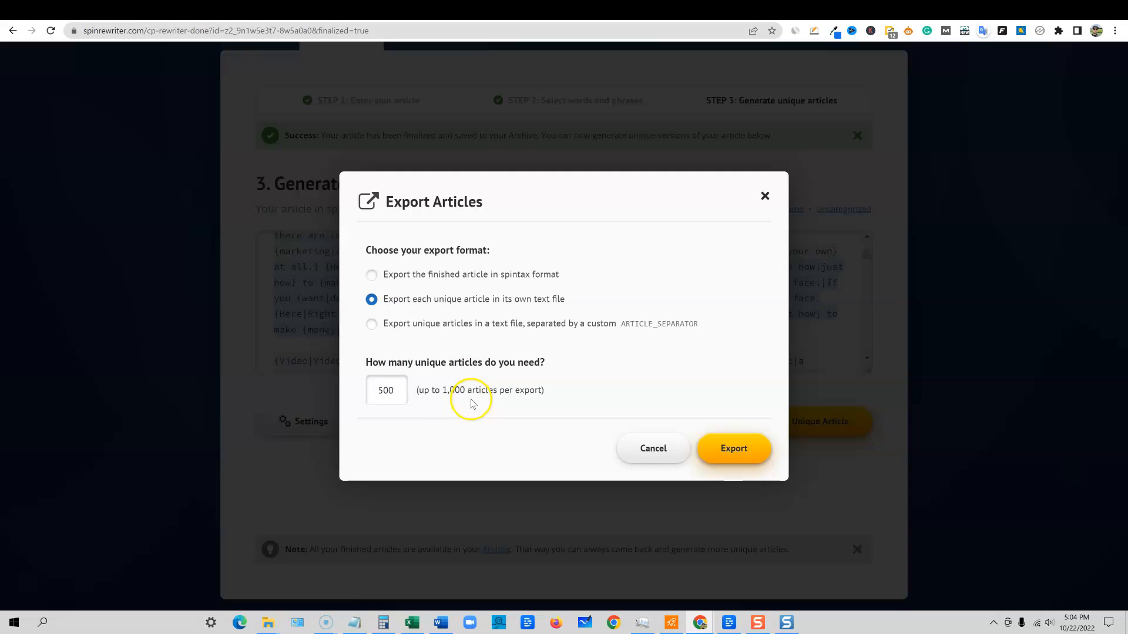
pyautogui.click(386, 390)
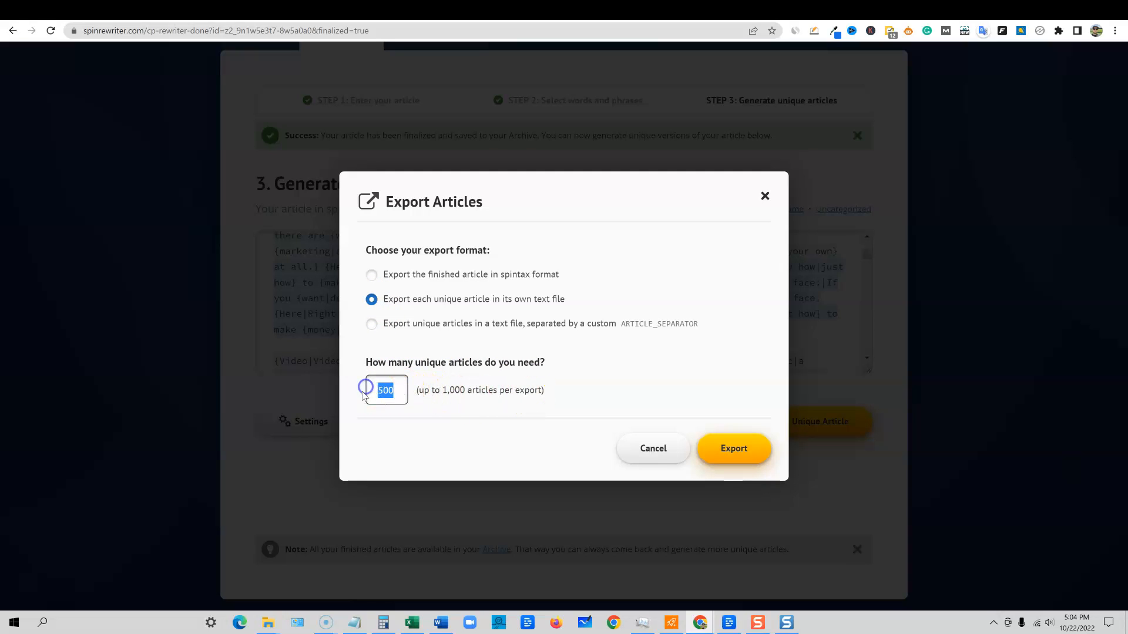
pyautogui.write('50')
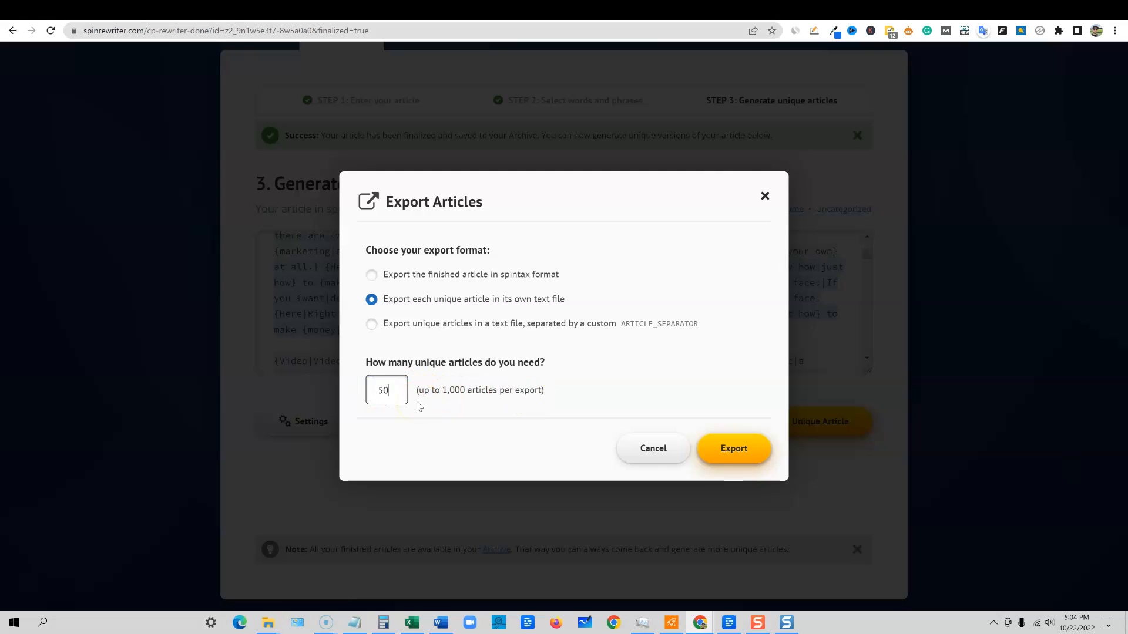
pyautogui.click(734, 448)
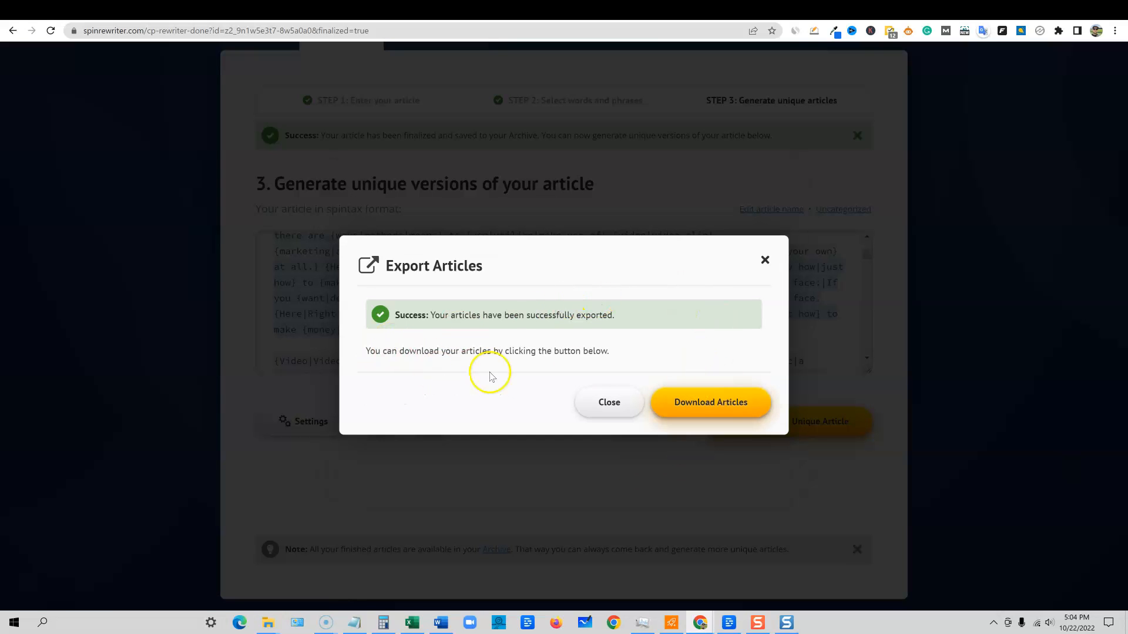
pyautogui.click(709, 402)
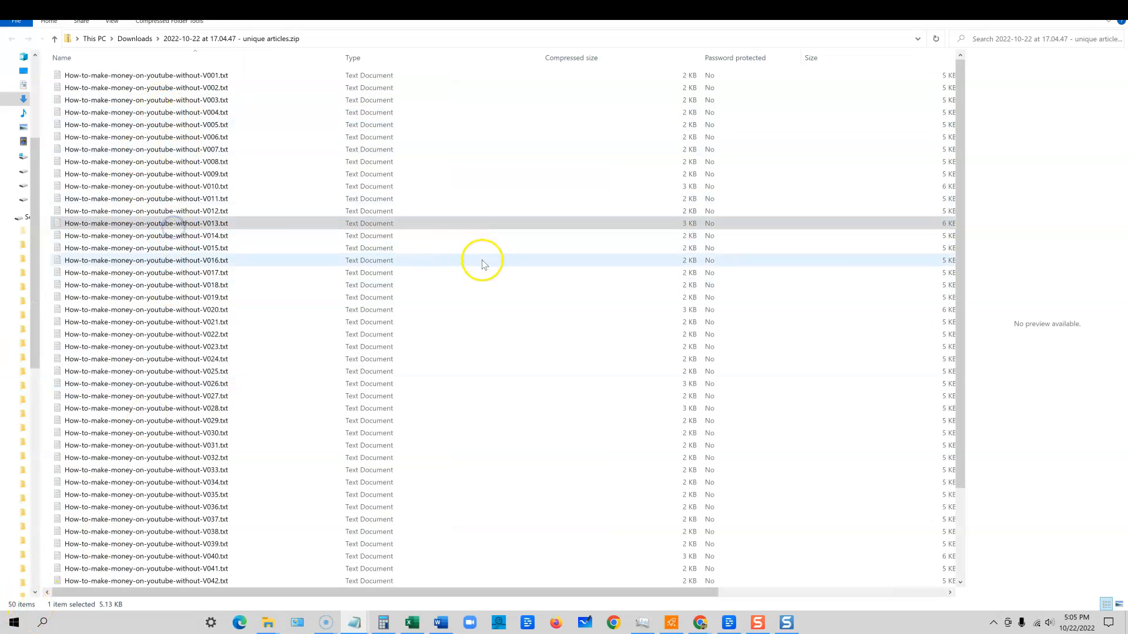
# Step: Read one downloaded article text file in Notepad, then close it and the archive folder
pyautogui.doubleClick(146, 285)
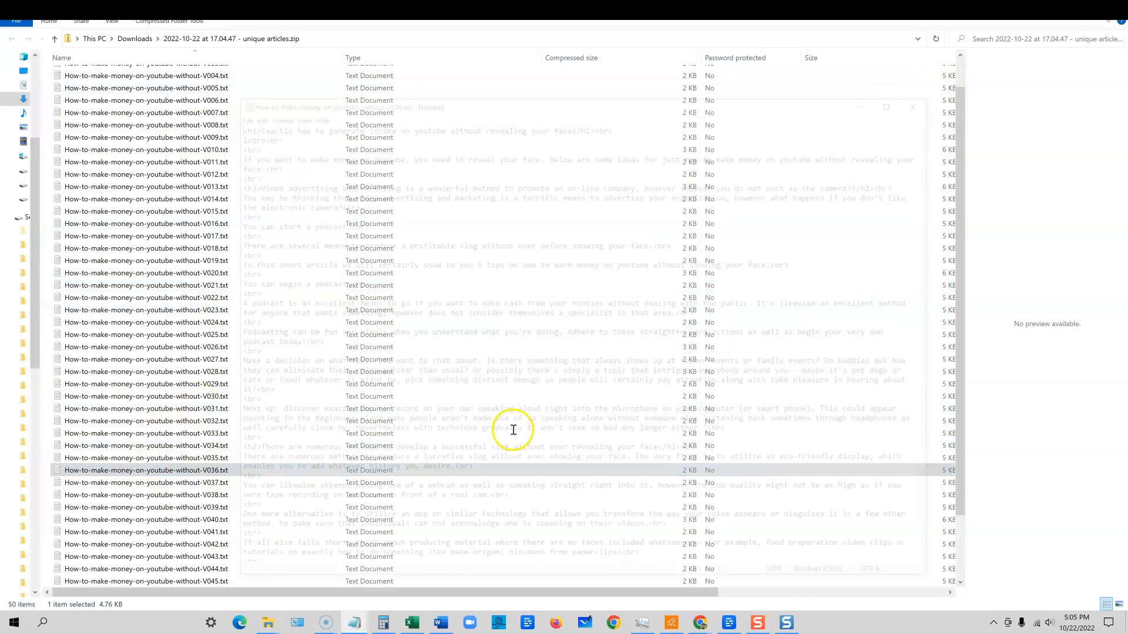
pyautogui.click(912, 107)
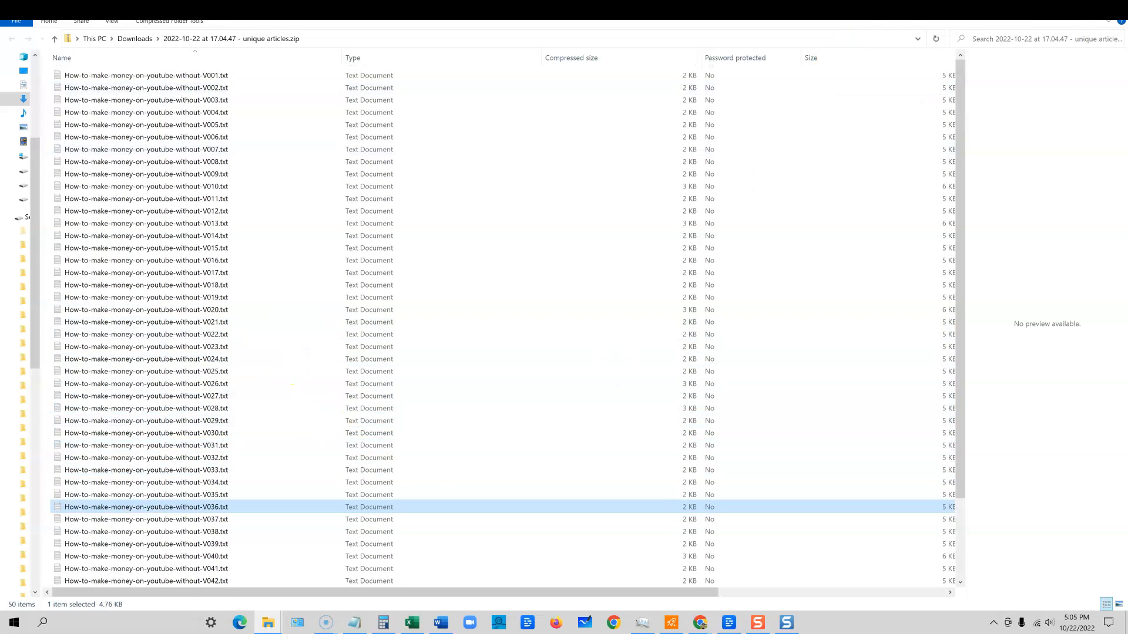
pyautogui.click(699, 622)
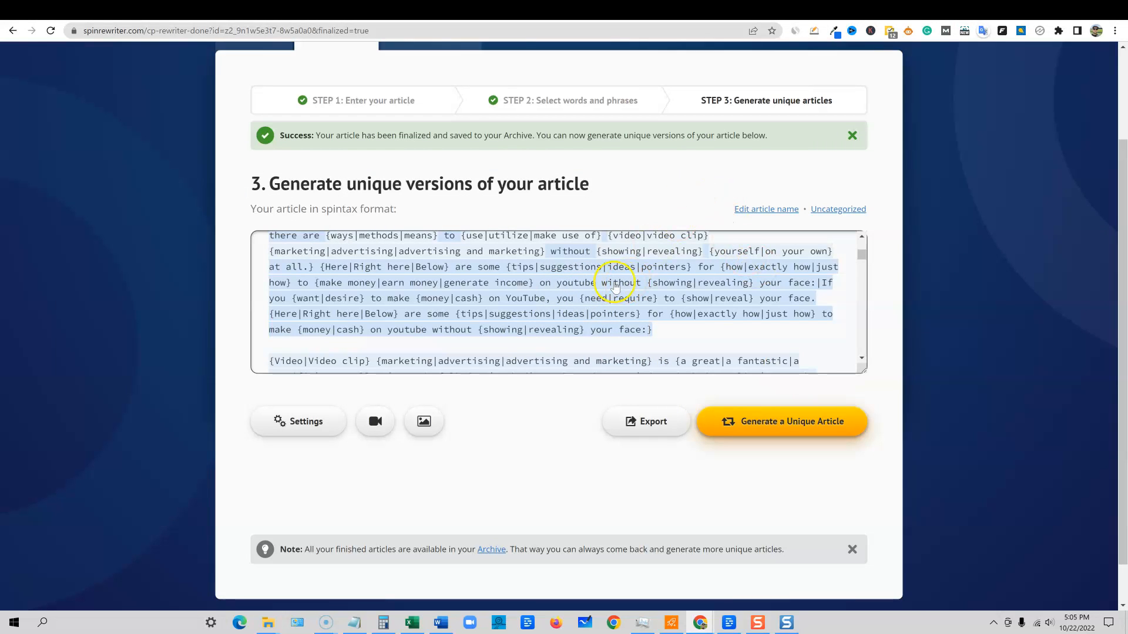
pyautogui.moveTo(654, 261)
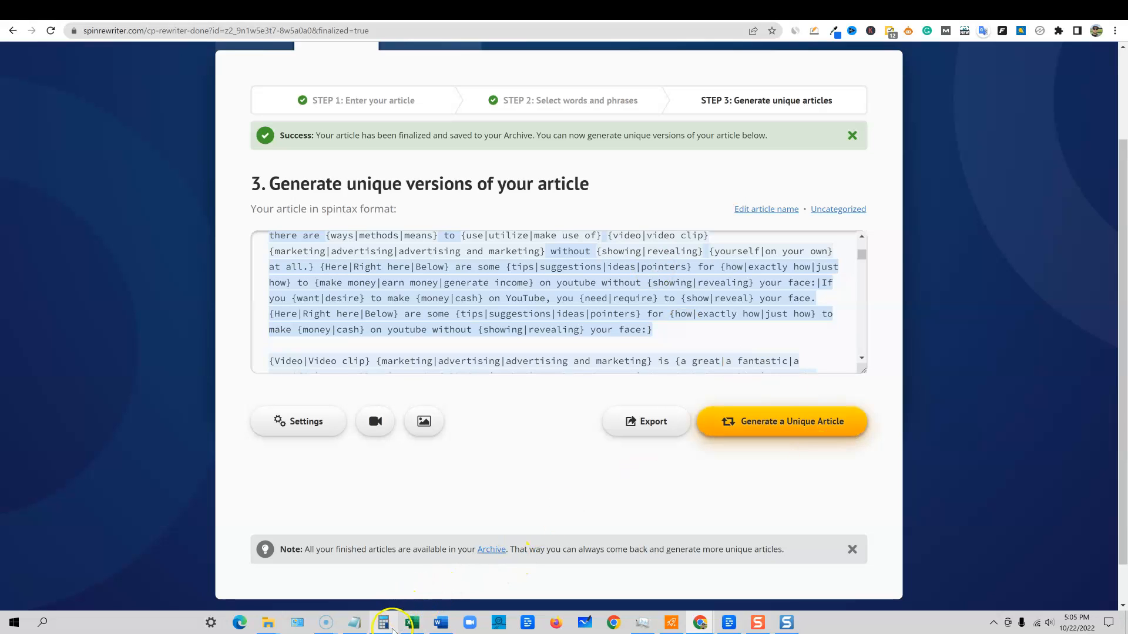
# Step: Multiply 50 by 7.5 in Calculator to get 375, then return to Spin Rewriter
pyautogui.click(383, 622)
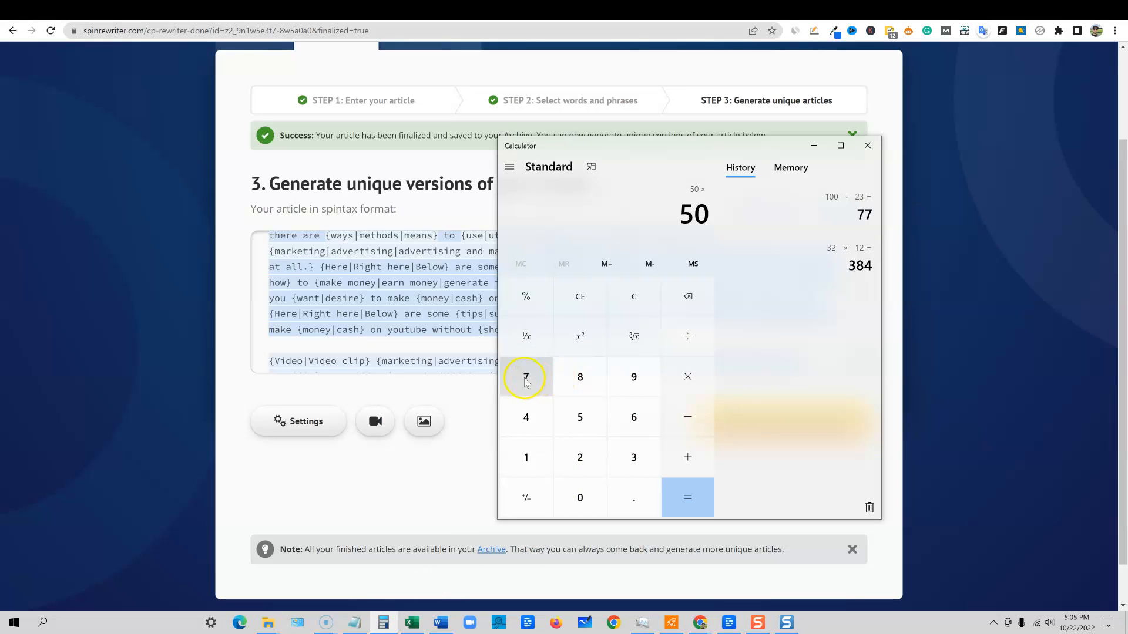
pyautogui.click(579, 417)
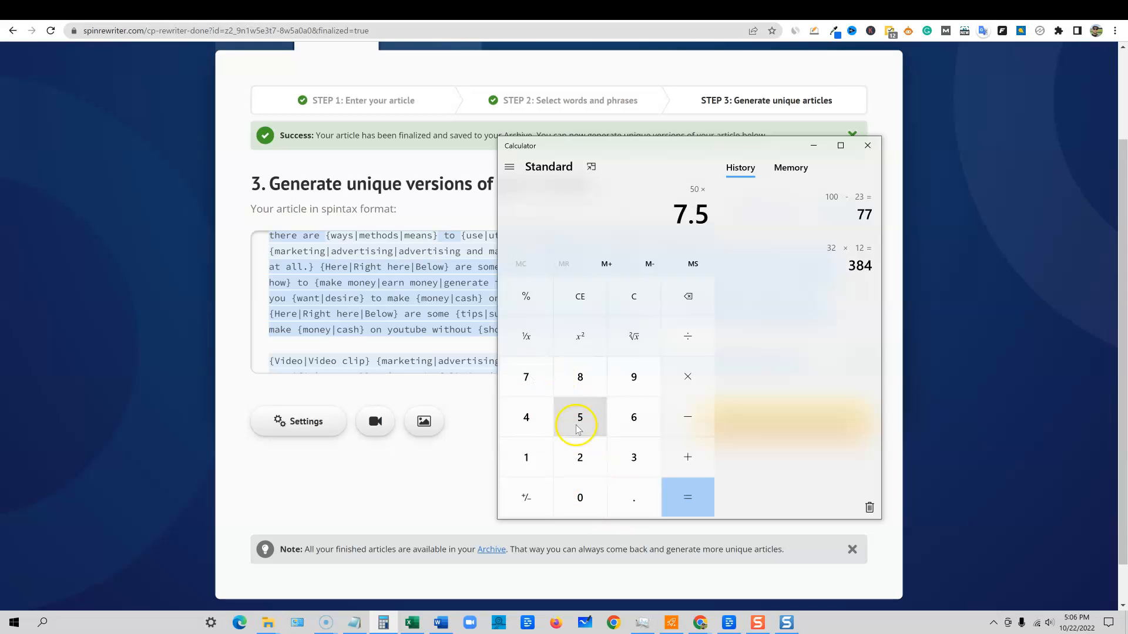
pyautogui.click(686, 497)
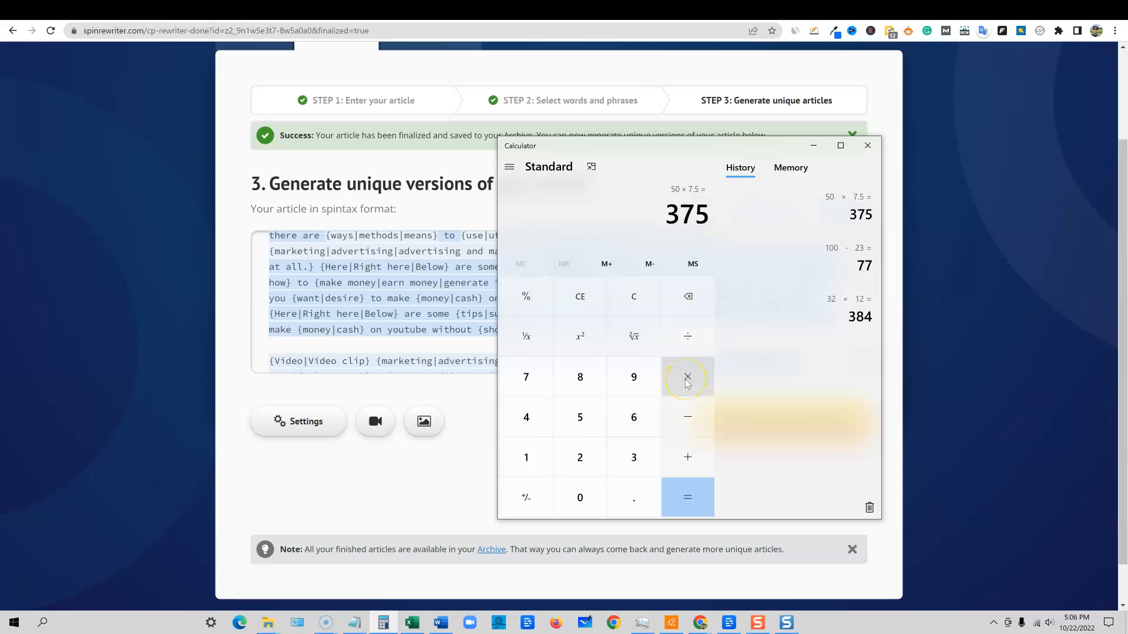
pyautogui.moveTo(712, 369)
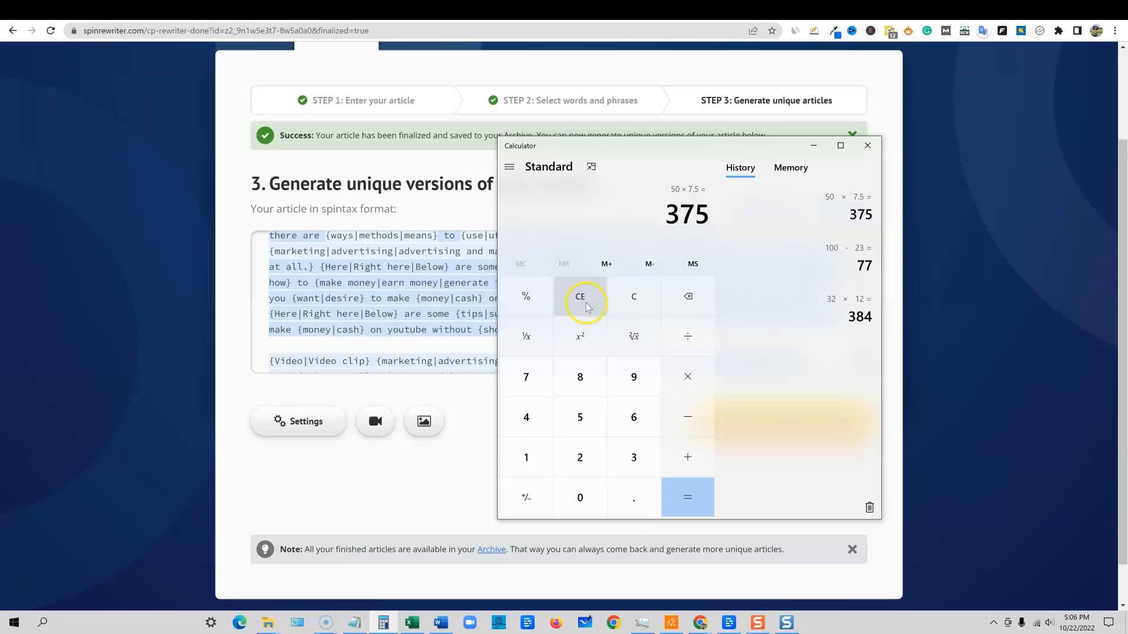
pyautogui.moveTo(633, 457)
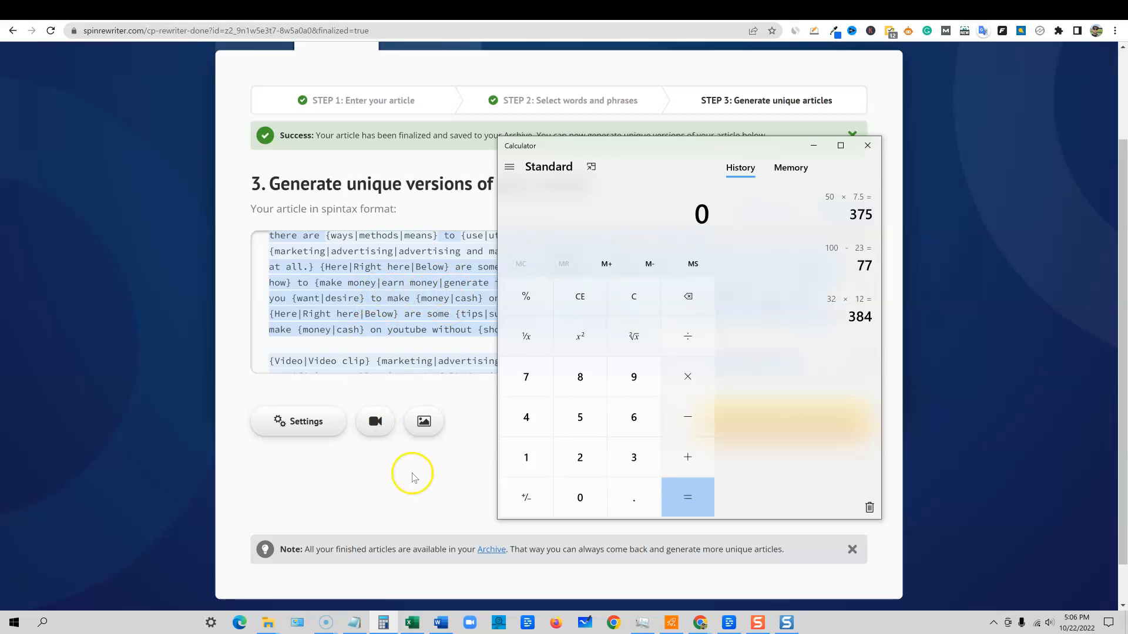
pyautogui.click(867, 145)
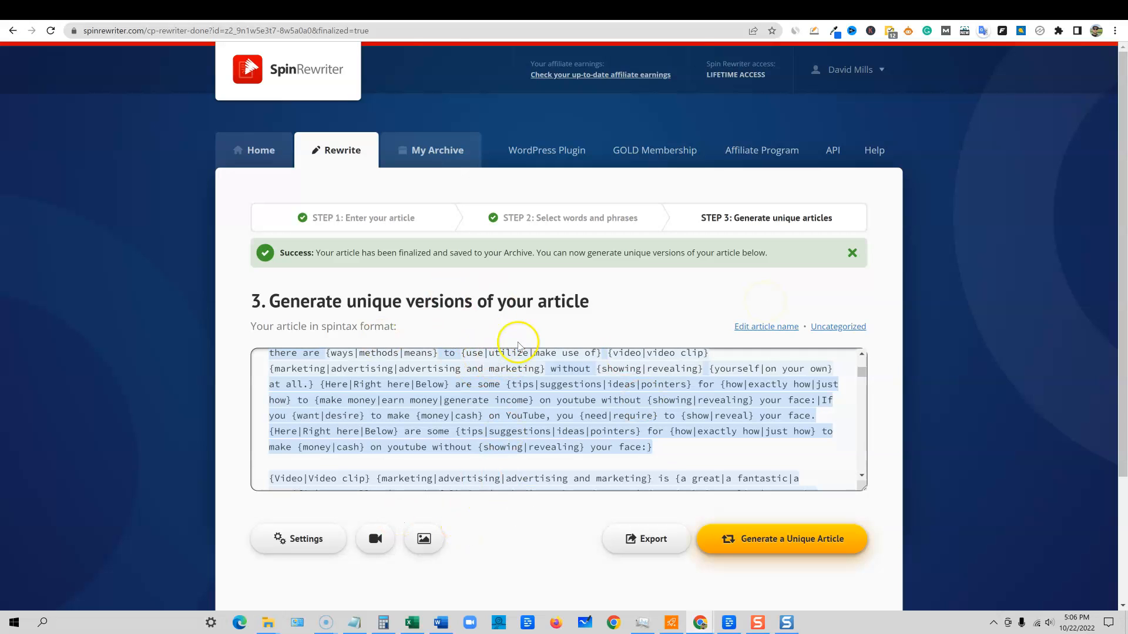
pyautogui.moveTo(672, 301)
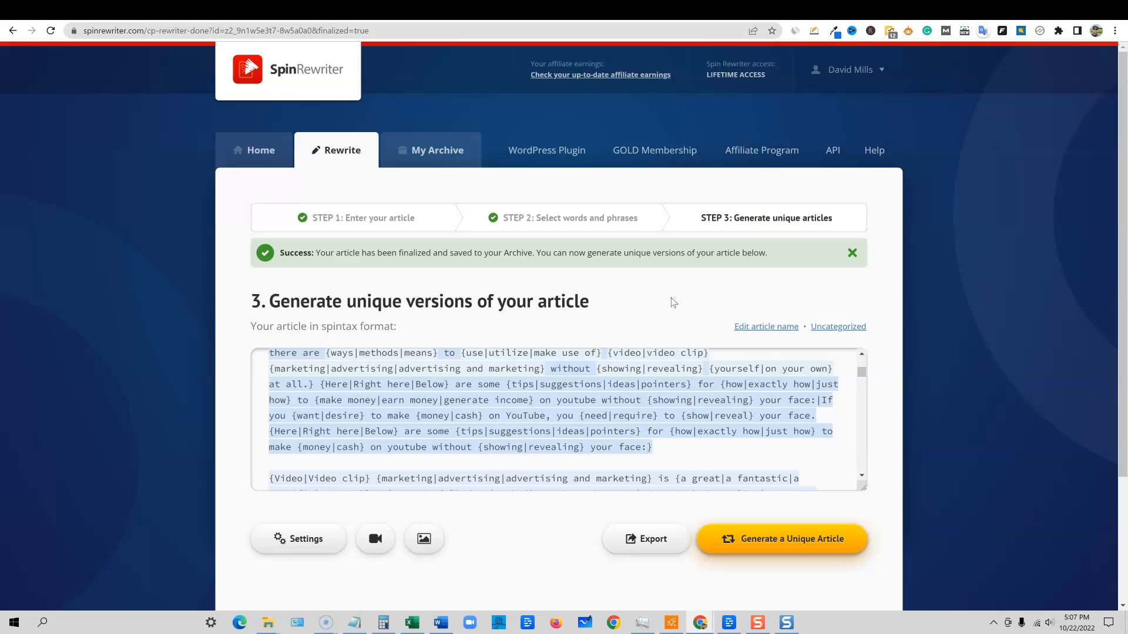
pyautogui.moveTo(515, 281)
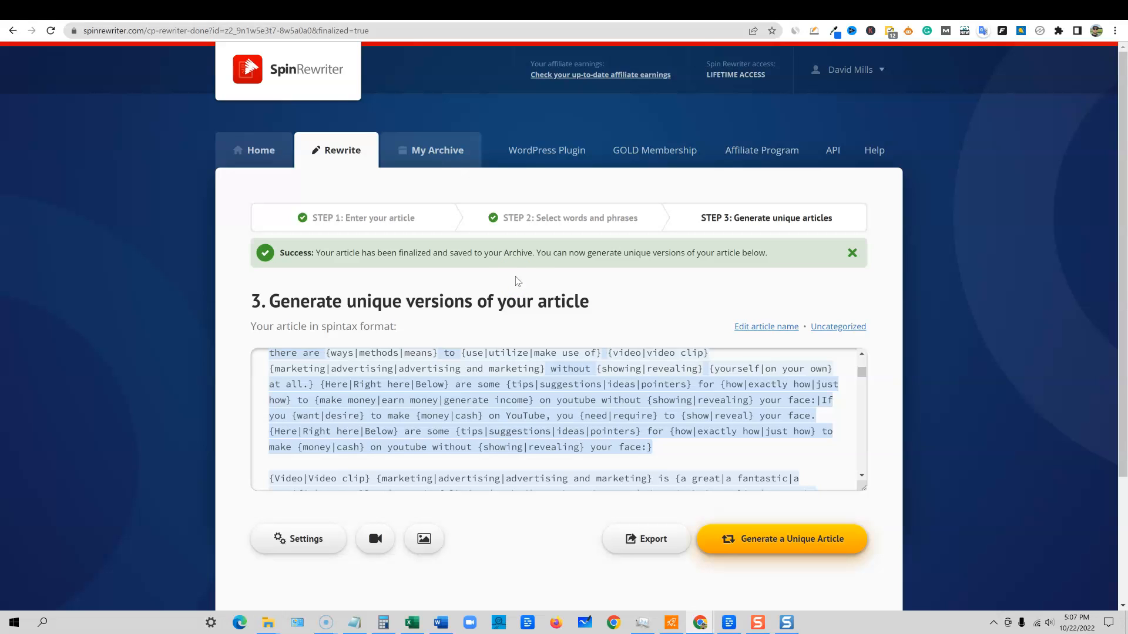